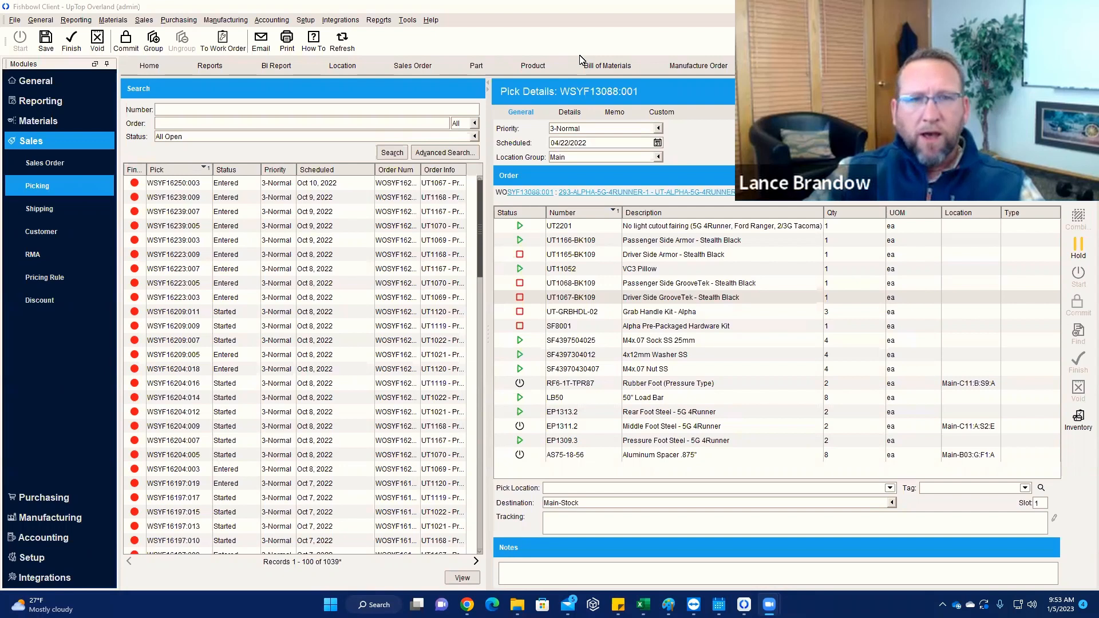
mouse_move(627, 393)
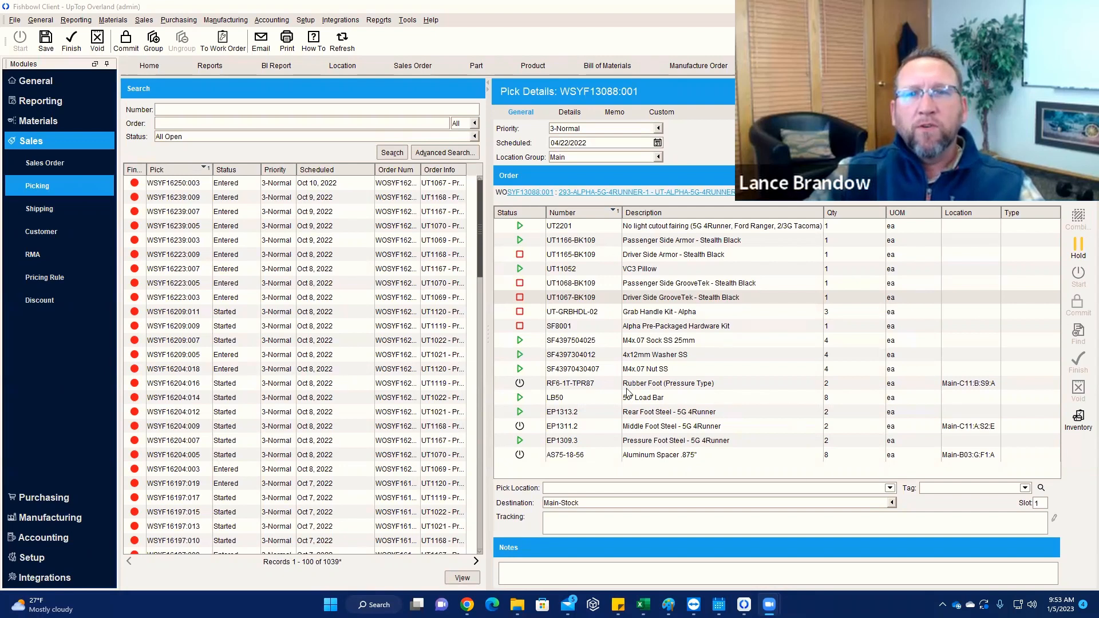
- Open the Manufacturing module's Manufacture Order view and select order SYF13088 from the search list
click(571, 369)
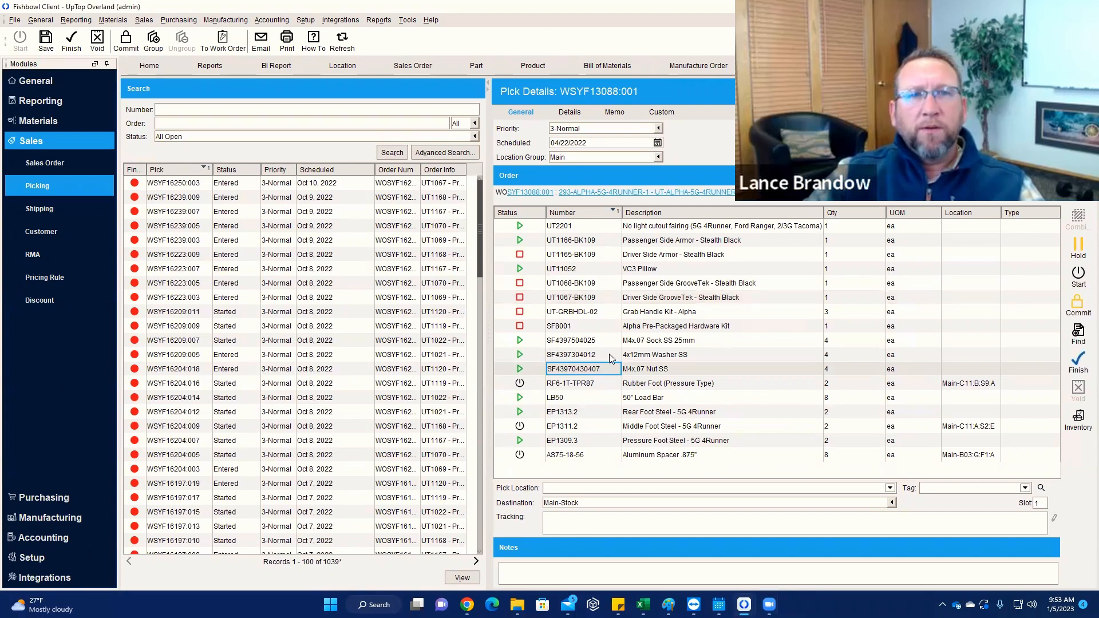
click(699, 66)
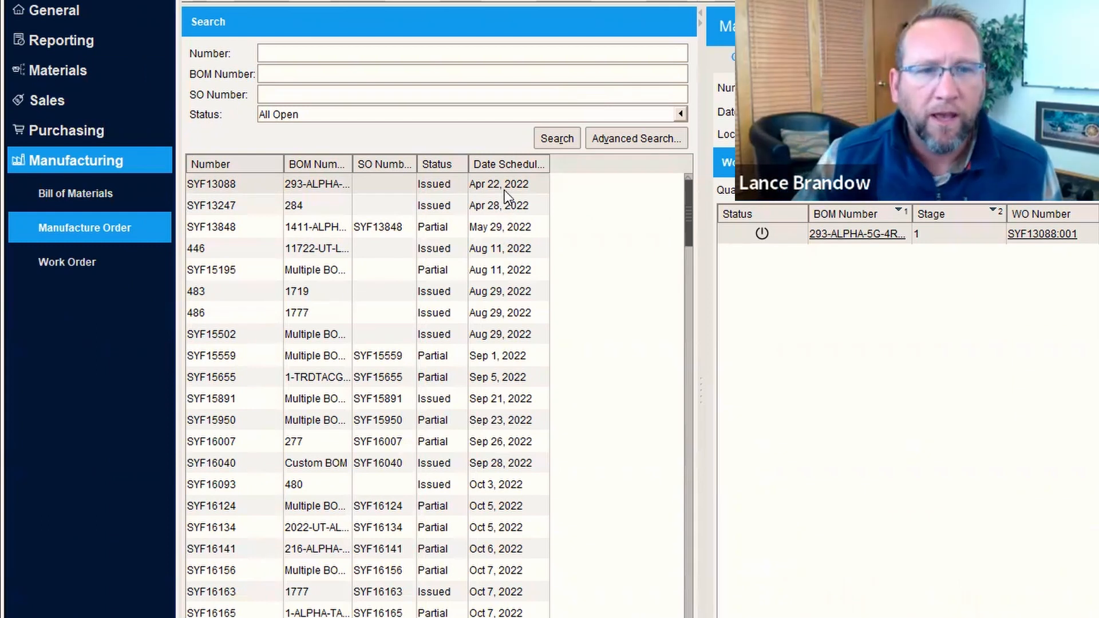
click(498, 204)
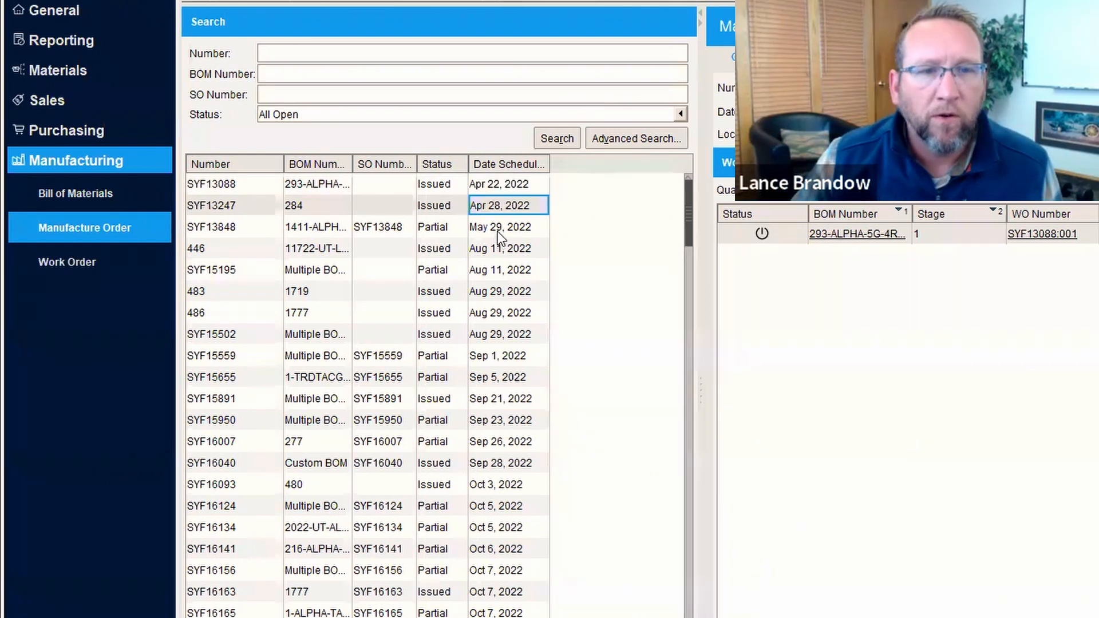
click(507, 183)
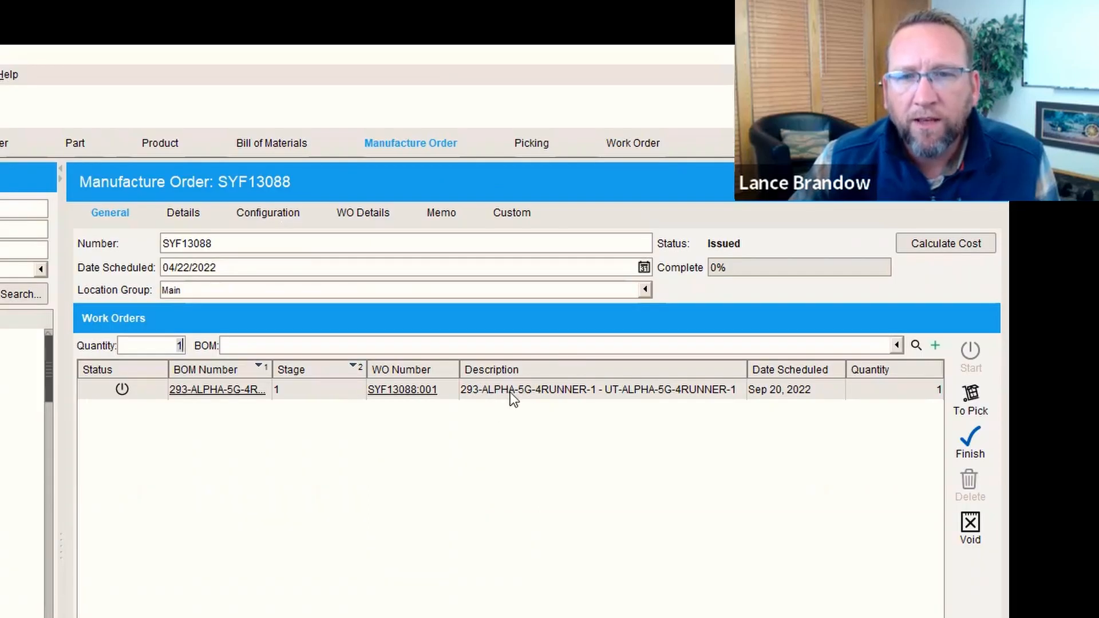
mouse_move(491, 396)
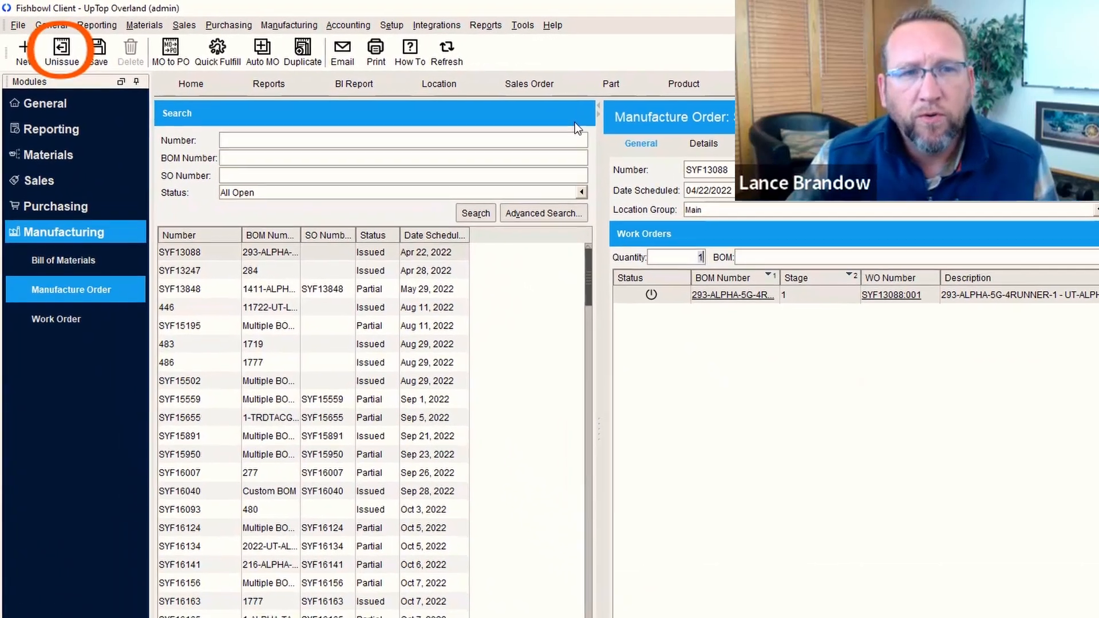
click(62, 52)
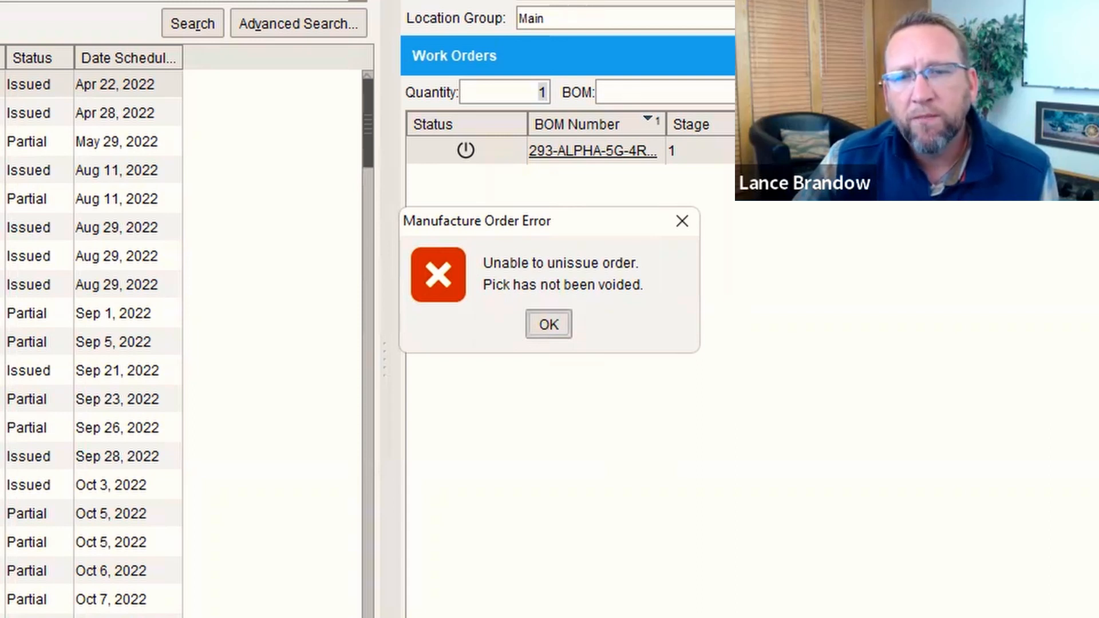
mouse_move(548, 324)
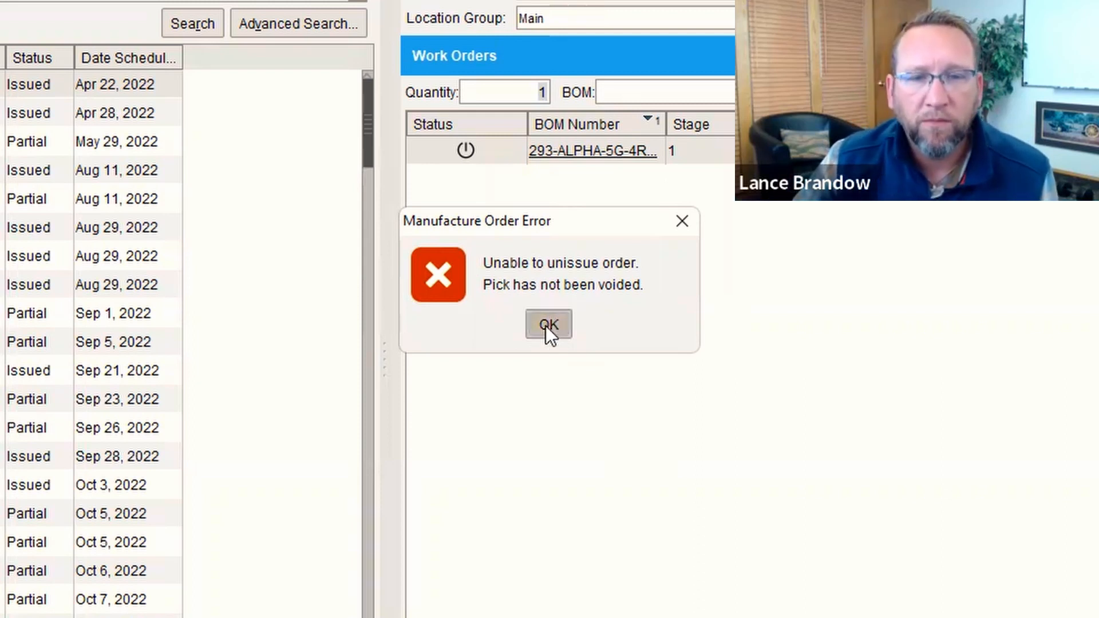
click(548, 325)
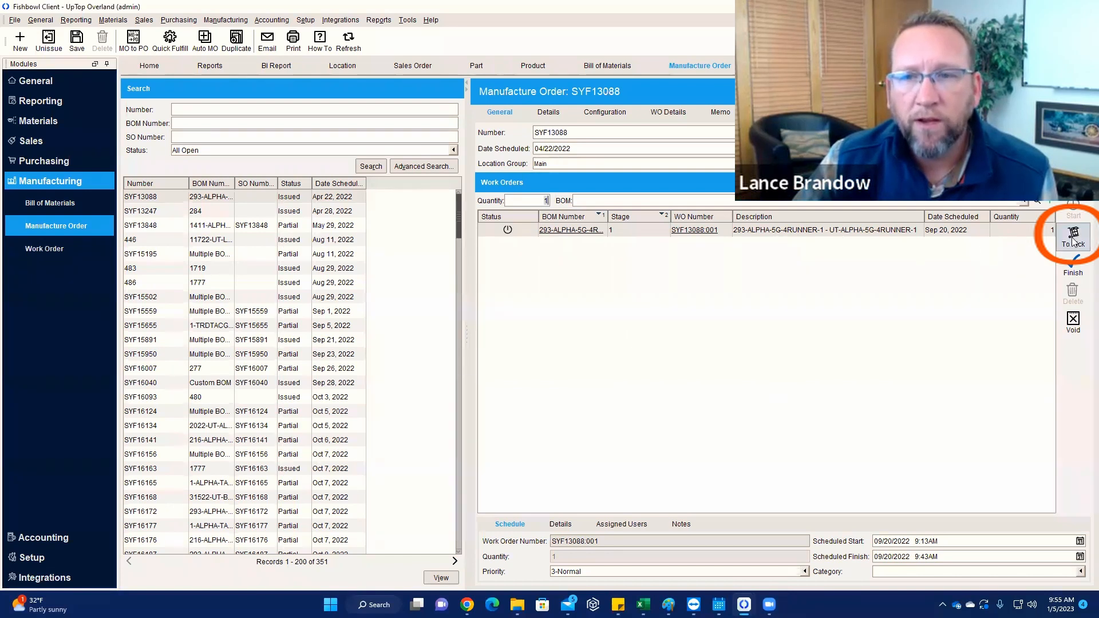
- Open pick WSYF13088:001 and select its started lines, including the Aluminum Spacer
click(1073, 235)
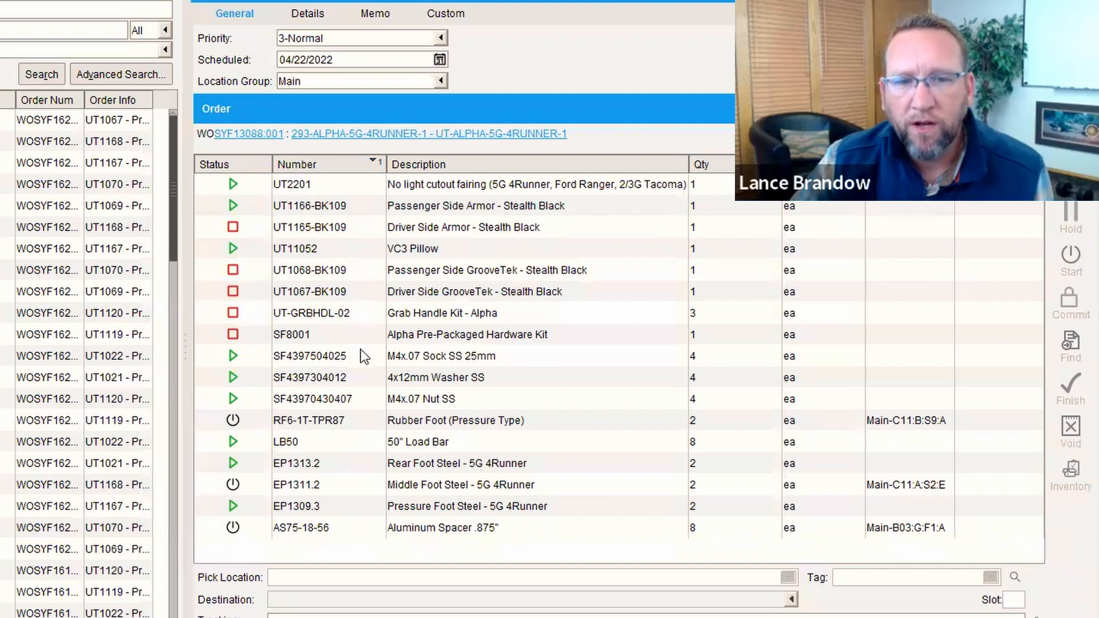
click(313, 420)
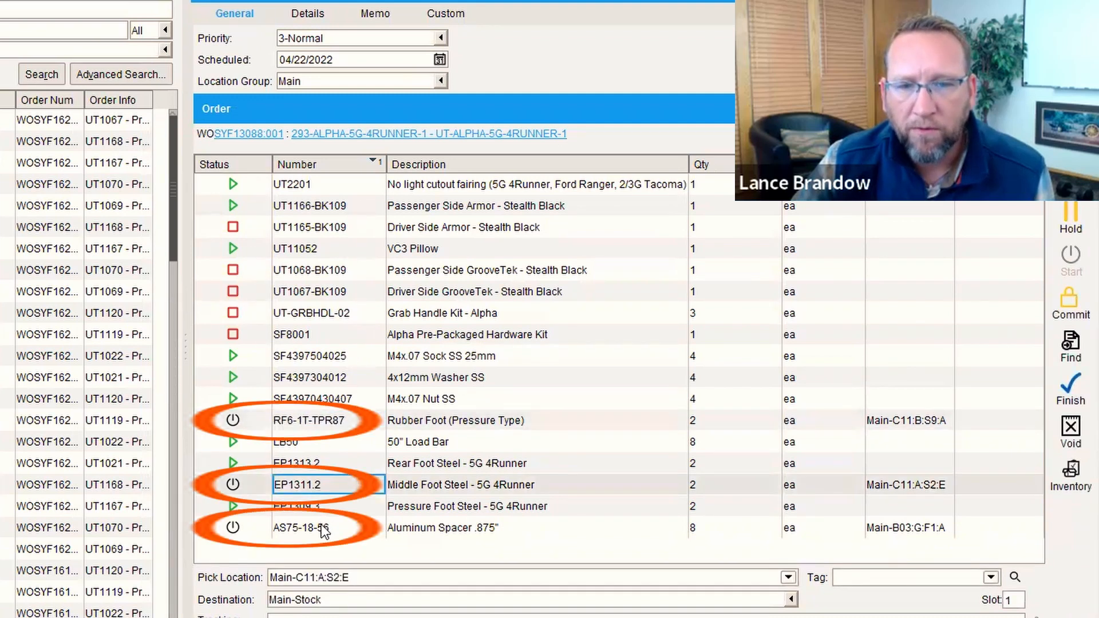
click(316, 527)
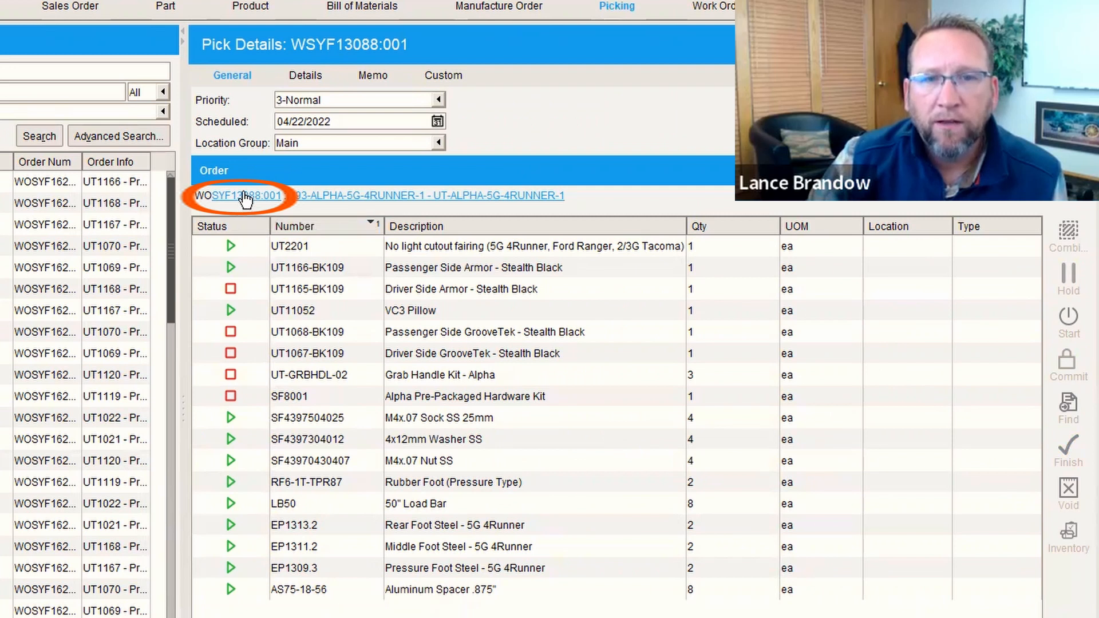
mouse_move(241, 199)
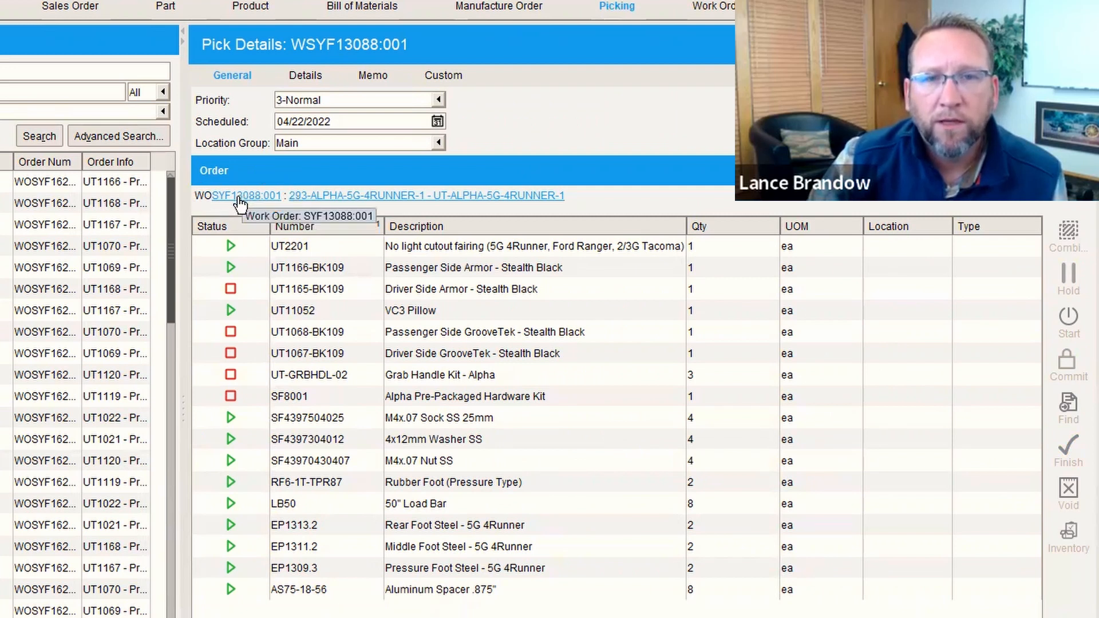
- Go from the pick to work order SYF13088:001, then to its manufacture order, and refresh the module
click(245, 196)
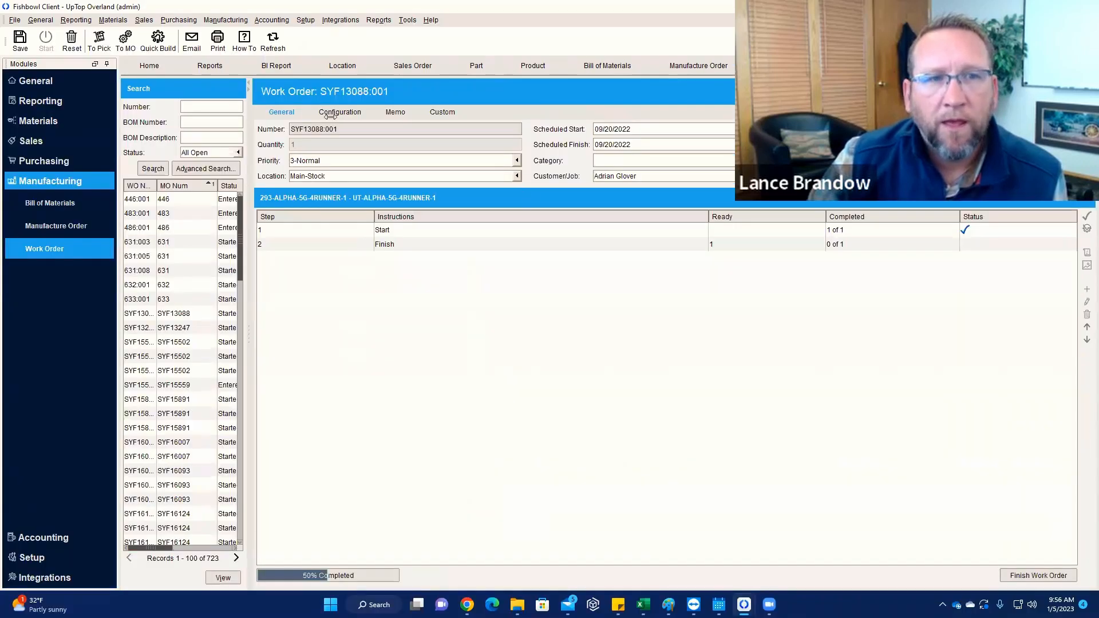
click(125, 36)
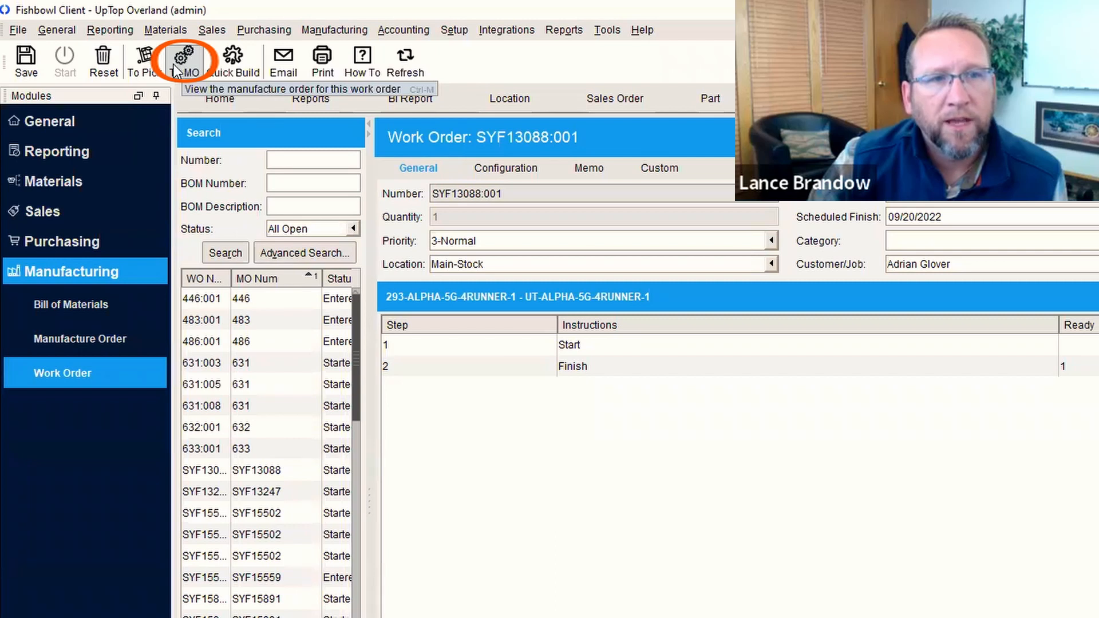
click(187, 56)
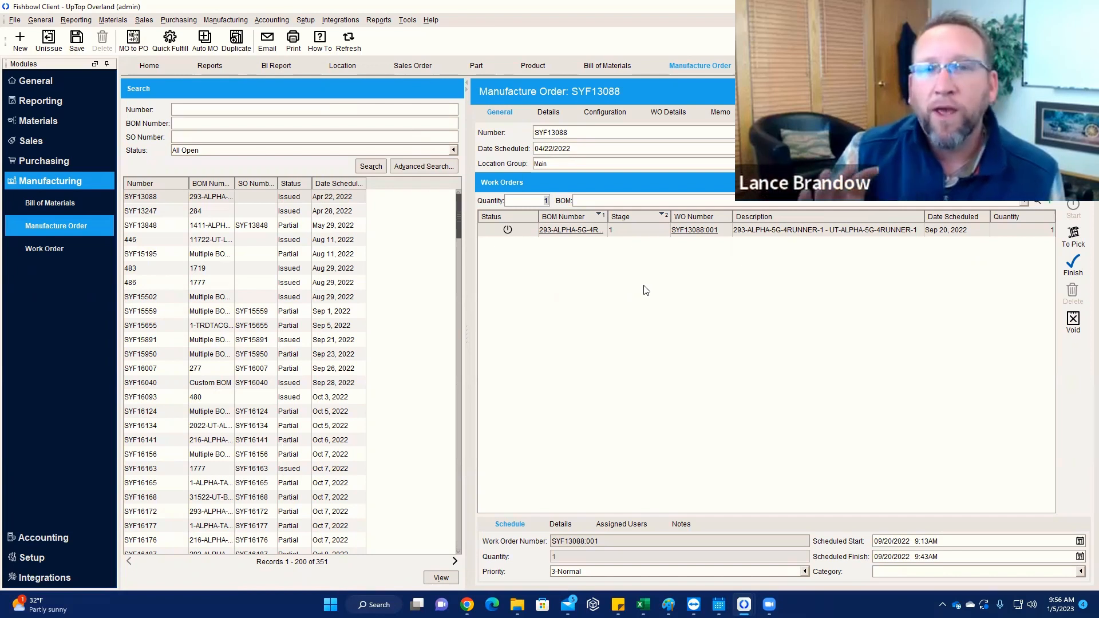
click(348, 39)
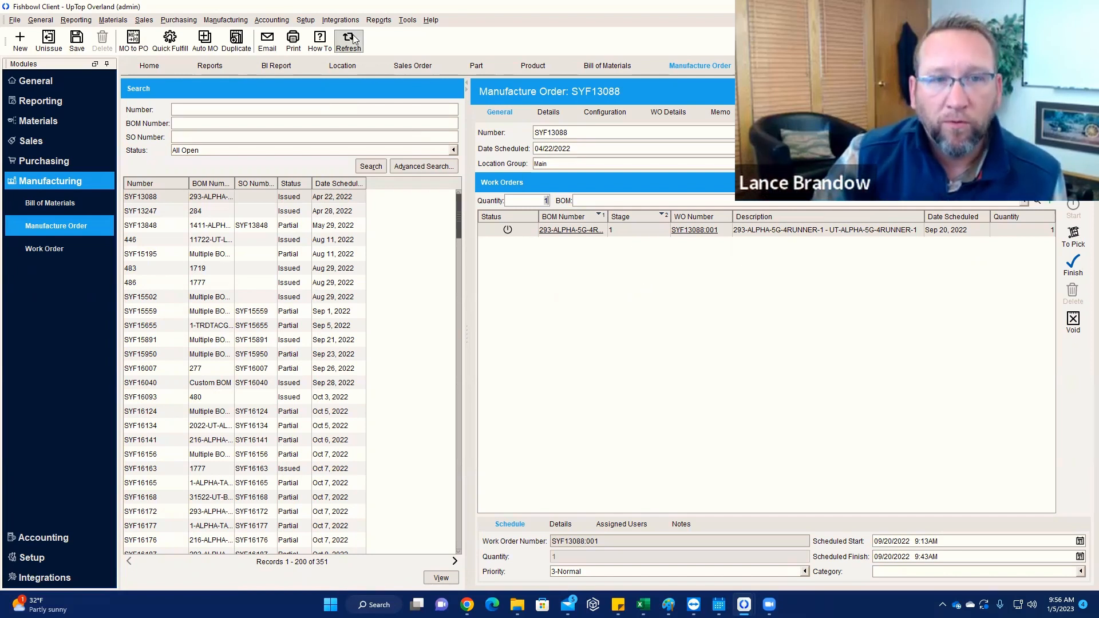
mouse_move(348, 40)
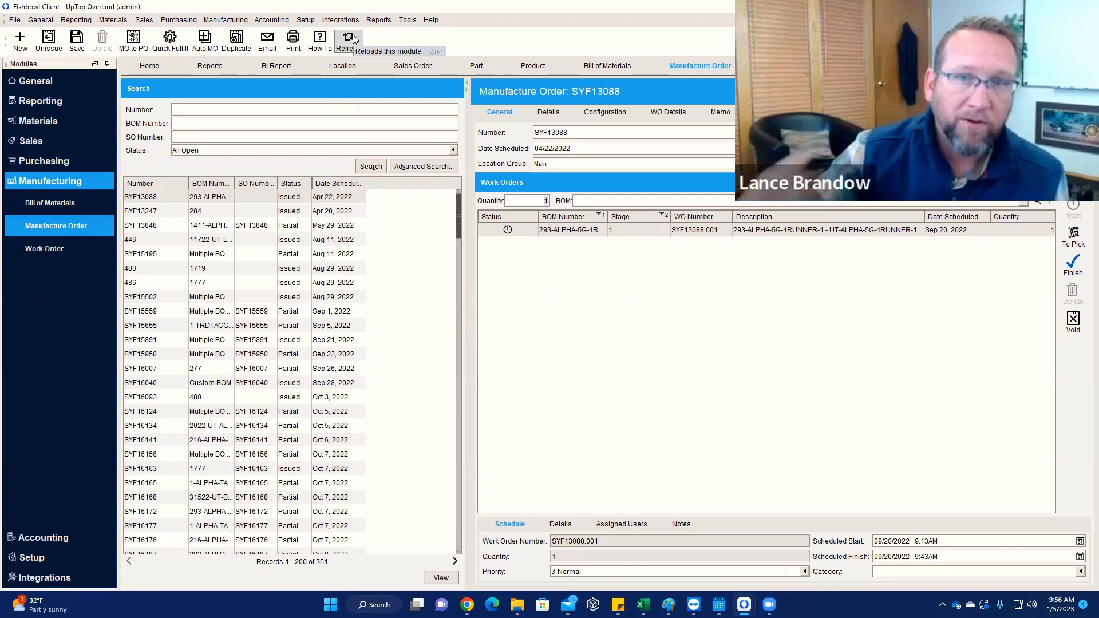
mouse_move(651, 243)
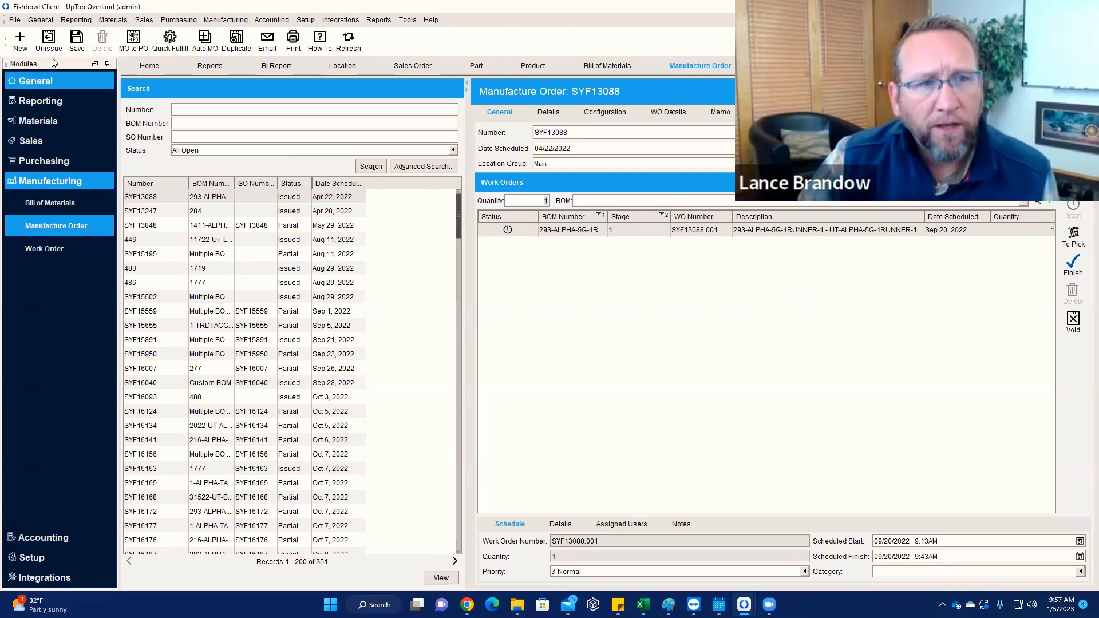
- Unissue manufacture order SYF13088 from the toolbar
click(1073, 234)
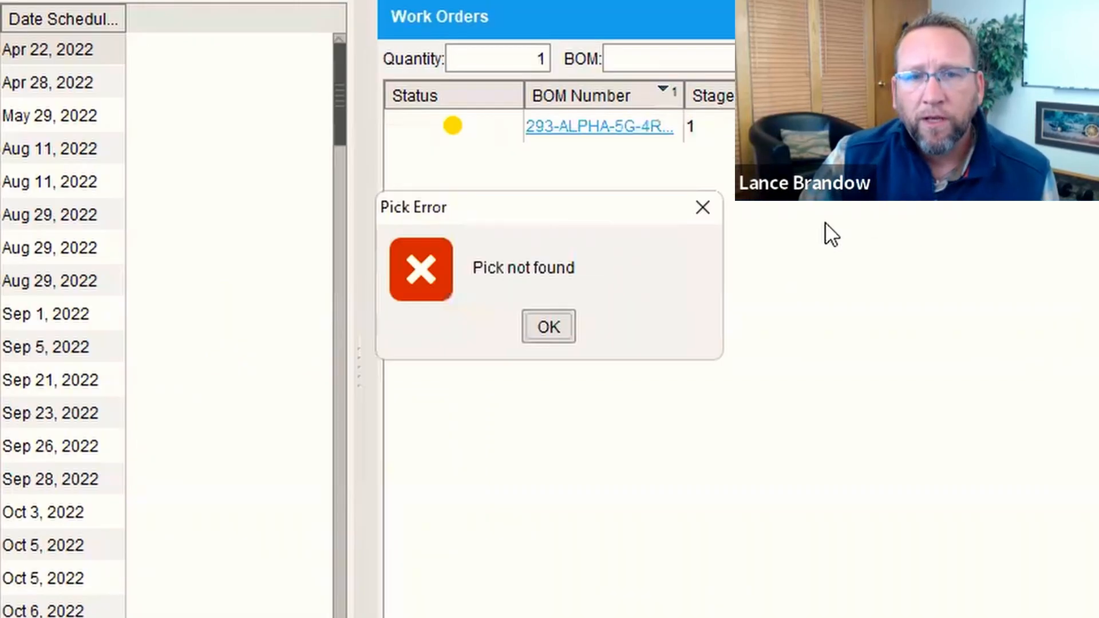
mouse_move(914, 240)
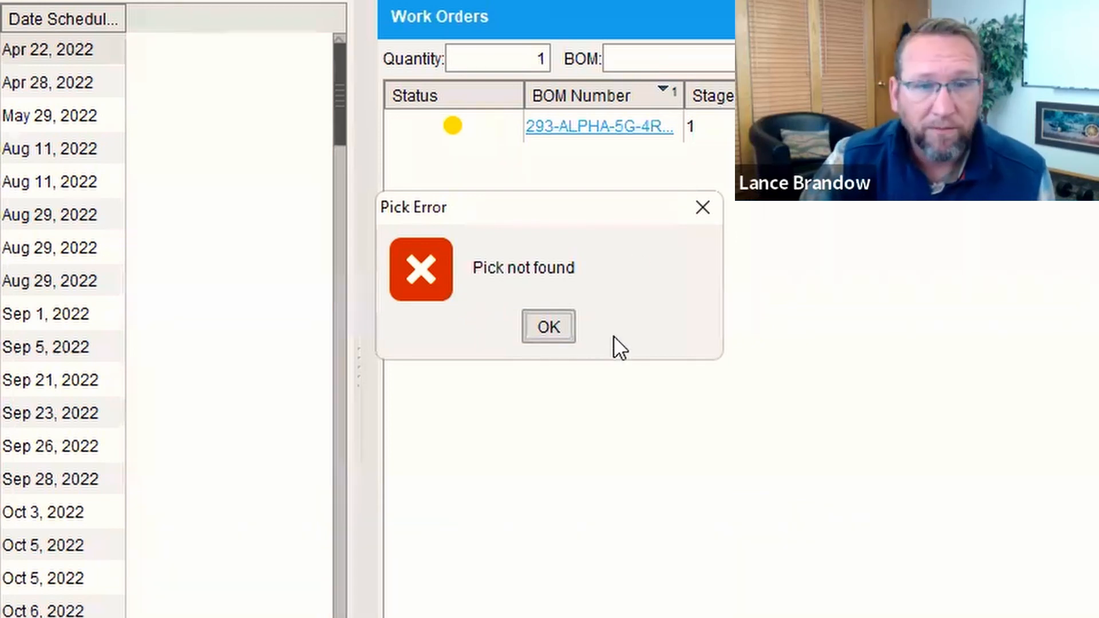
mouse_move(446, 284)
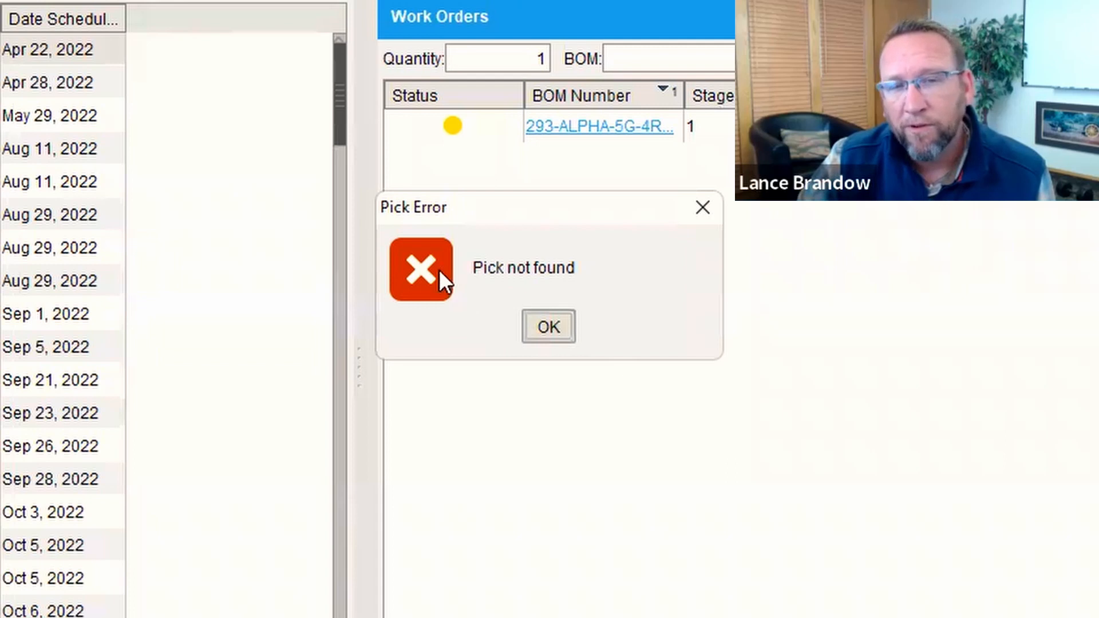
mouse_move(426, 312)
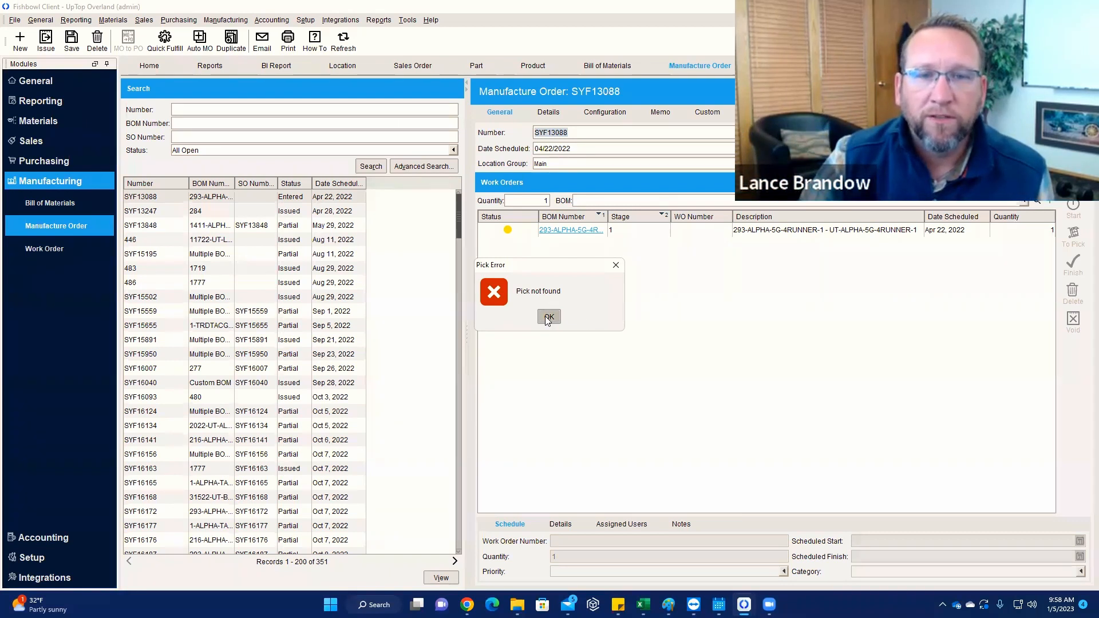
- Dismiss the 'Pick not found' message, delete manufacture order SYF13088, and acknowledge the out-of-date notice
click(548, 317)
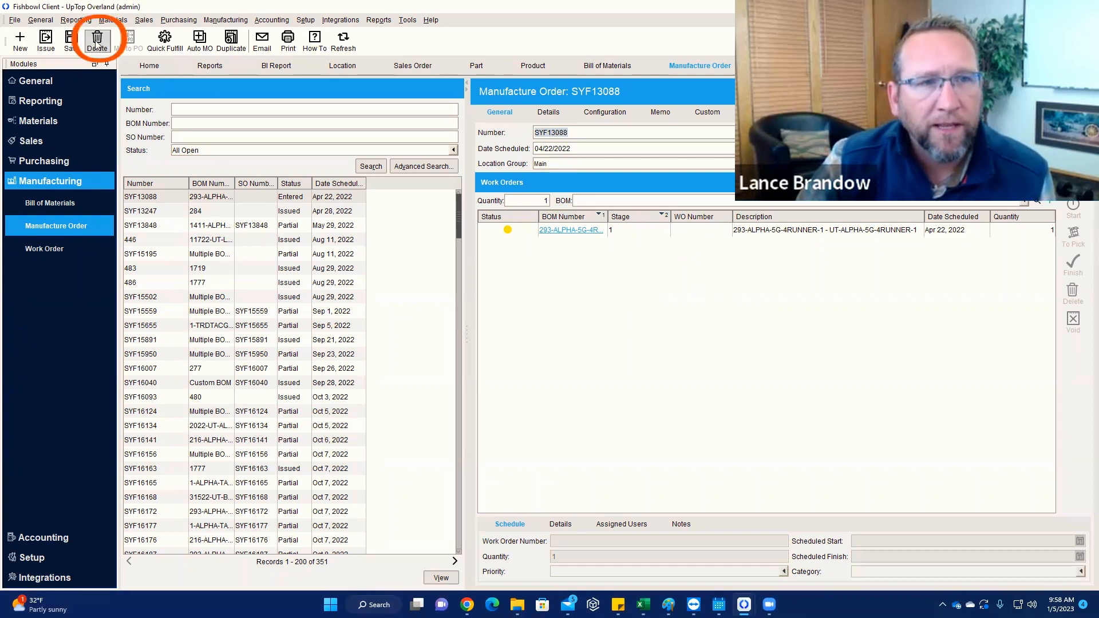
click(97, 39)
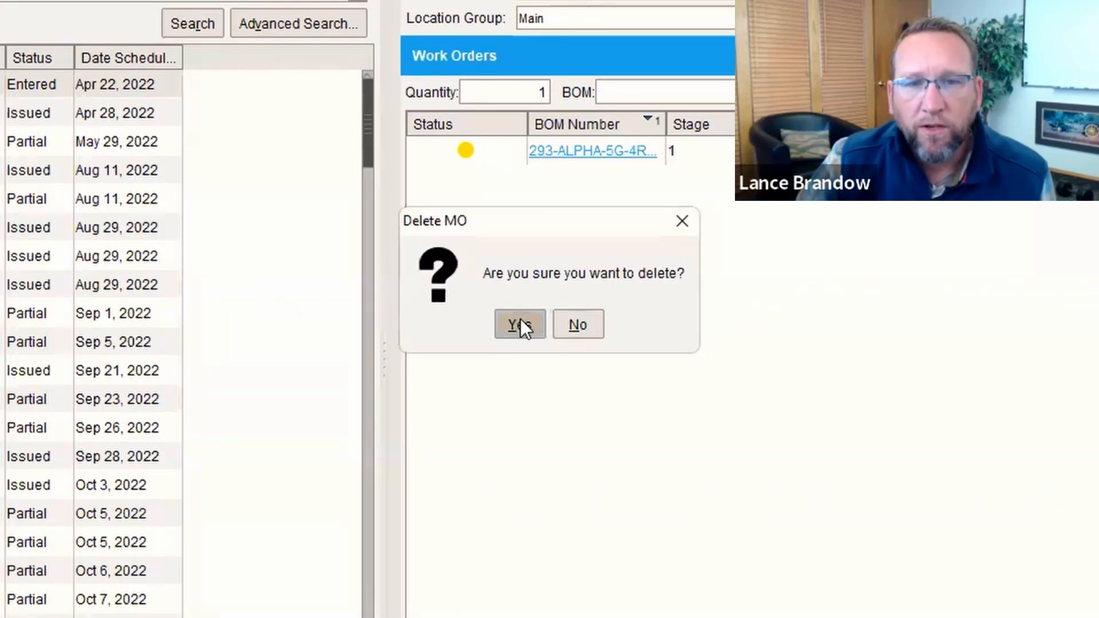
click(518, 323)
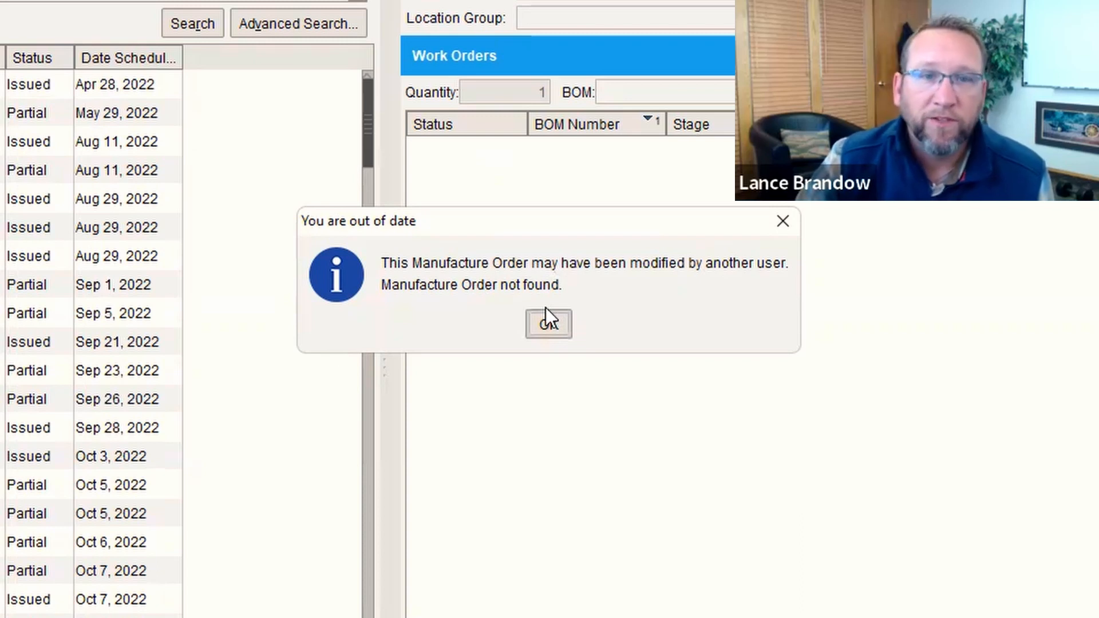
mouse_move(324, 281)
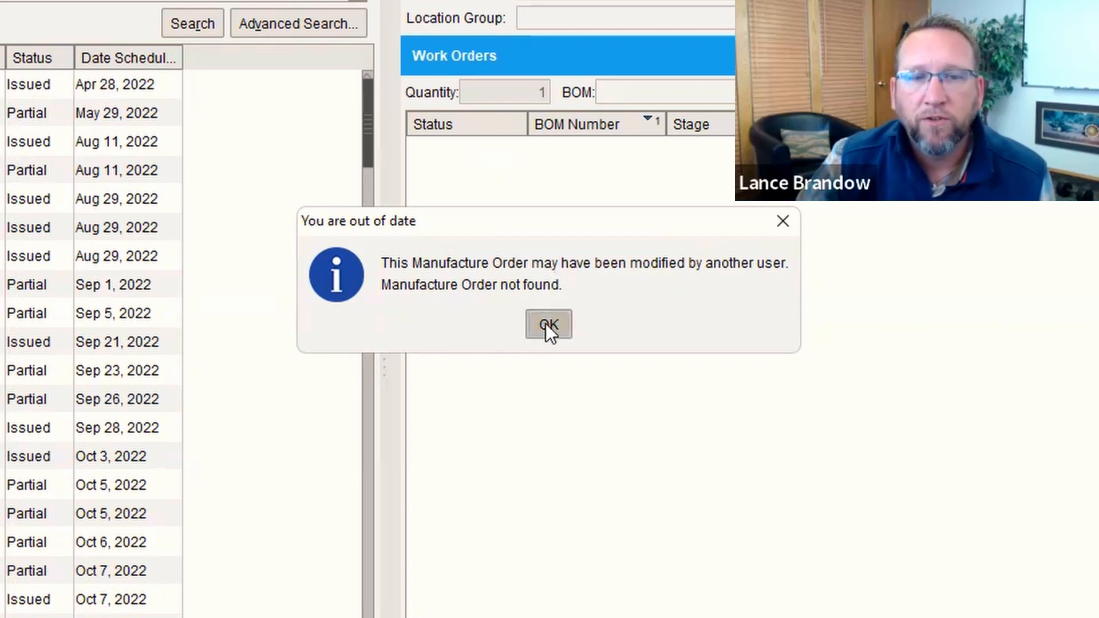
click(548, 324)
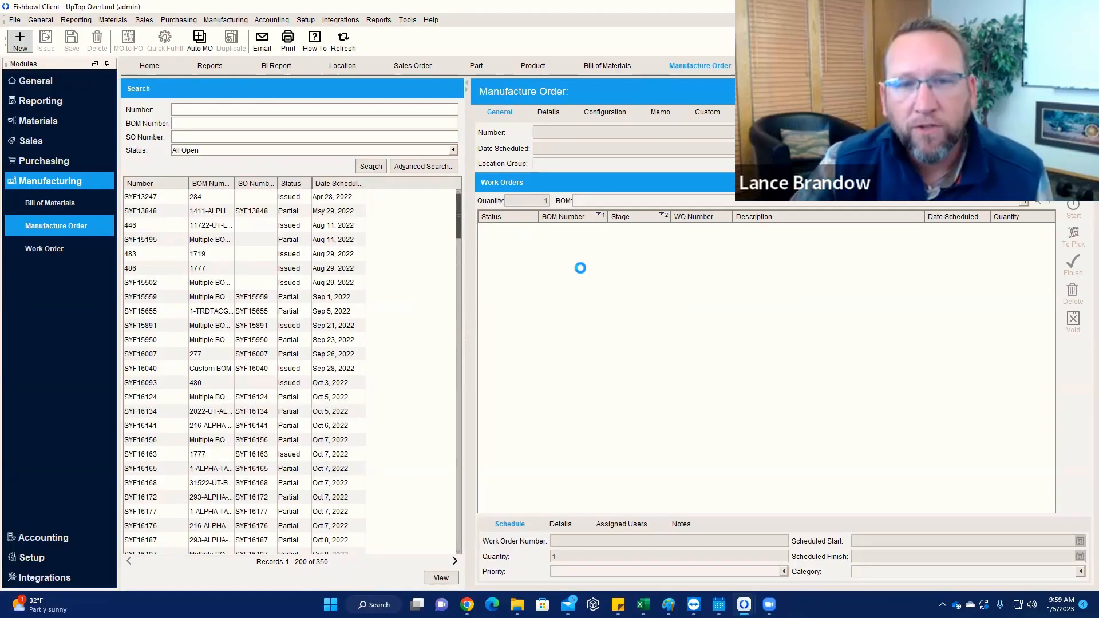
- Select order SYF13247, void its work order's pick after the unvoided-pick error, and return to the MO
click(333, 196)
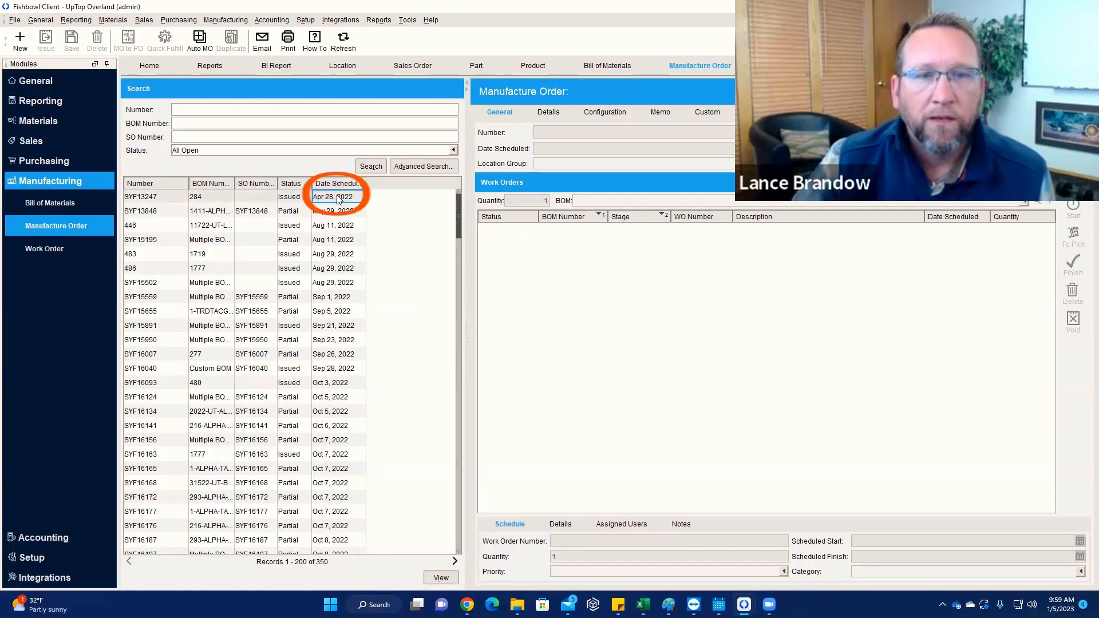
click(48, 39)
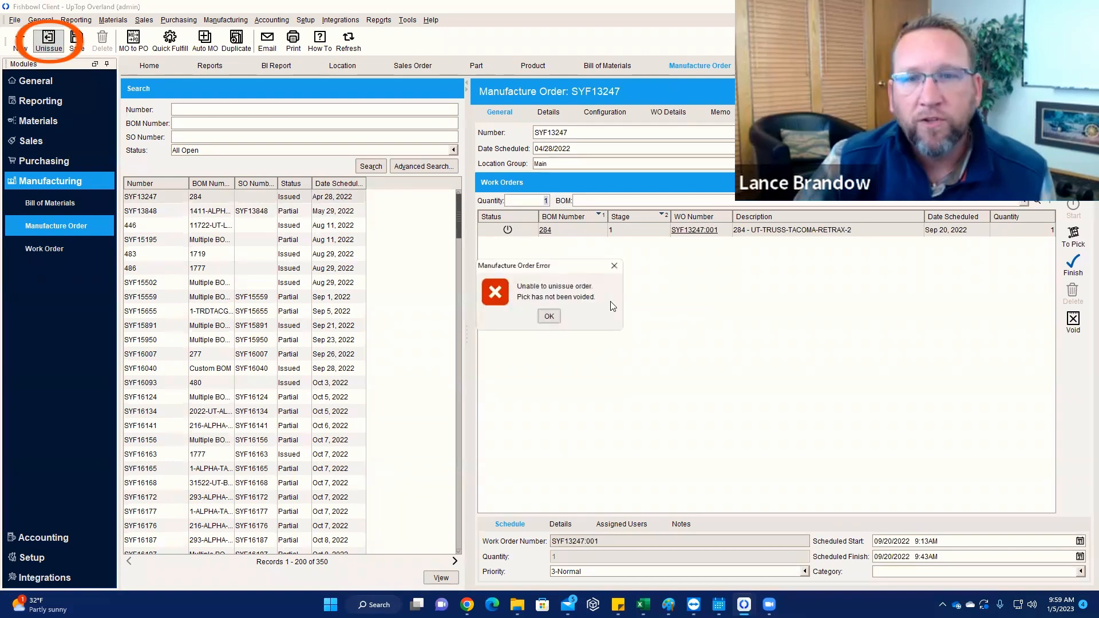
click(548, 316)
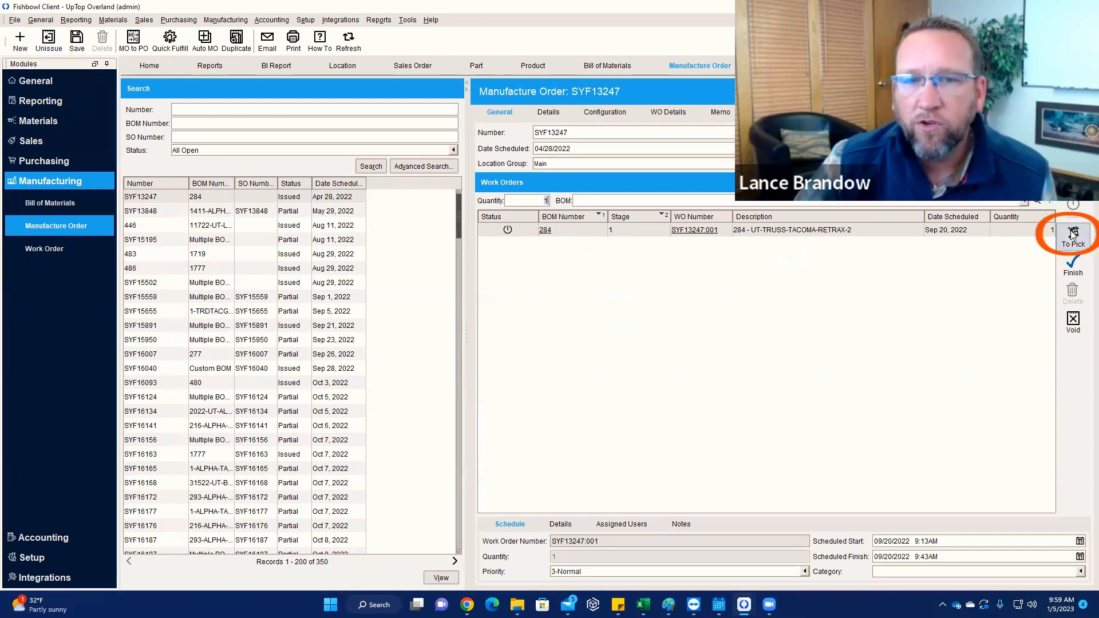
click(1072, 231)
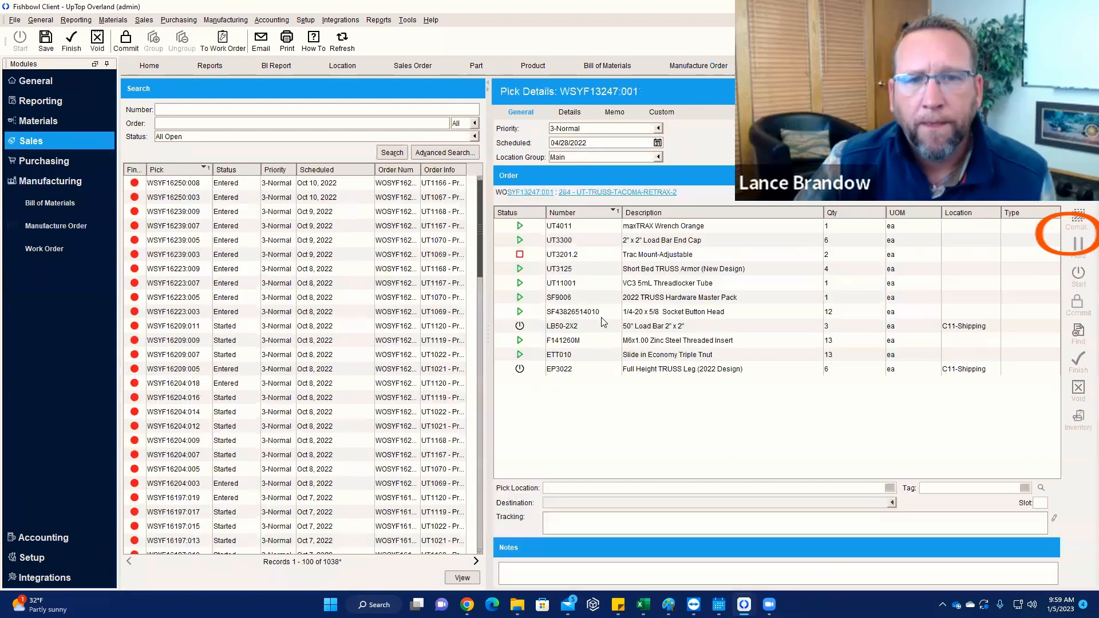
click(31, 139)
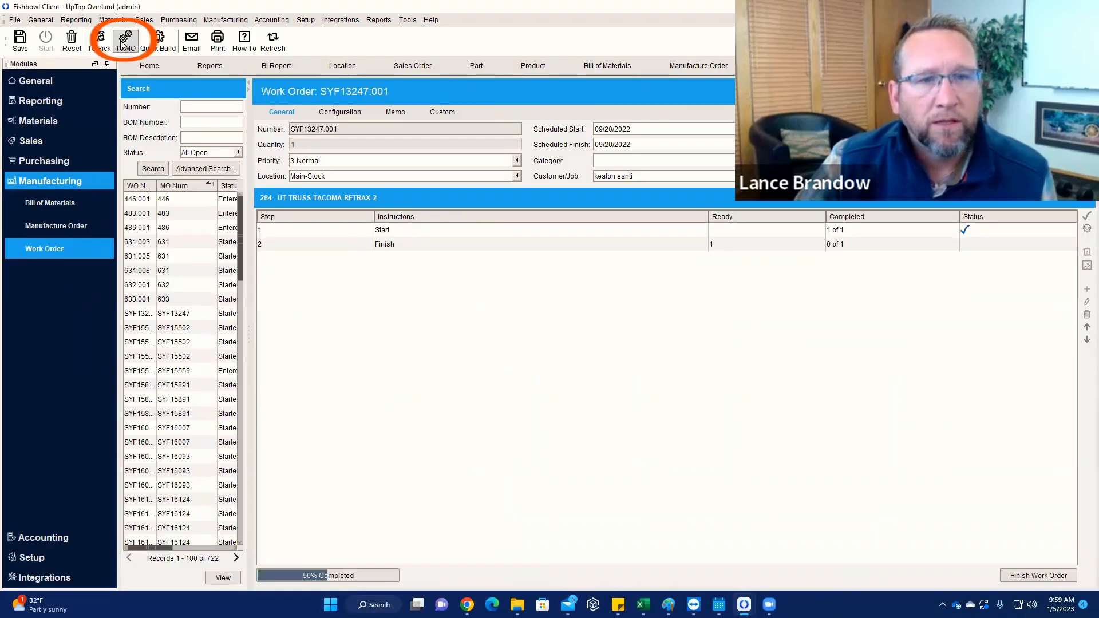
click(126, 39)
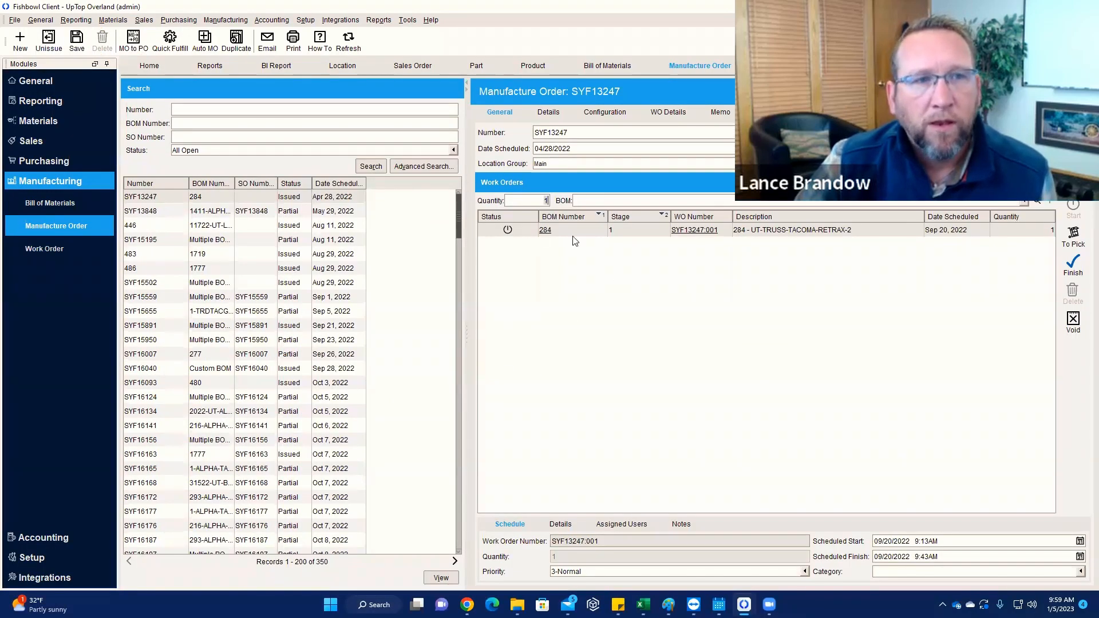
- Unissue manufacture order SYF13247, delete it, and acknowledge the out-of-date notice
click(48, 39)
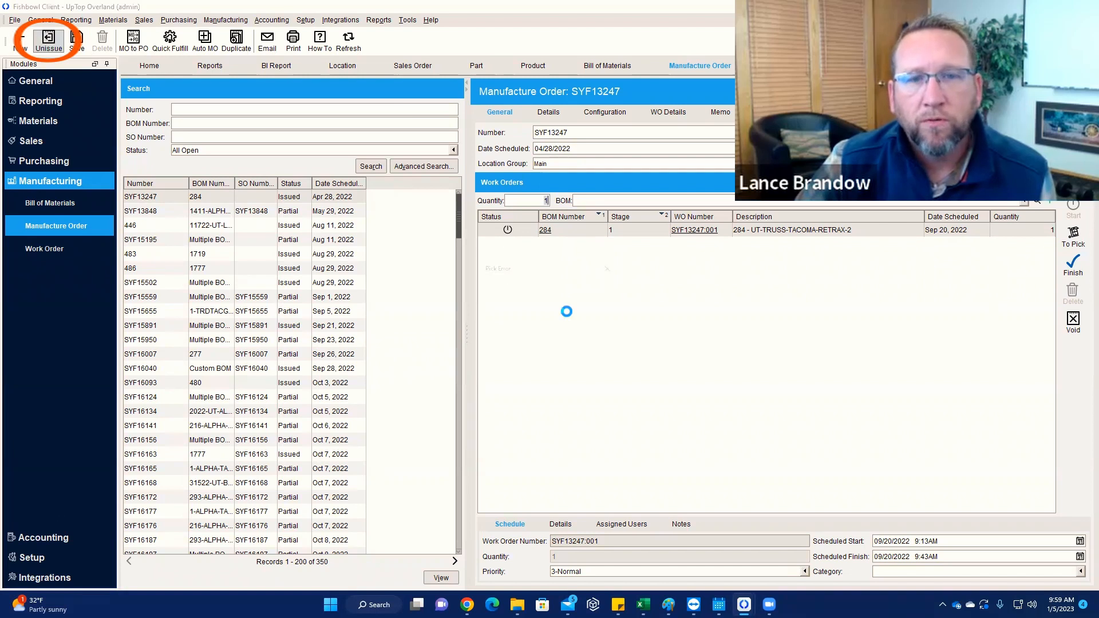
click(48, 39)
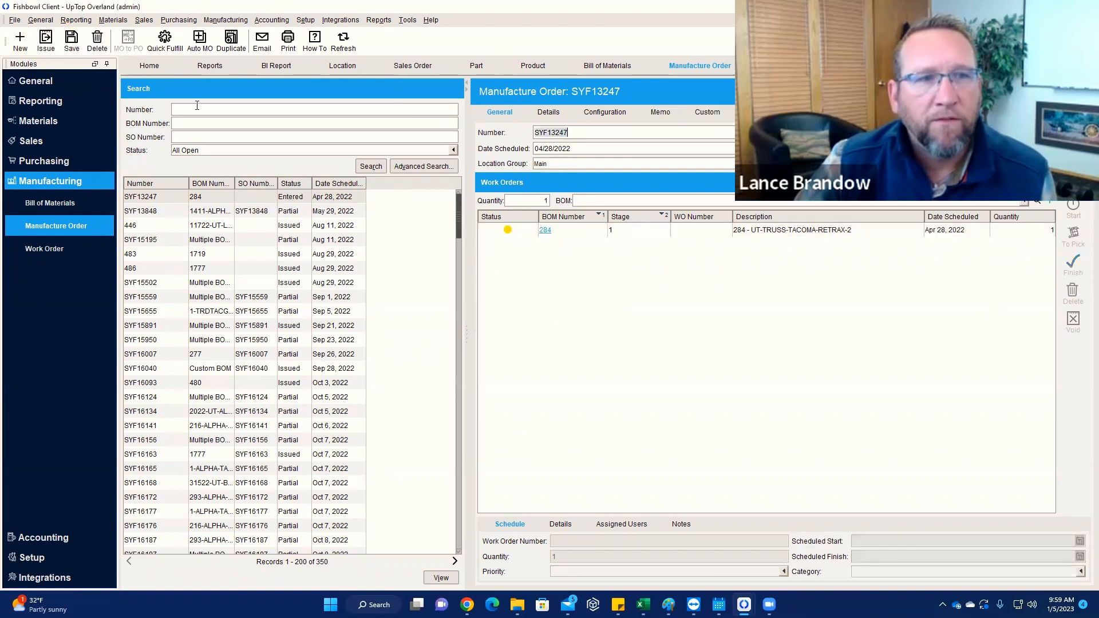
click(96, 39)
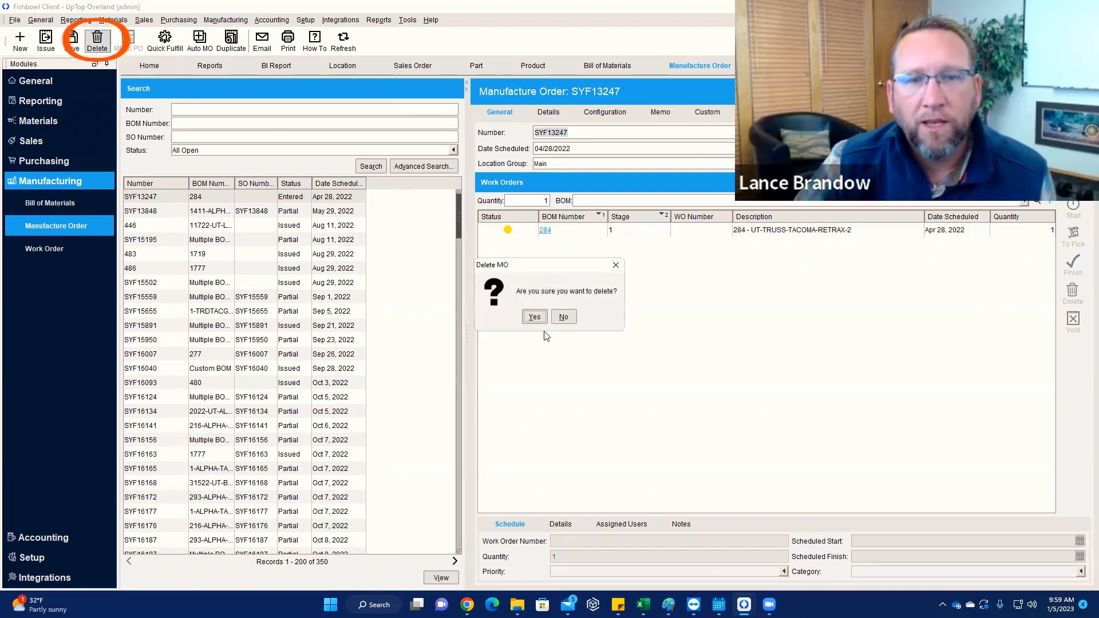
click(533, 316)
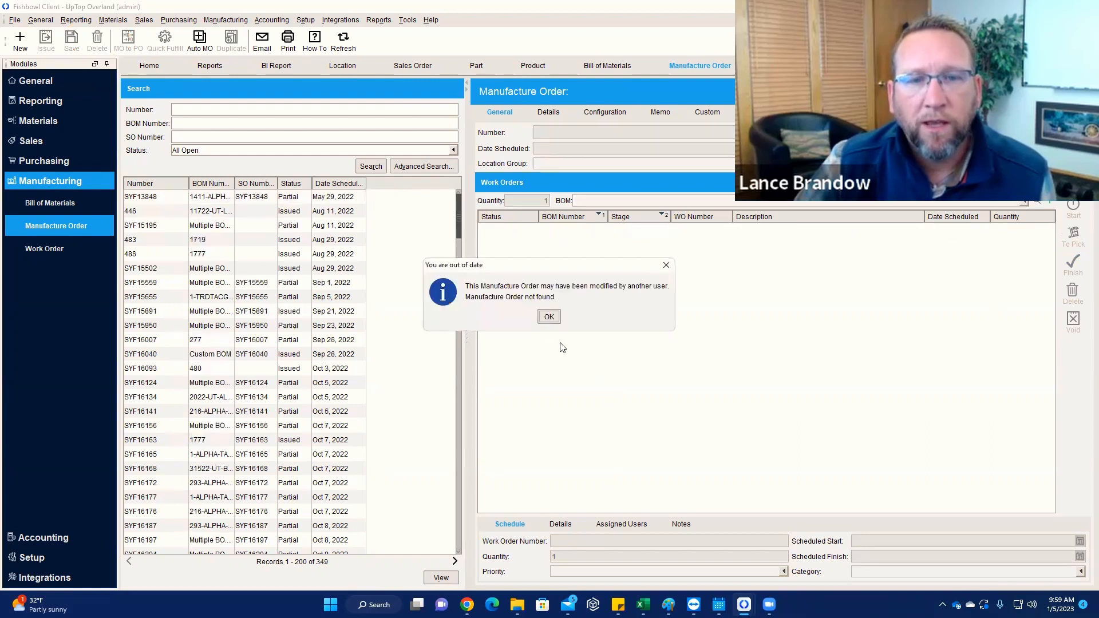
click(549, 316)
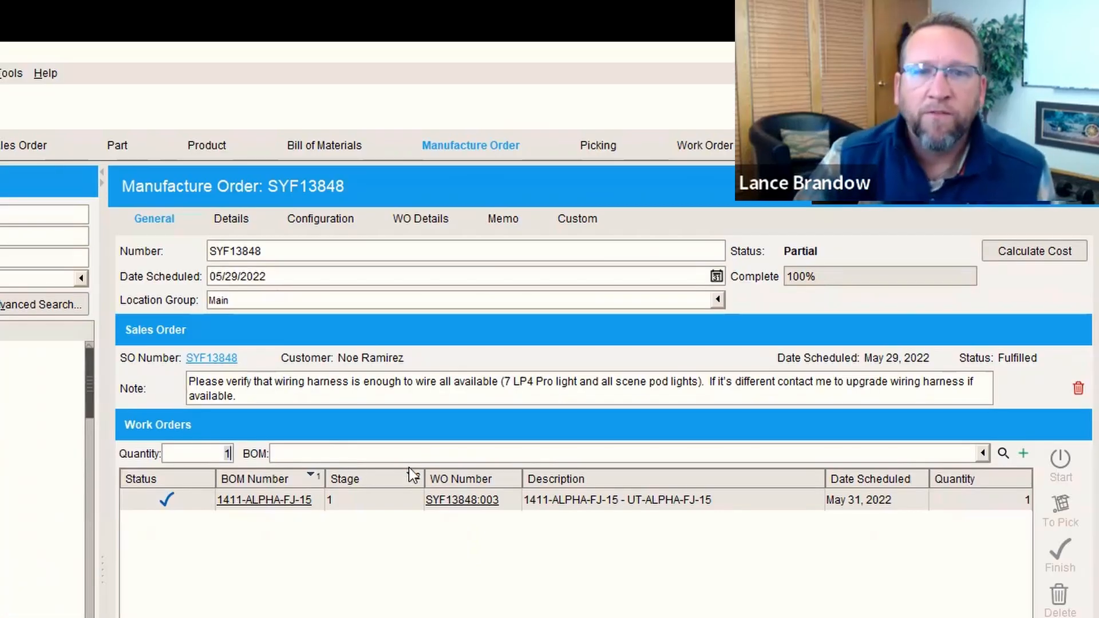
- Select order SYF13848 and review its work order's fulfilled status, configuration, dates, and quantity
click(344, 478)
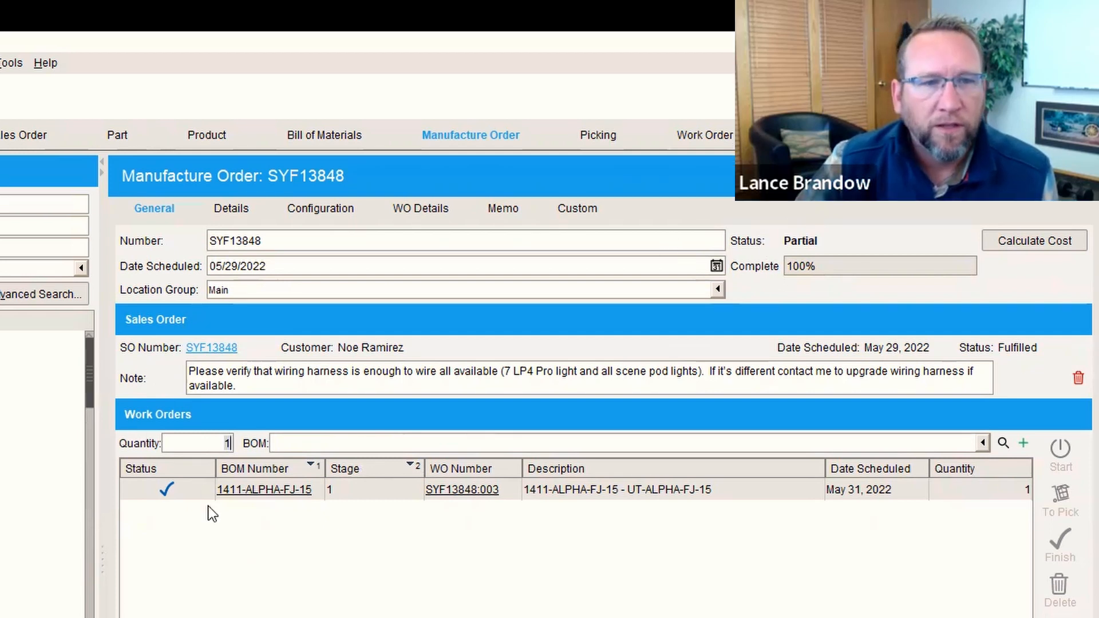
mouse_move(794, 286)
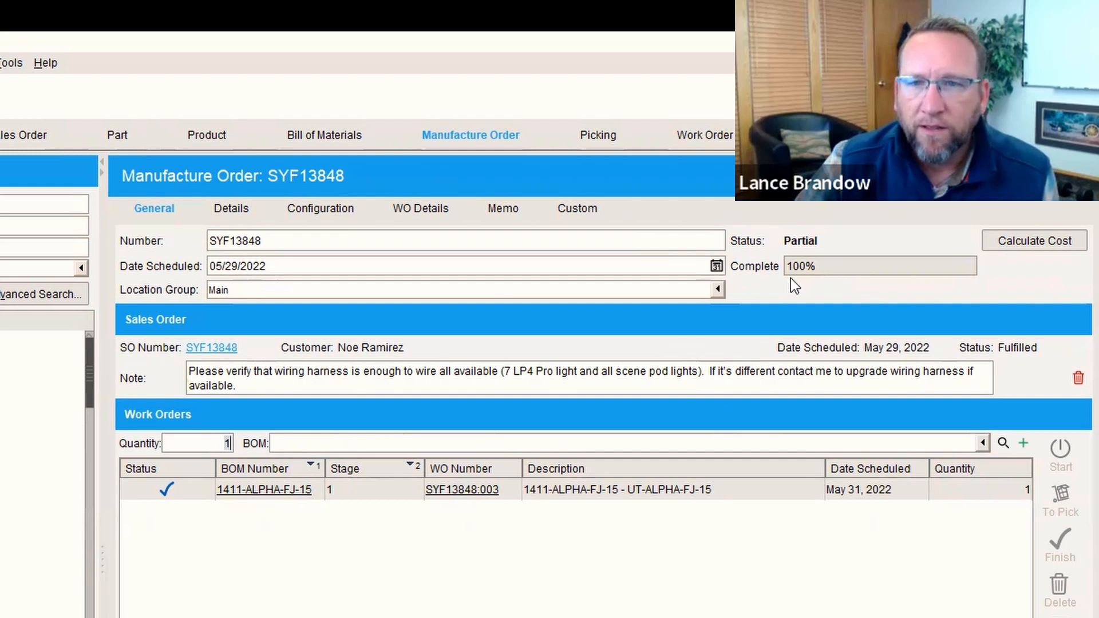
mouse_move(799, 248)
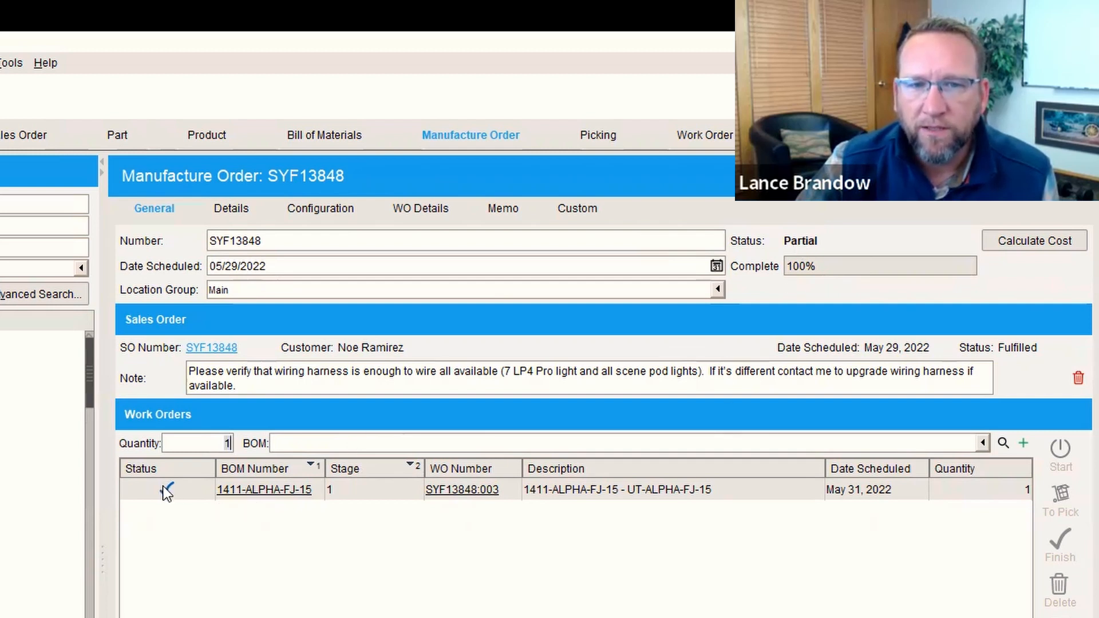
click(167, 488)
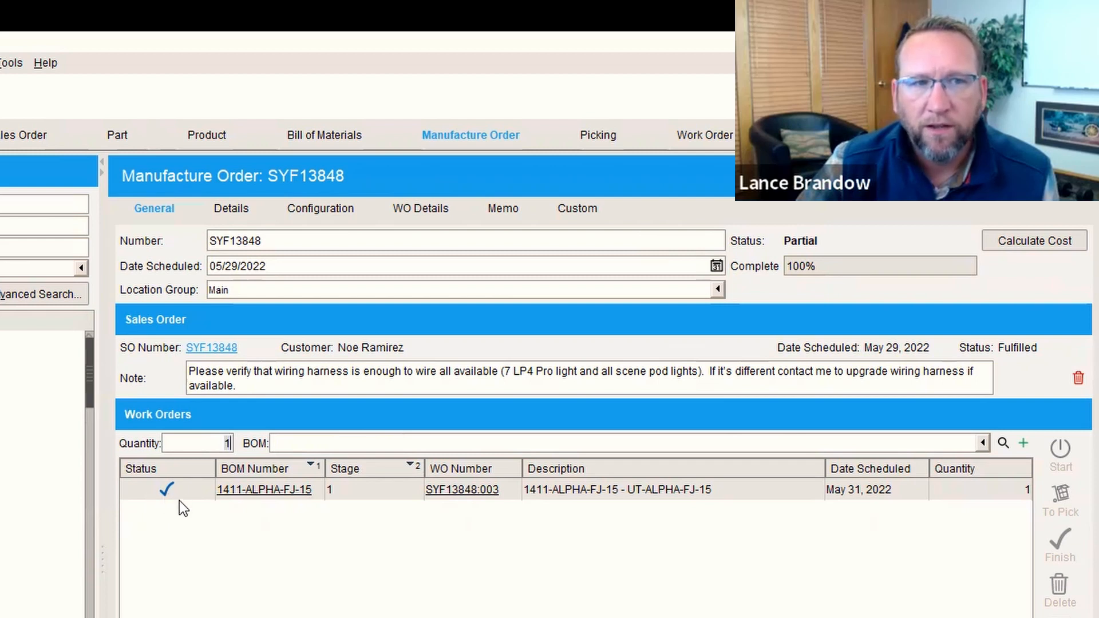
mouse_move(167, 489)
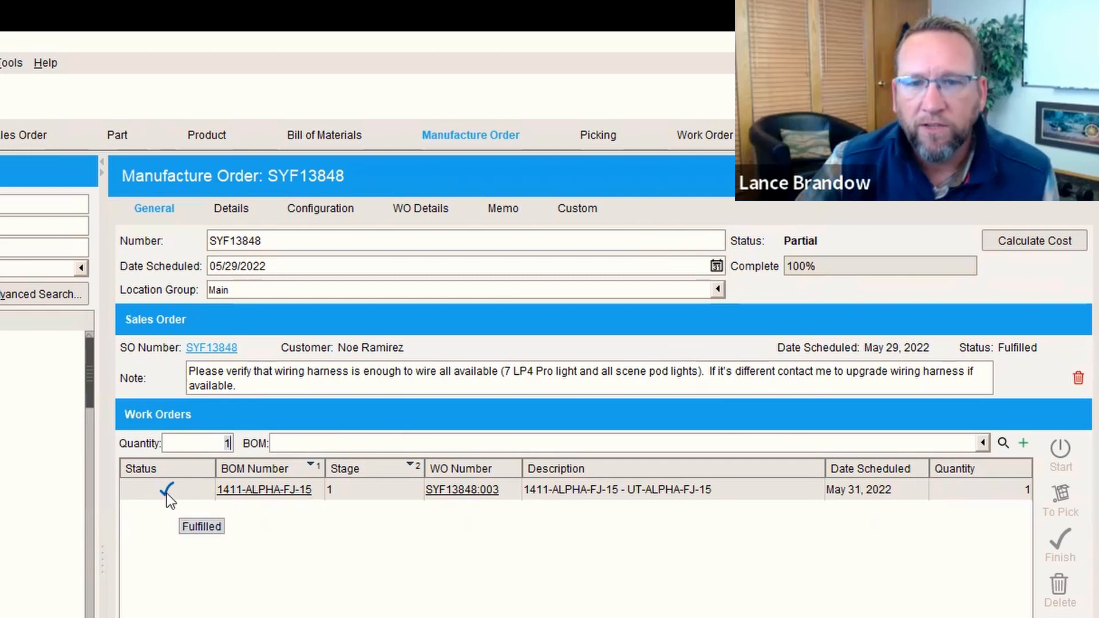
mouse_move(184, 488)
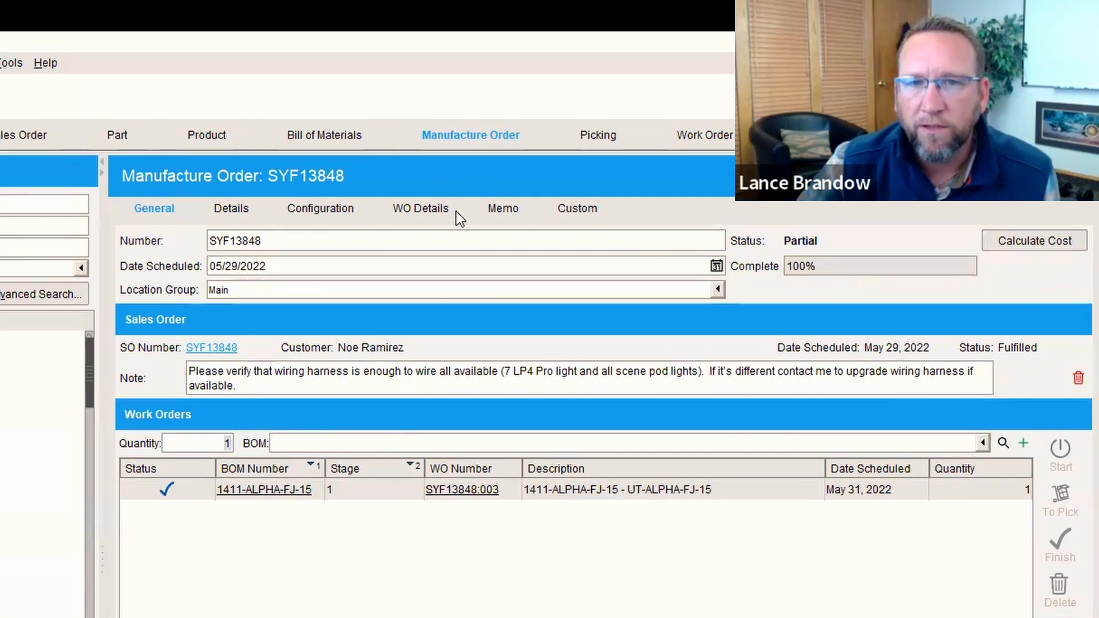
click(420, 208)
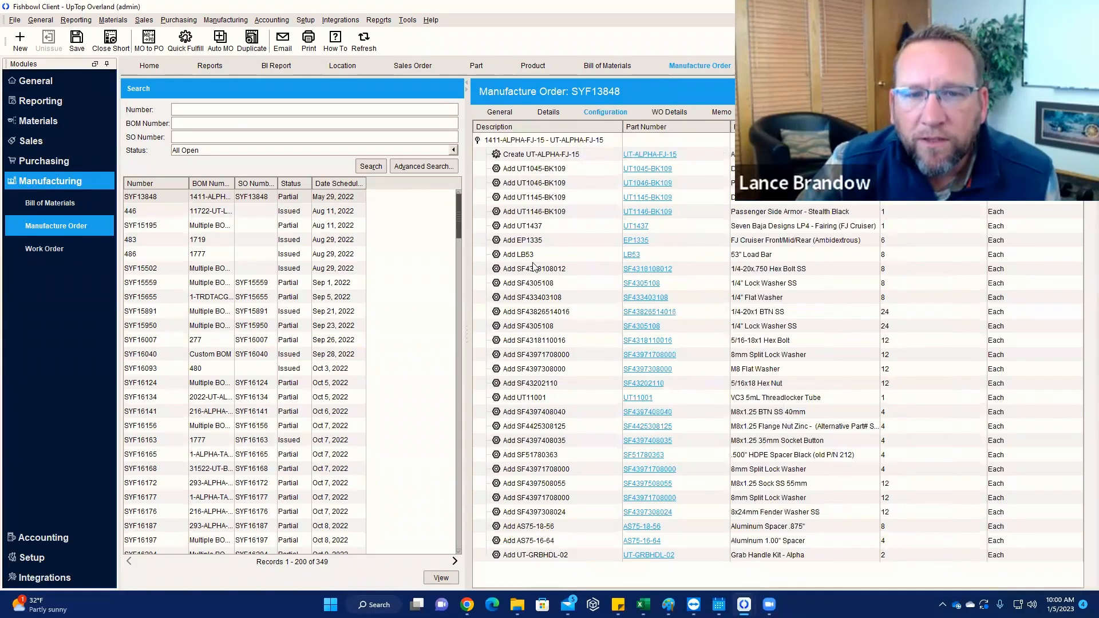
click(547, 111)
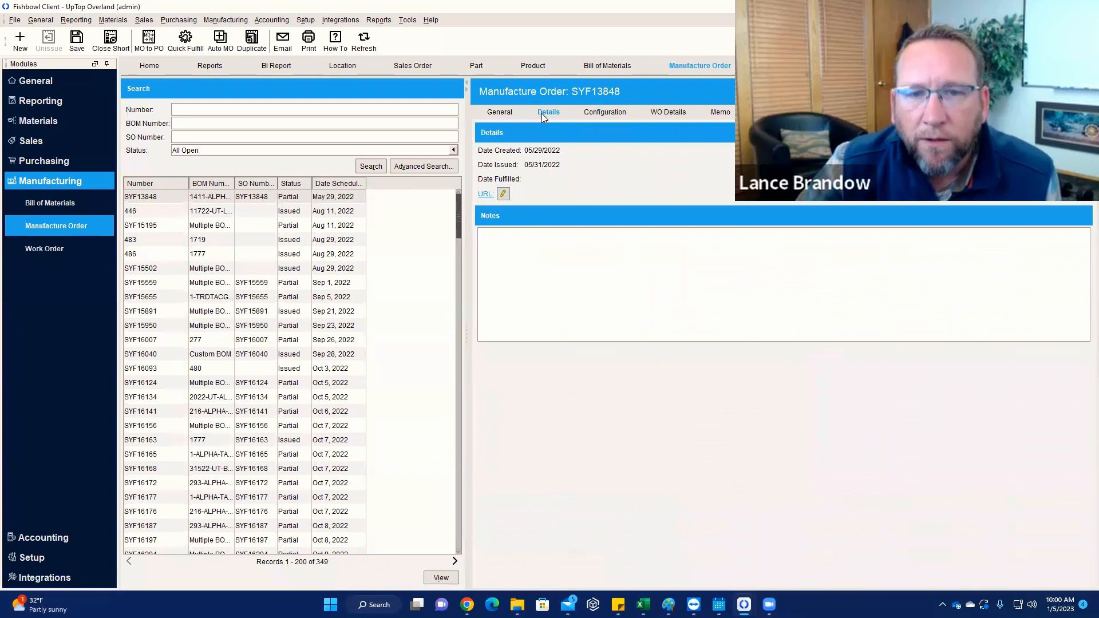
click(499, 112)
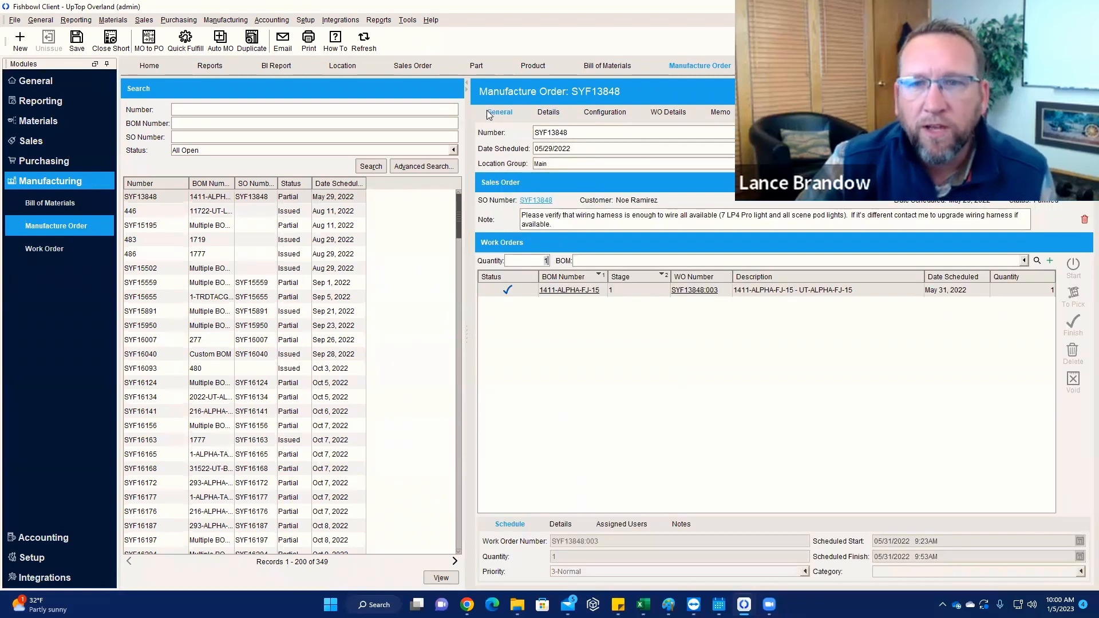
mouse_move(973, 218)
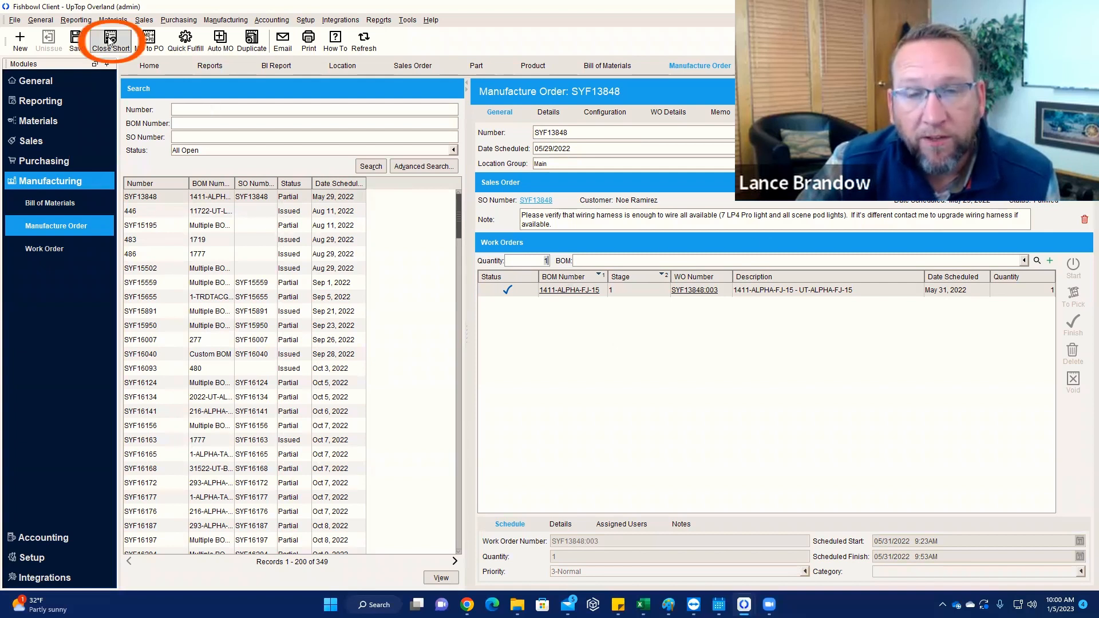
mouse_move(111, 39)
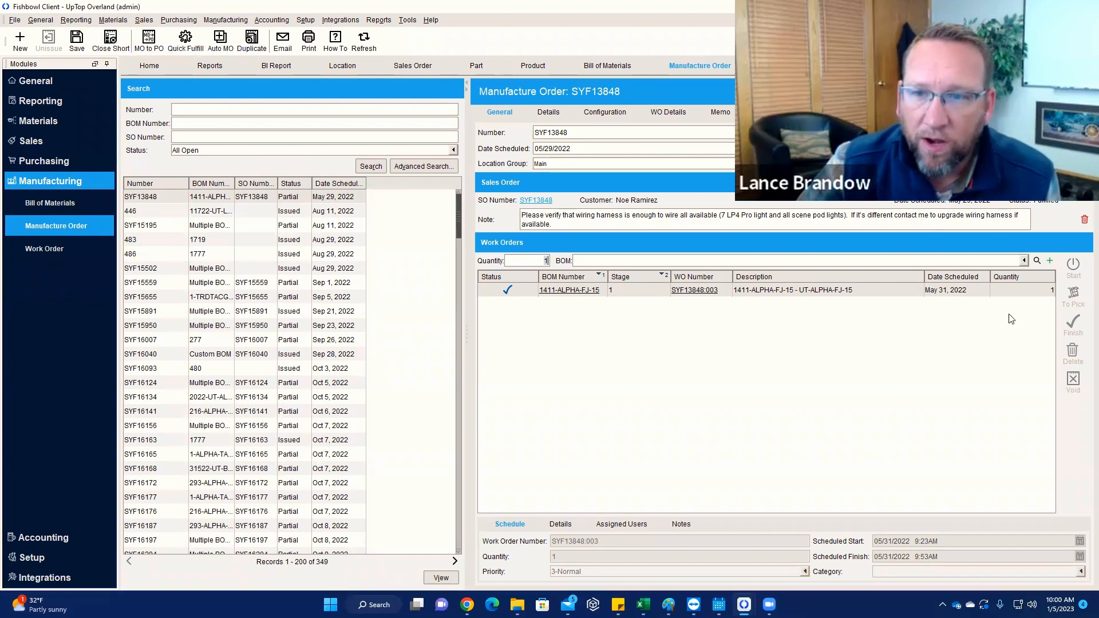
mouse_move(1023, 292)
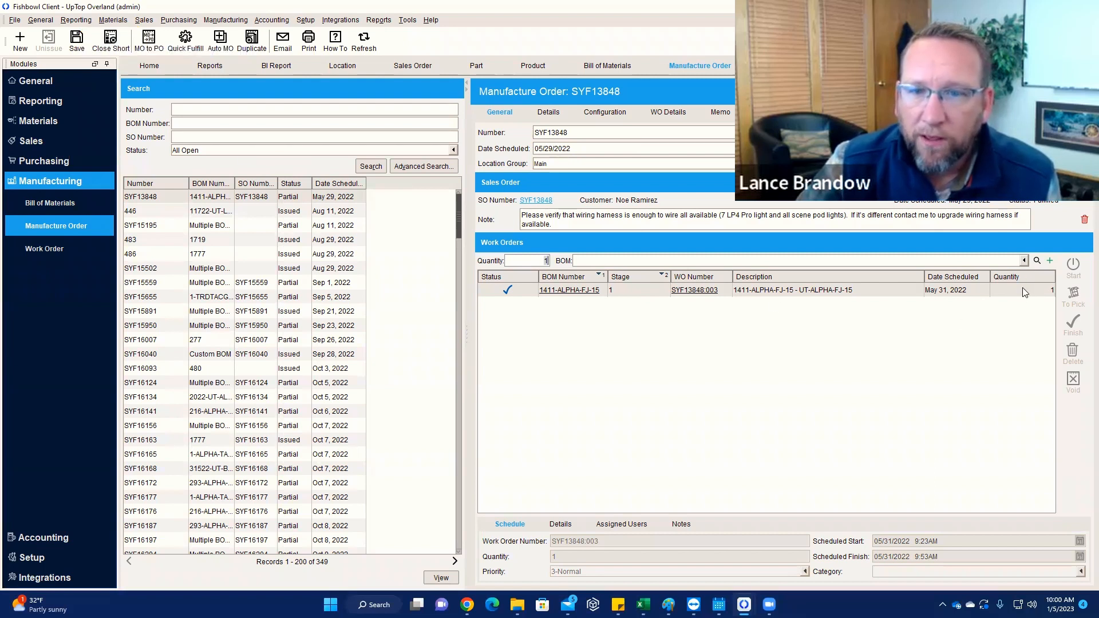
click(1019, 290)
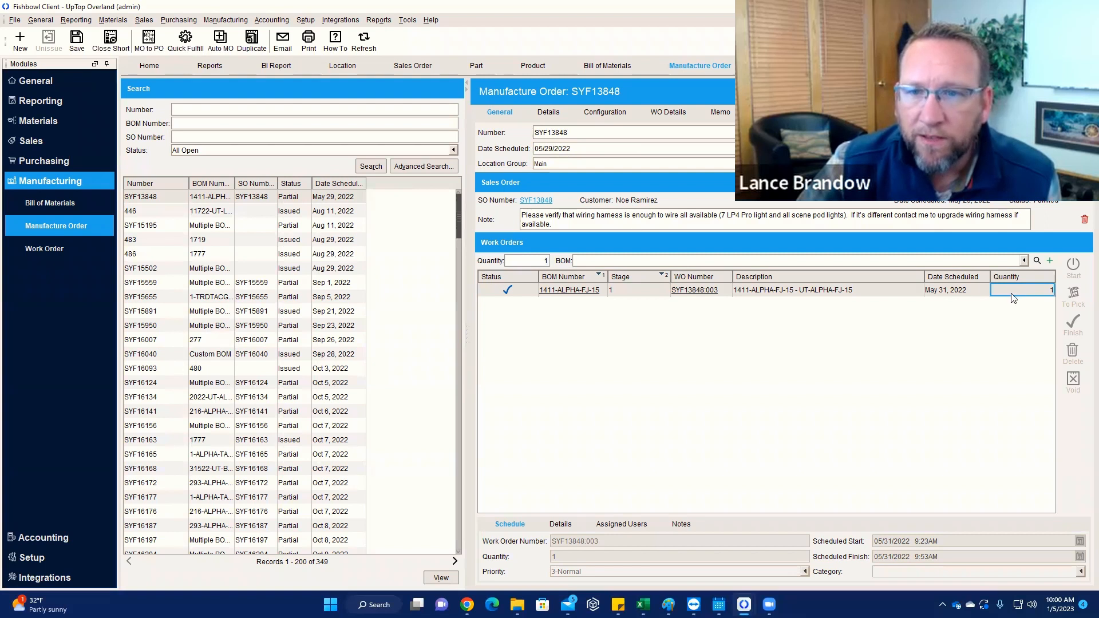
mouse_move(919, 322)
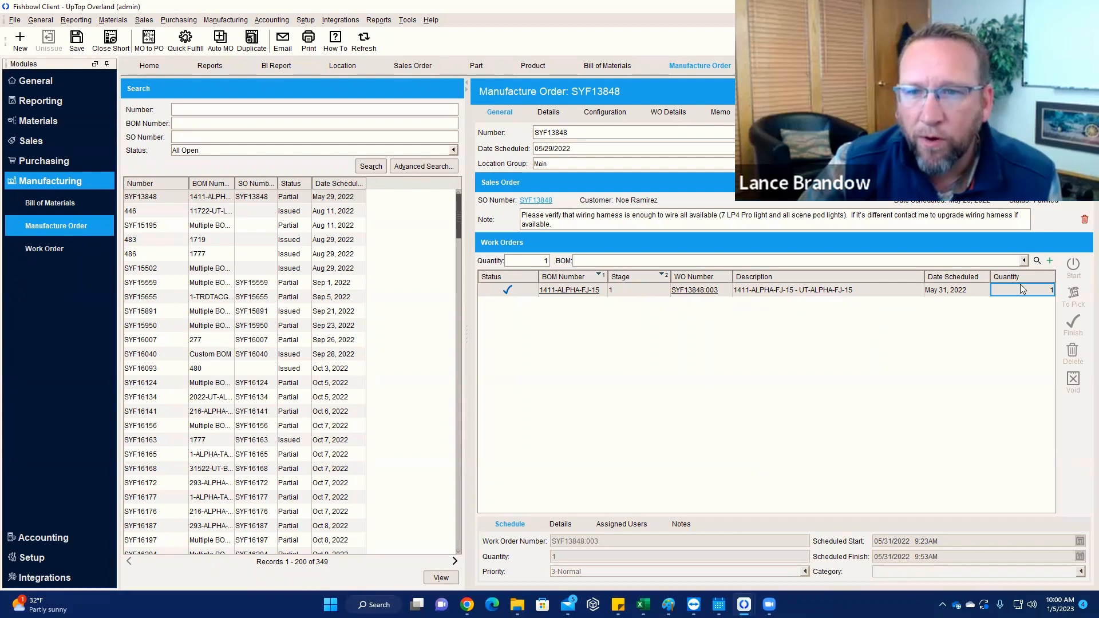
mouse_move(918, 313)
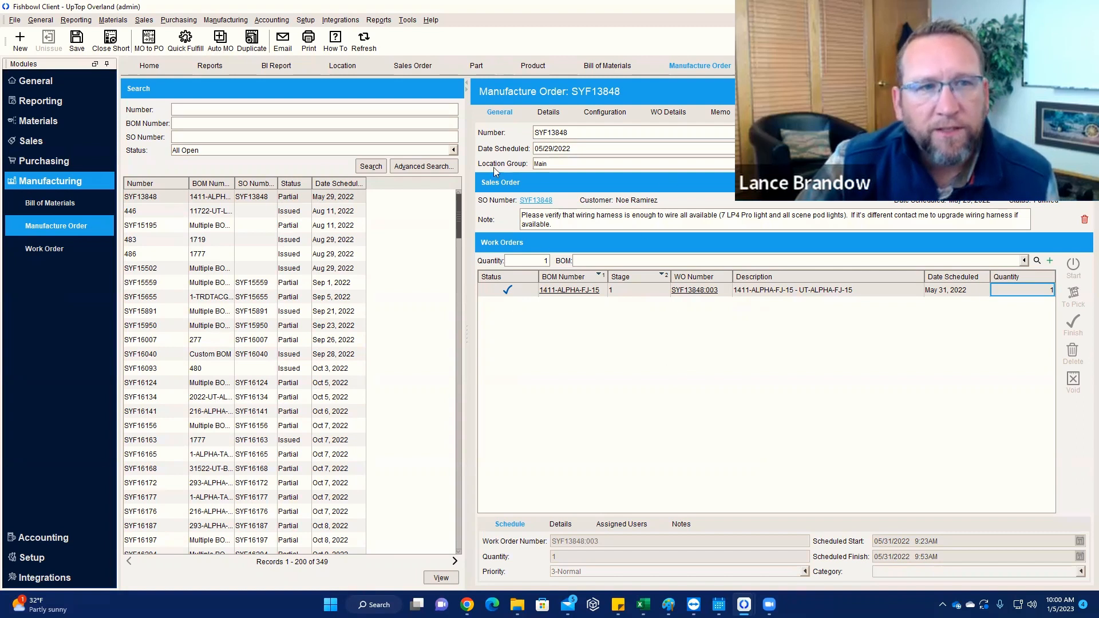
- Close manufacture order SYF13848 short, confirm, then select manufacture order 446
click(110, 39)
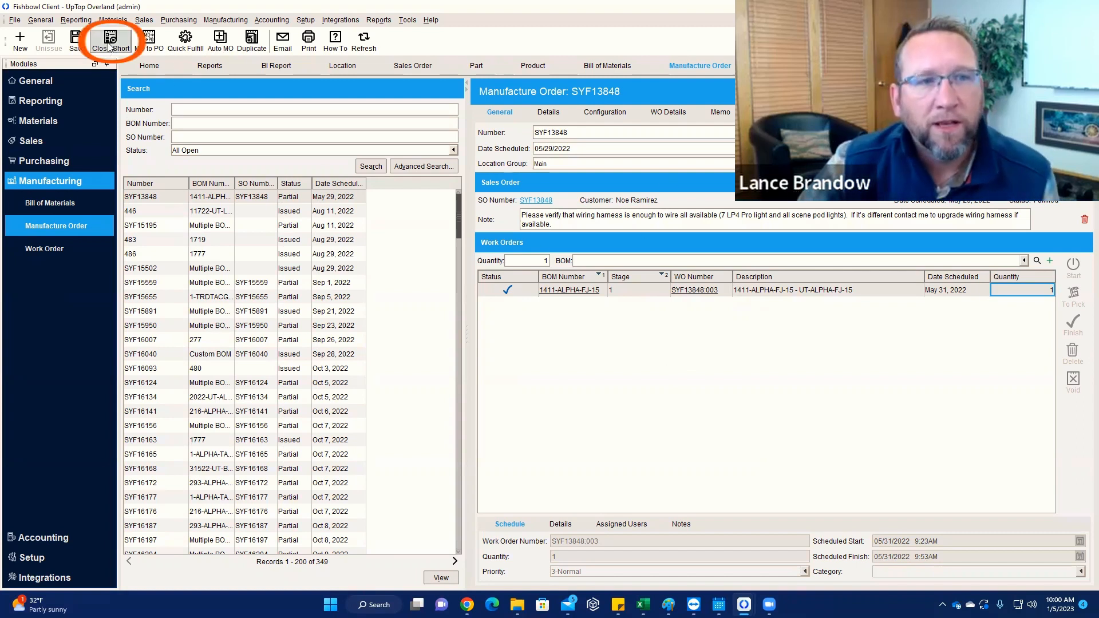
click(110, 40)
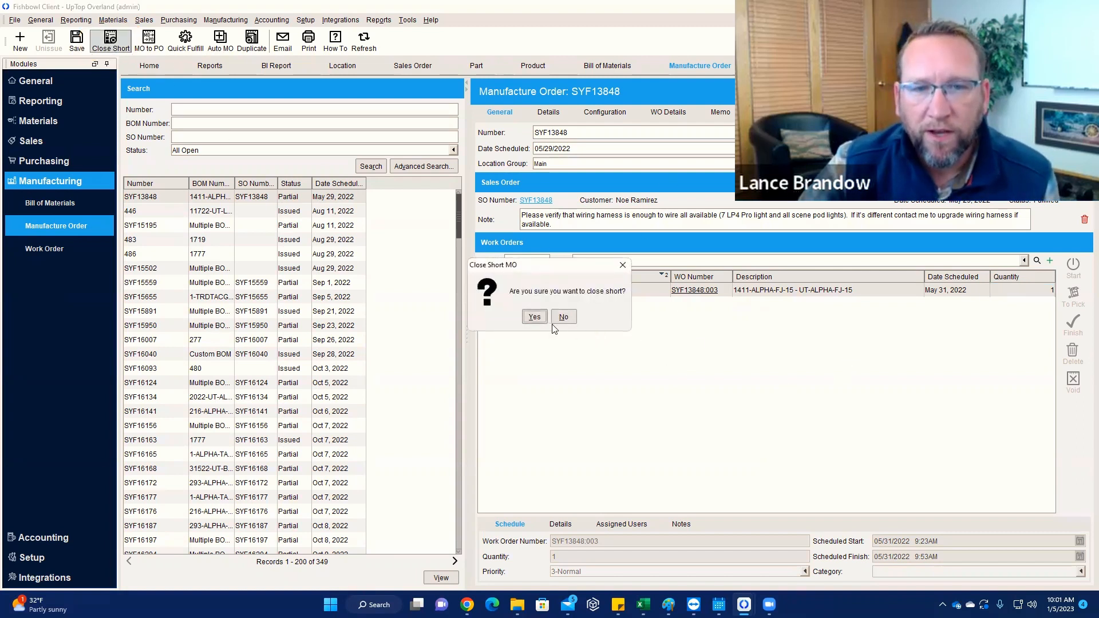
click(533, 317)
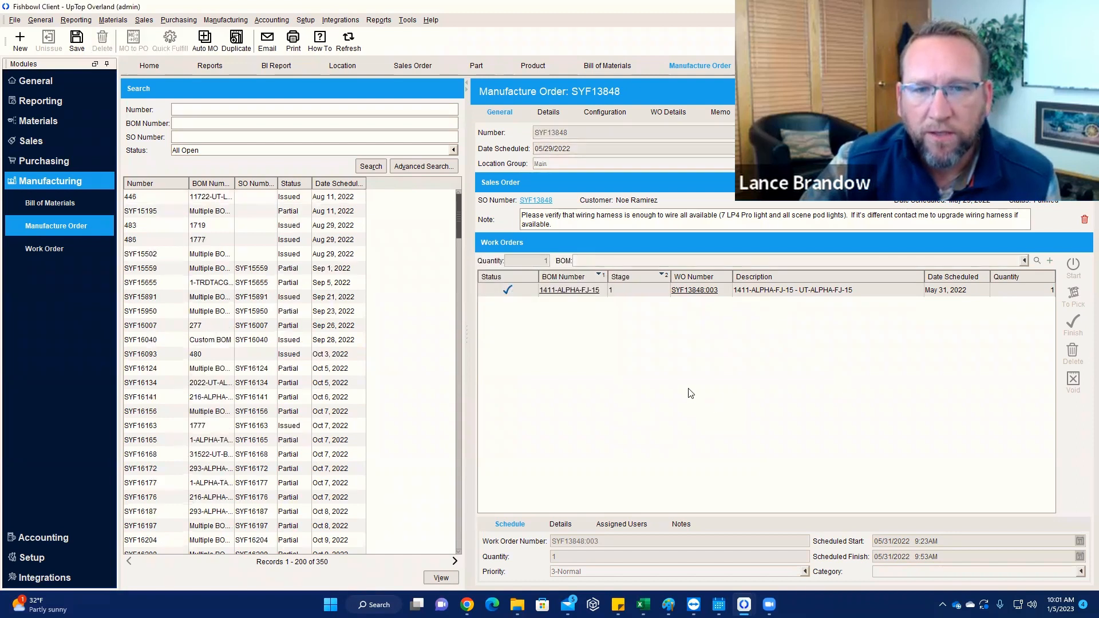
mouse_move(813, 280)
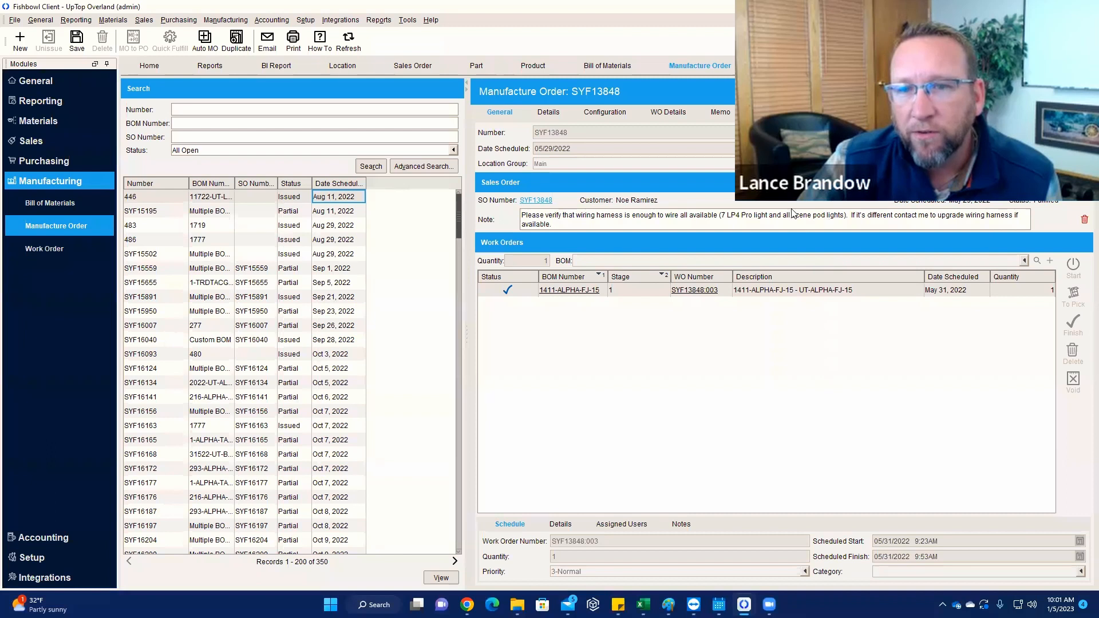
mouse_move(644, 294)
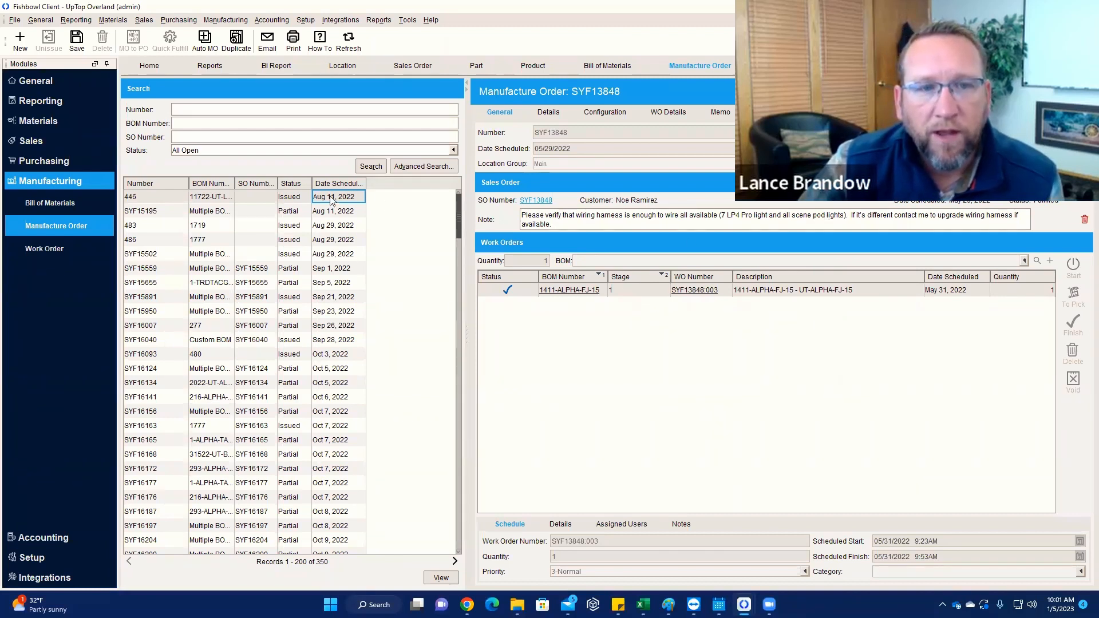
click(130, 195)
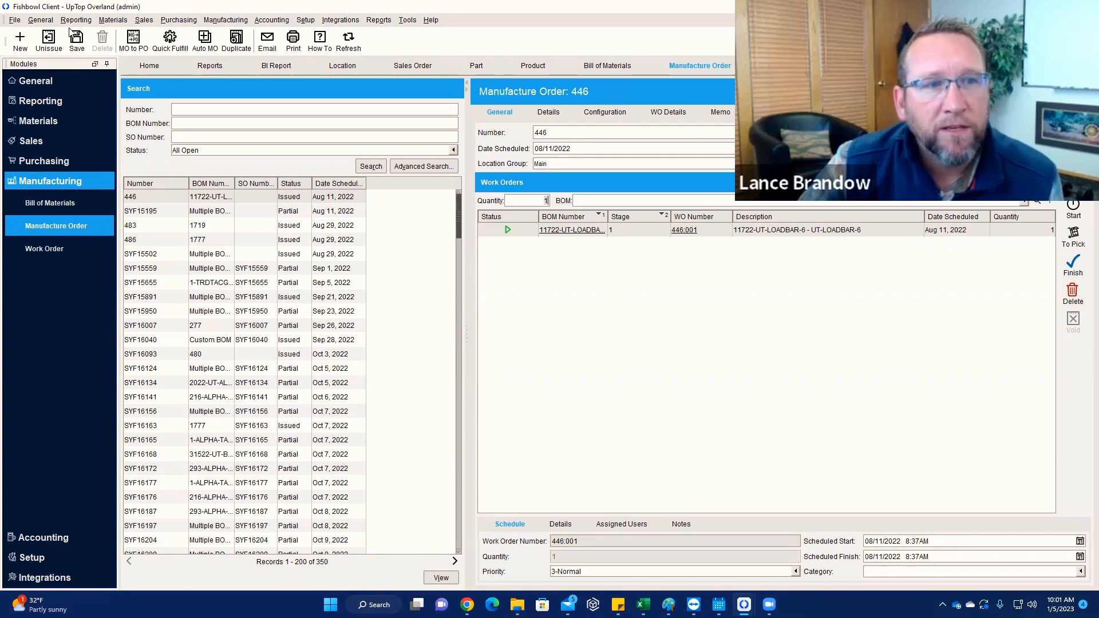
- Attempt to unissue manufacture order 446 and dismiss the unvoided-pick error
click(48, 40)
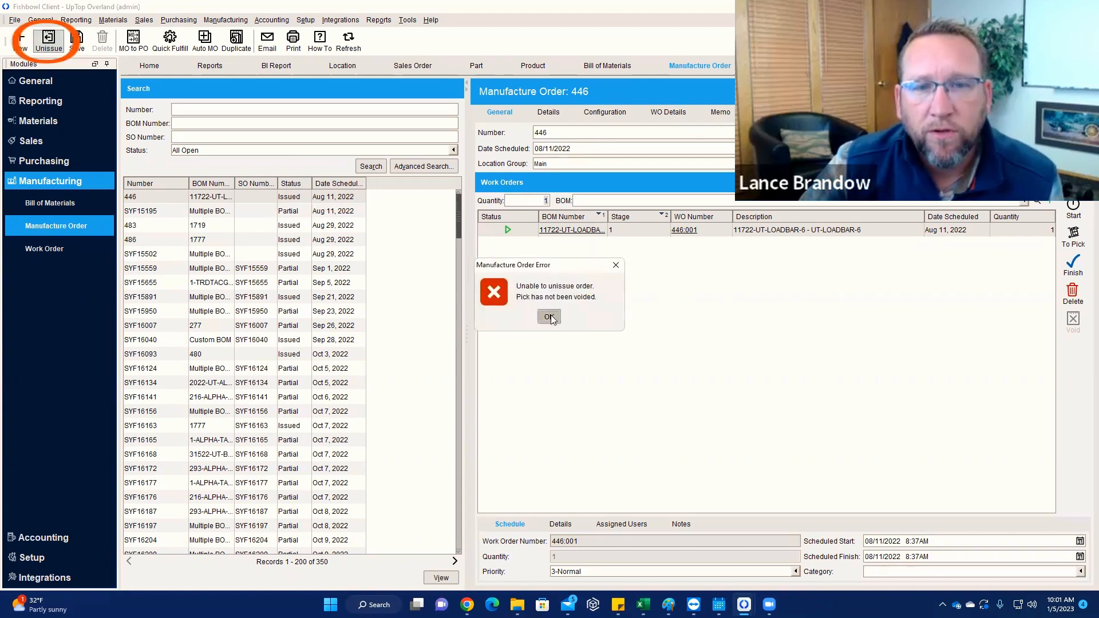
click(548, 317)
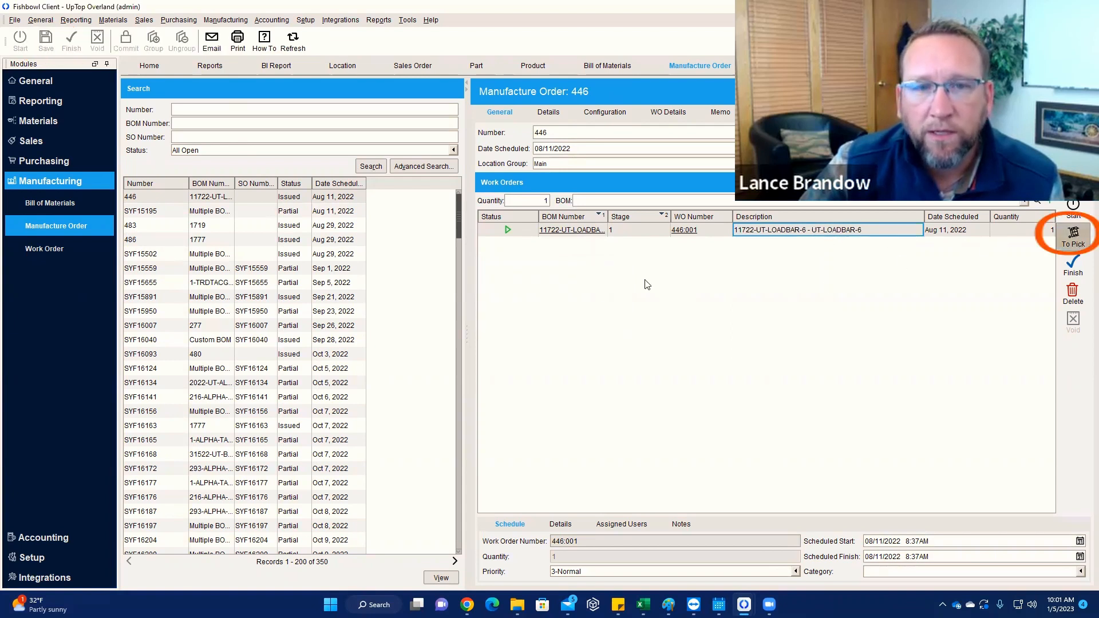
- Open pick W446:001 for the work order and void it
click(1071, 240)
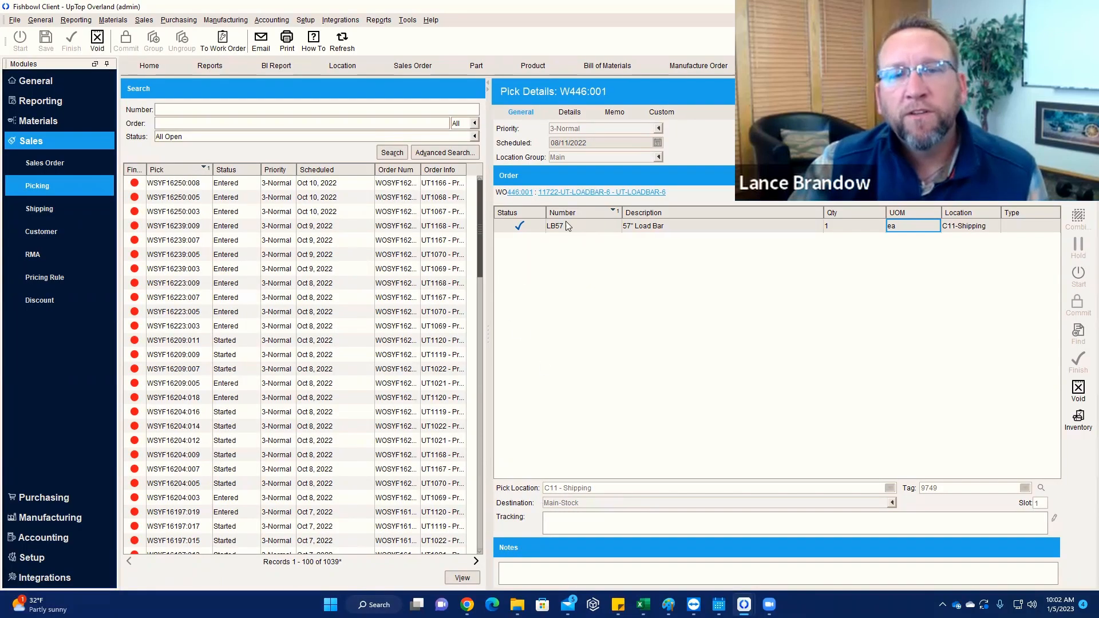
mouse_move(545, 242)
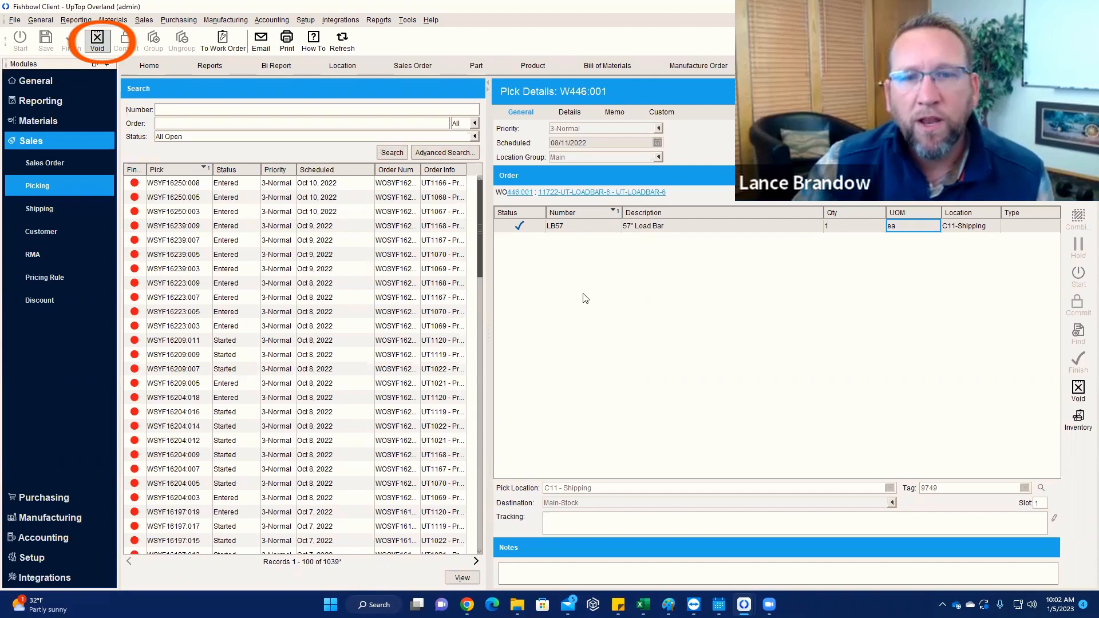
click(96, 40)
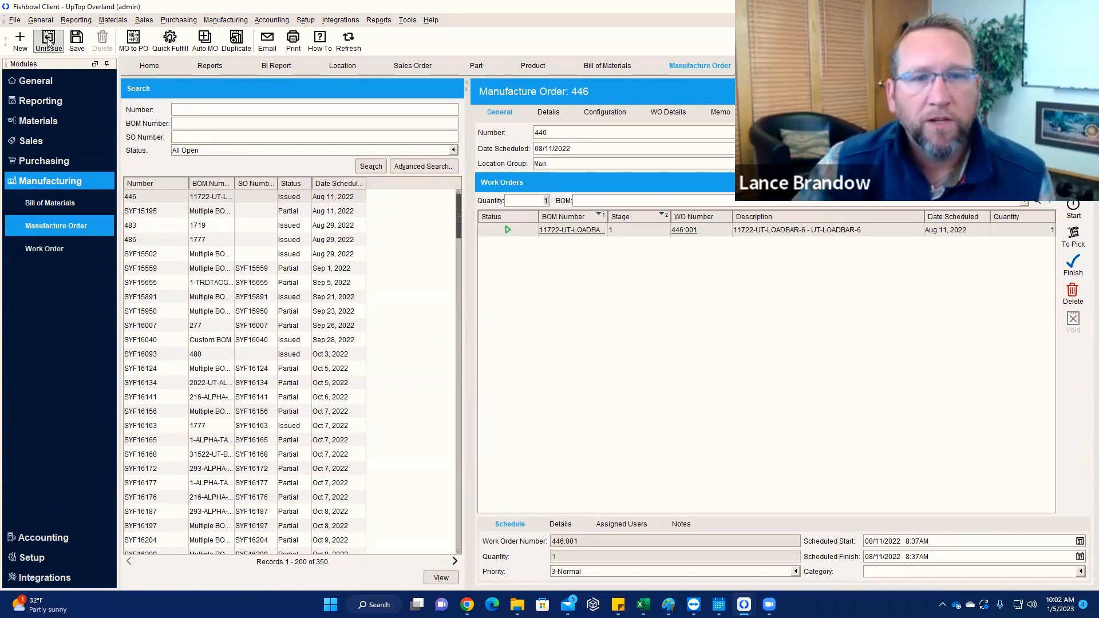
- Unissue manufacture order 446, dismiss the pick-not-found error, and delete the order
click(45, 40)
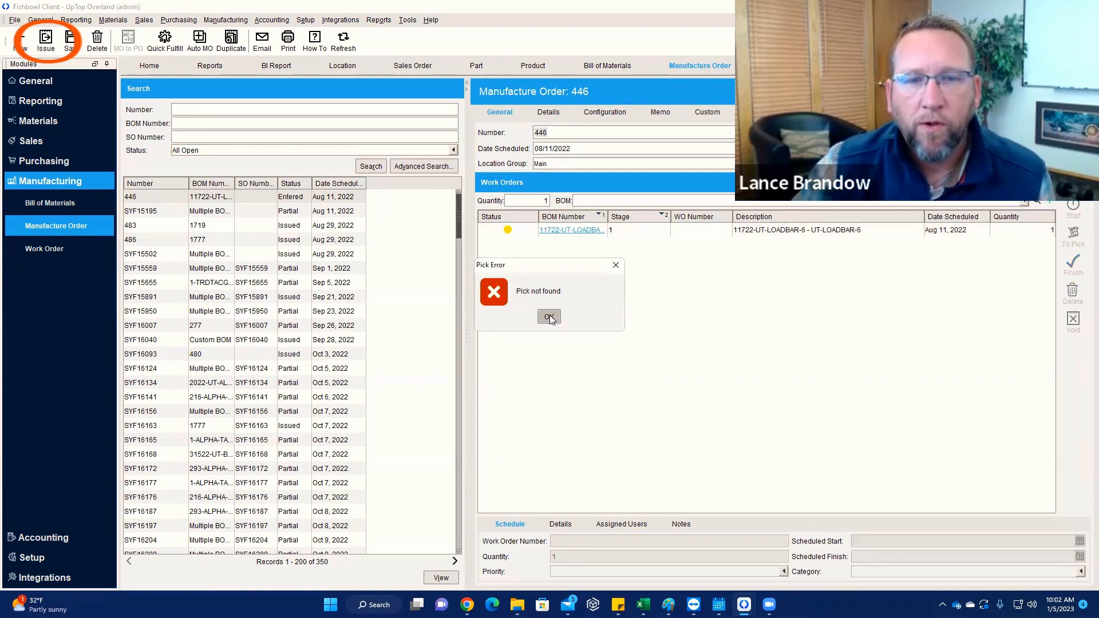
click(548, 316)
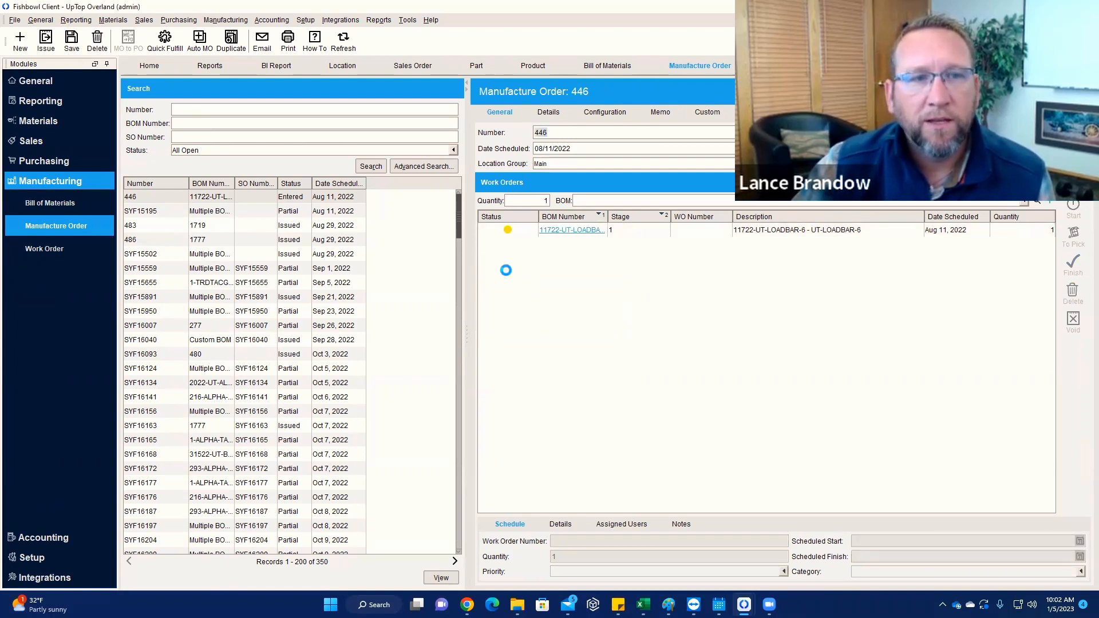
click(96, 38)
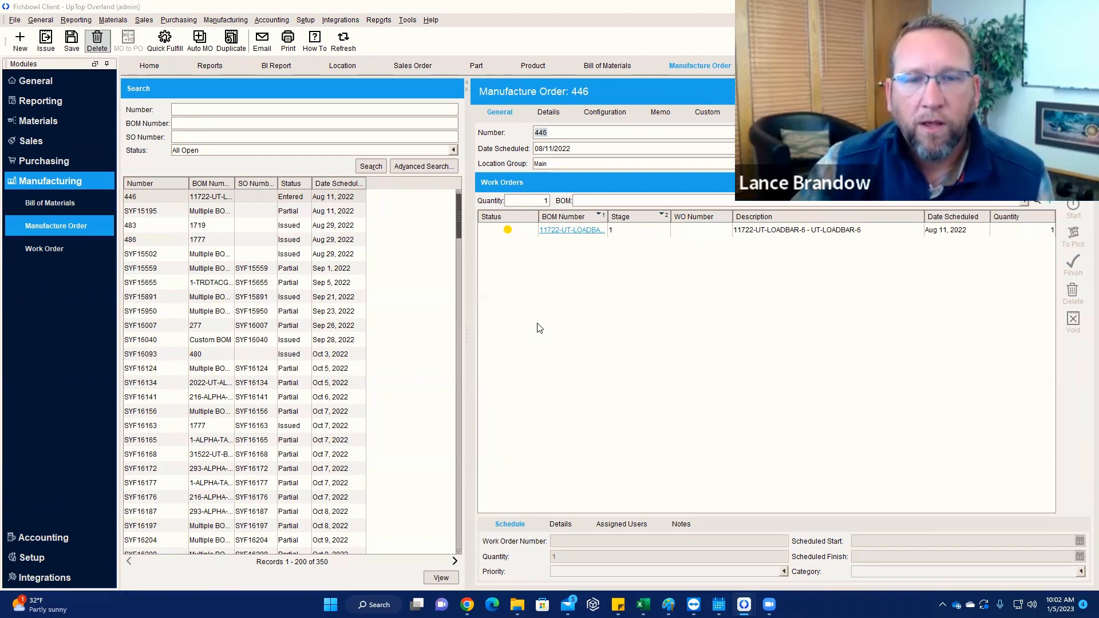
click(96, 39)
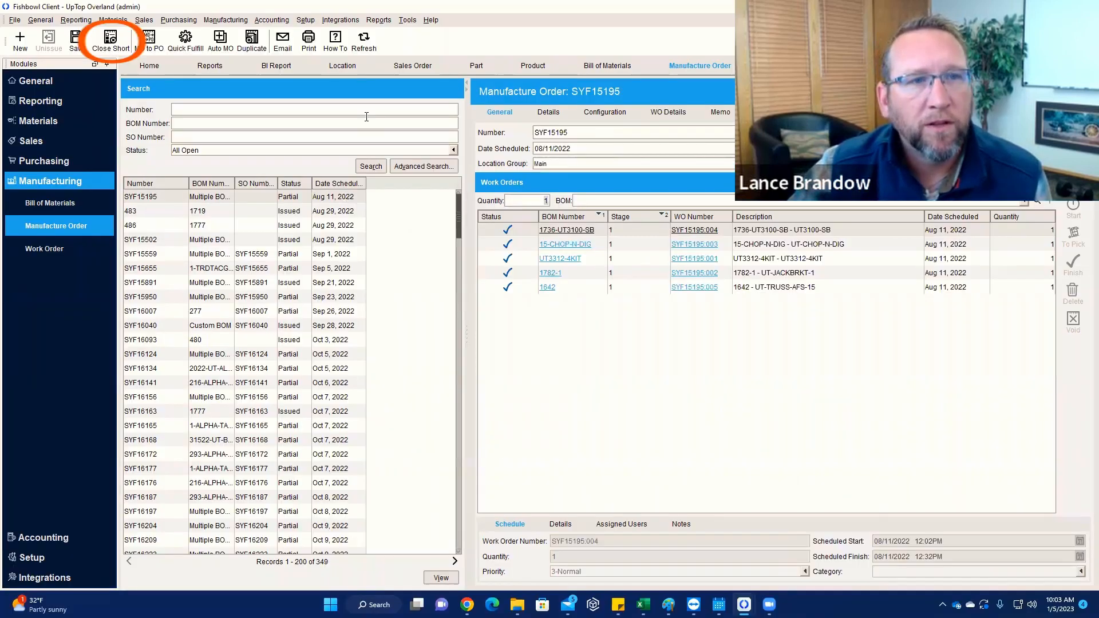
- Close manufacture order SYF15195 short and confirm, leaving 348 open records
click(111, 39)
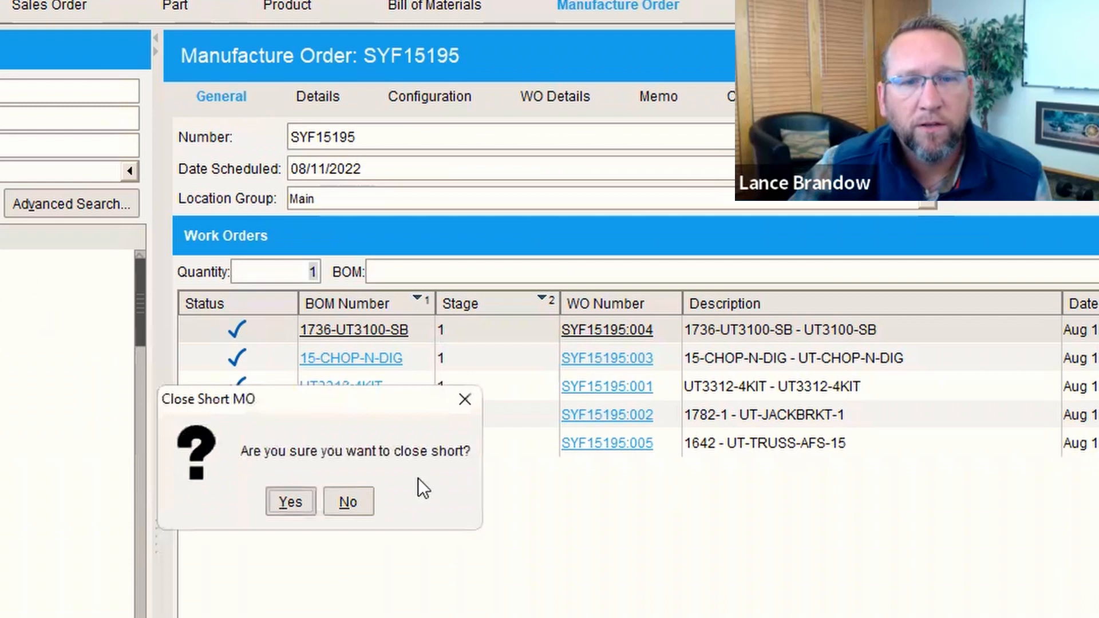
click(290, 501)
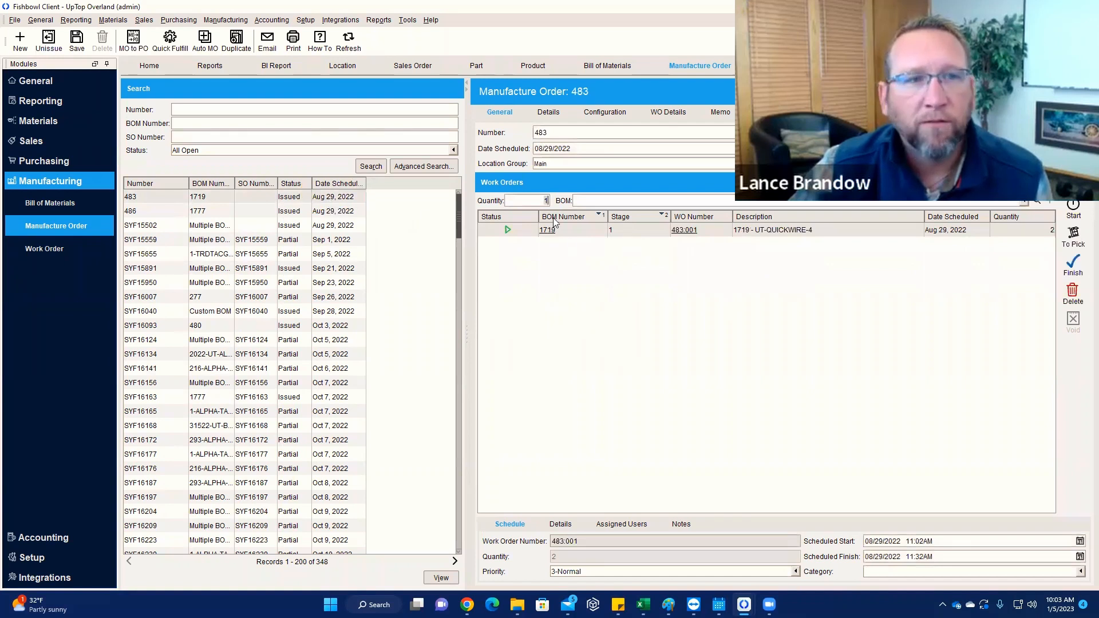
- Void pick W483:001 and unissue manufacture order 483 so its status returns to Entered
click(76, 39)
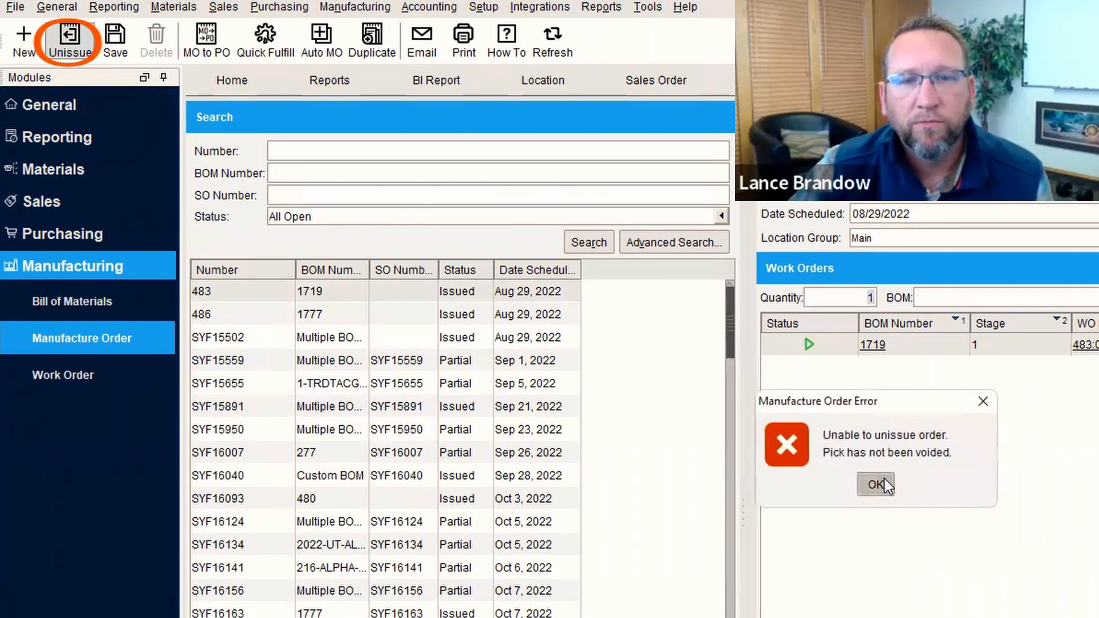
click(876, 484)
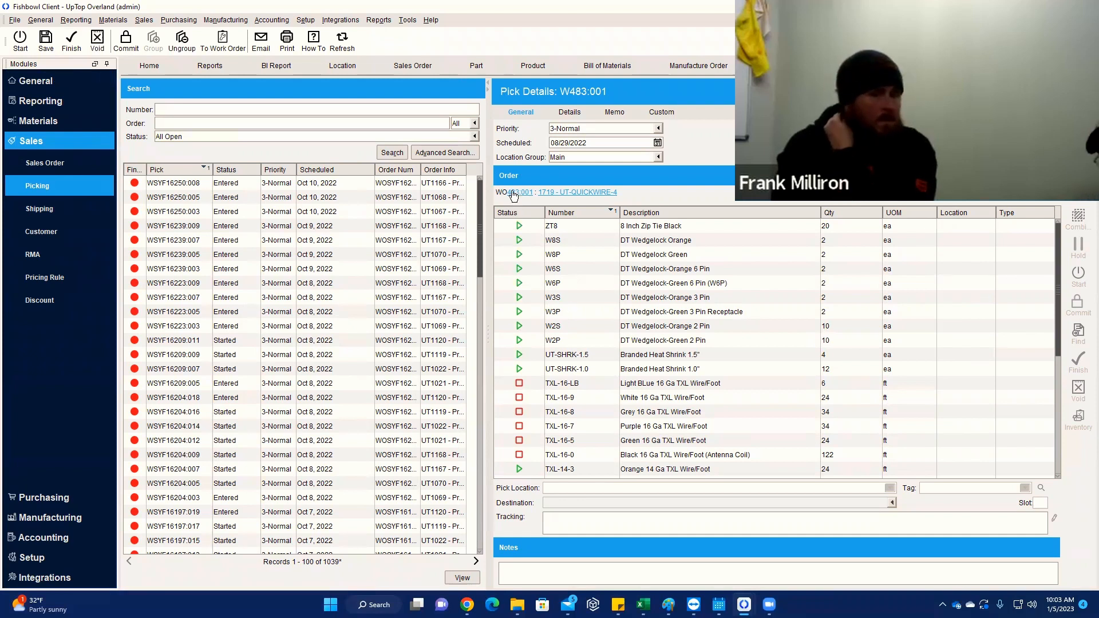
click(521, 192)
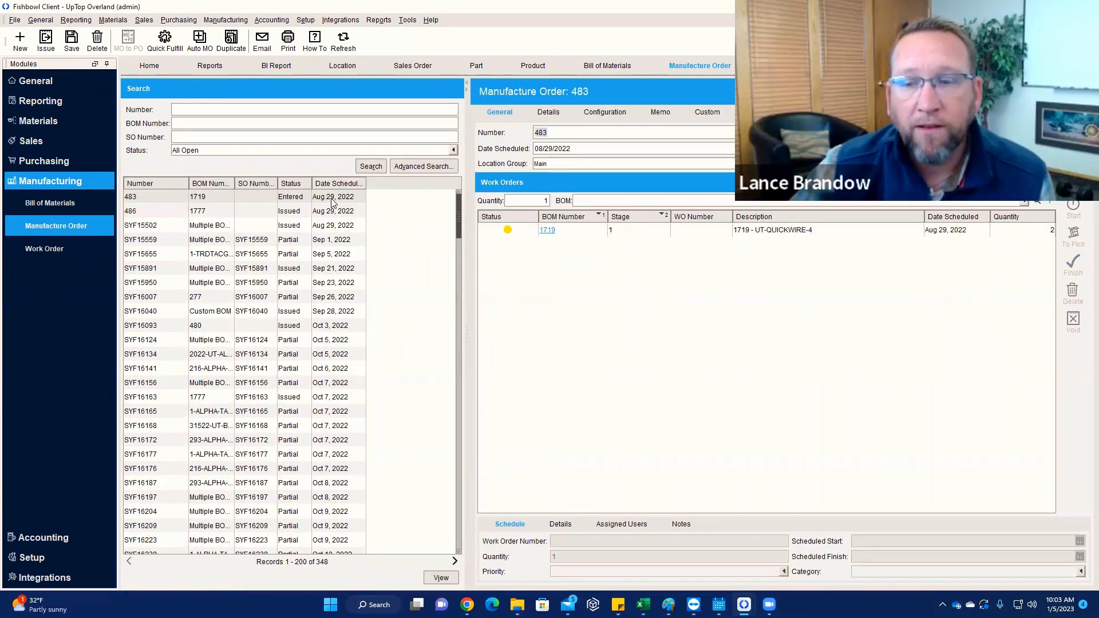
click(610, 132)
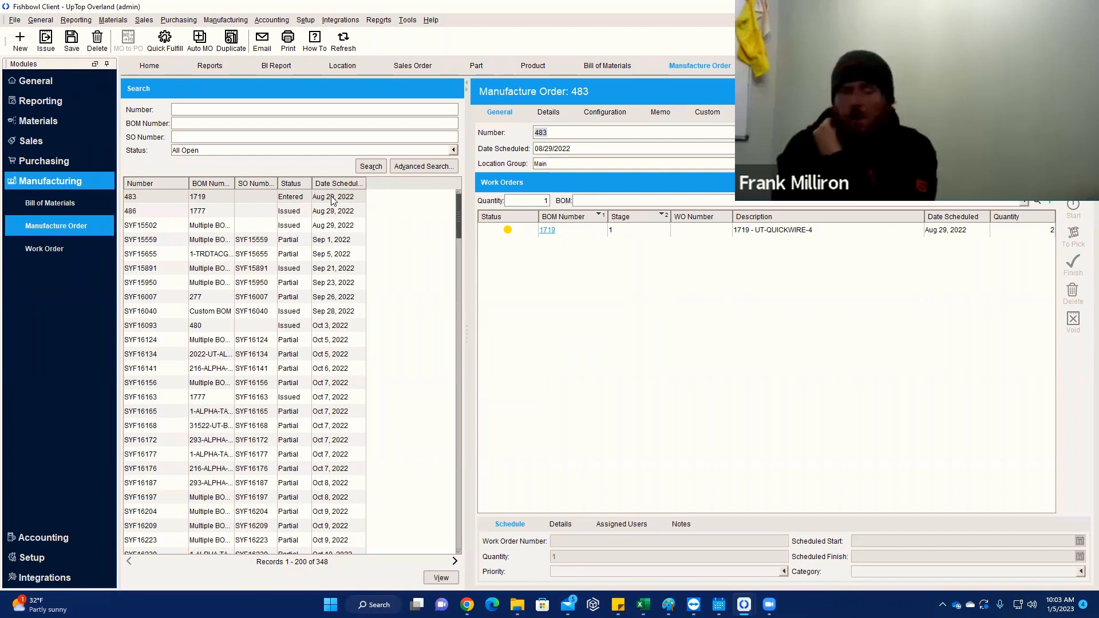
- Delete manufacture order 483 and raise Max Rows beyond 200 for the open-order list
click(96, 39)
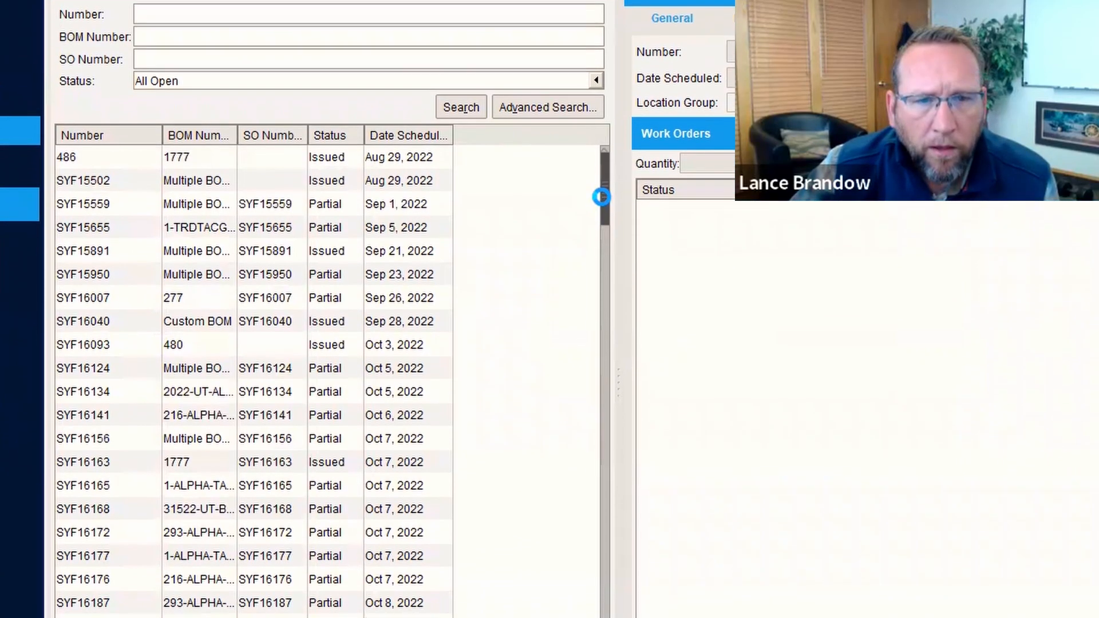
scroll(down, 3)
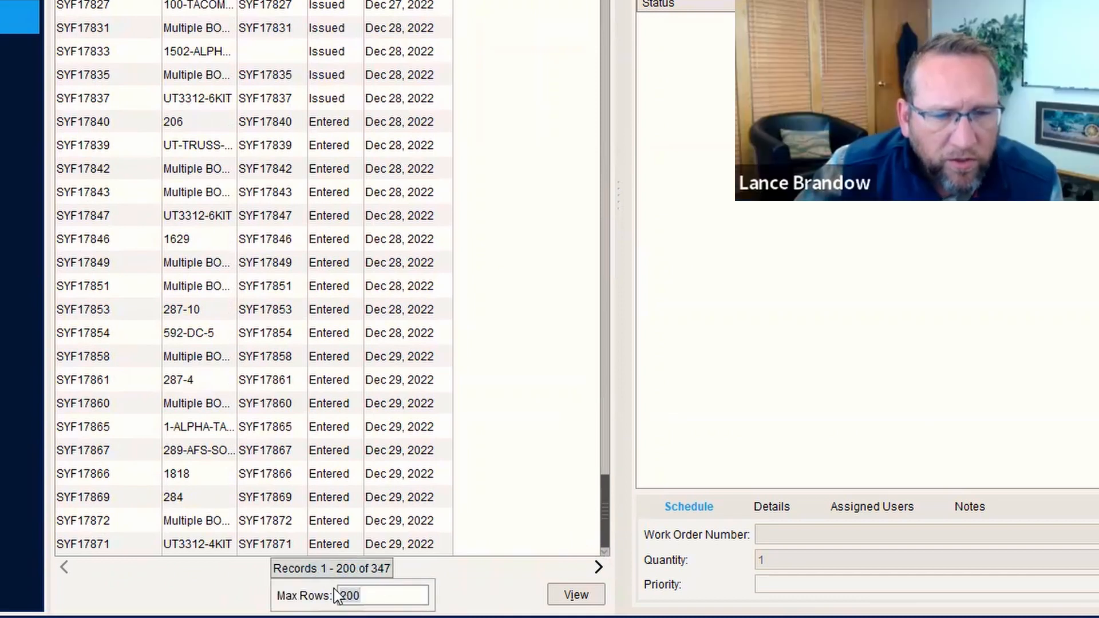
click(382, 595)
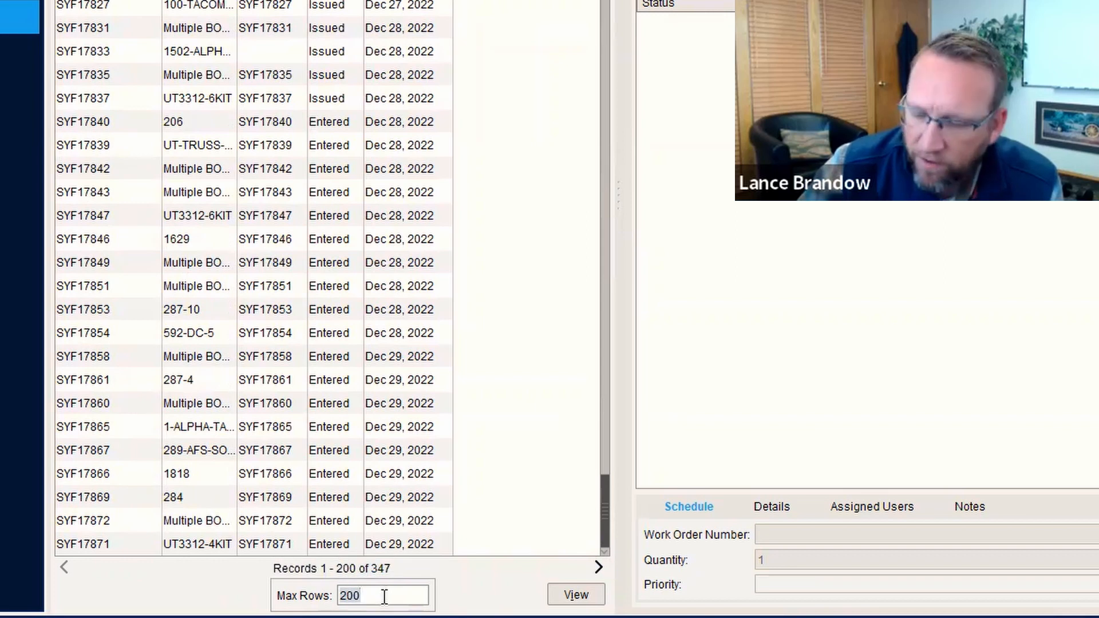
- Reload the list to show all 347 open orders and select manufacture order 486
click(575, 594)
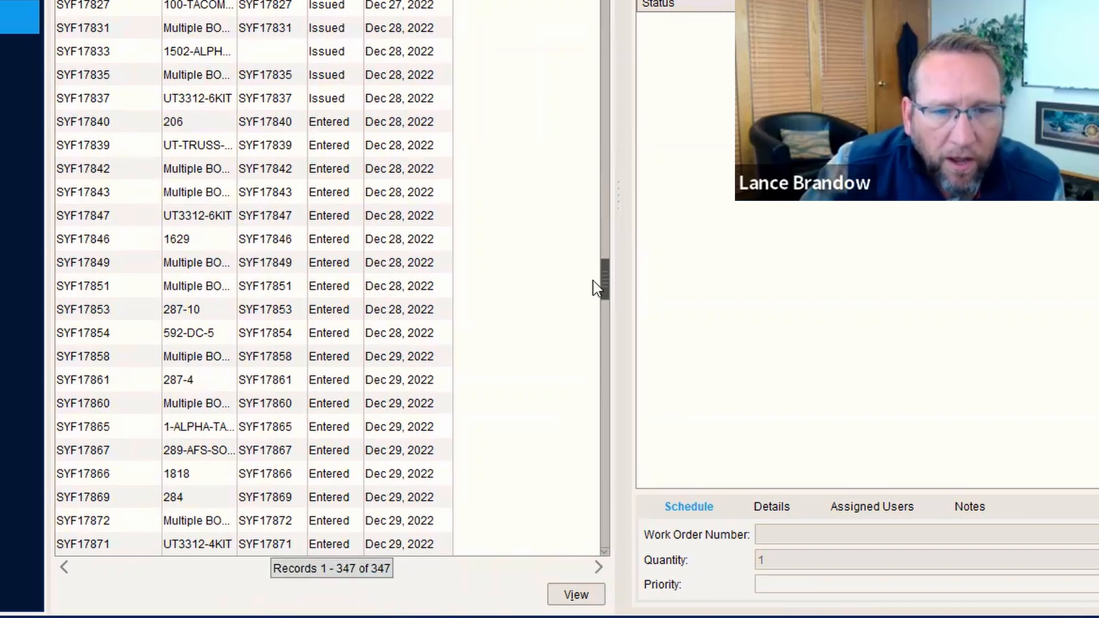
scroll(down, 3)
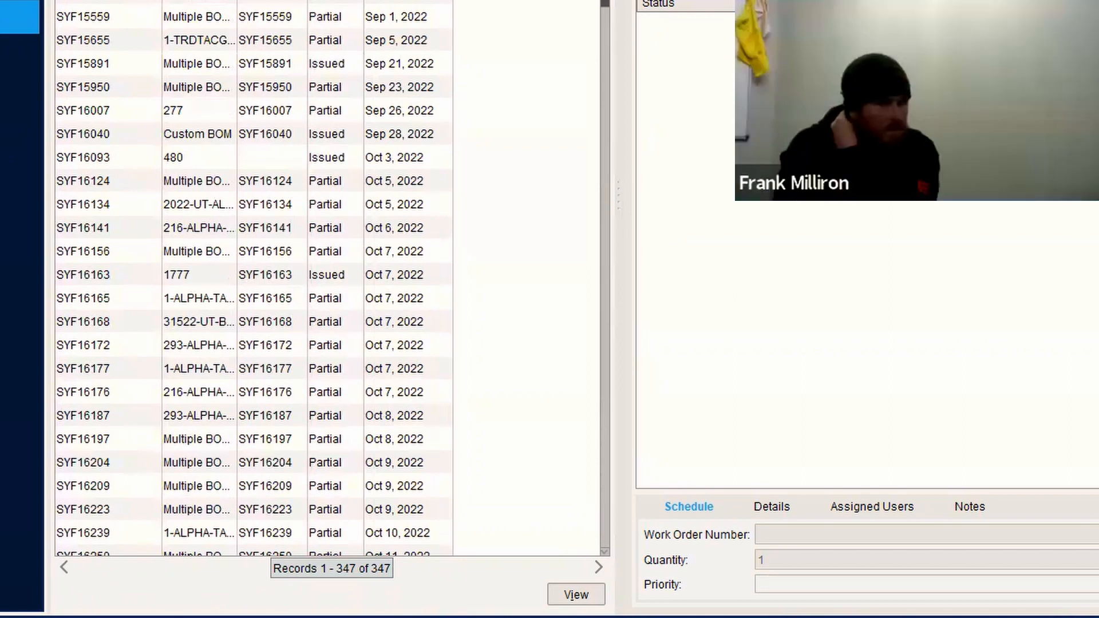
click(575, 594)
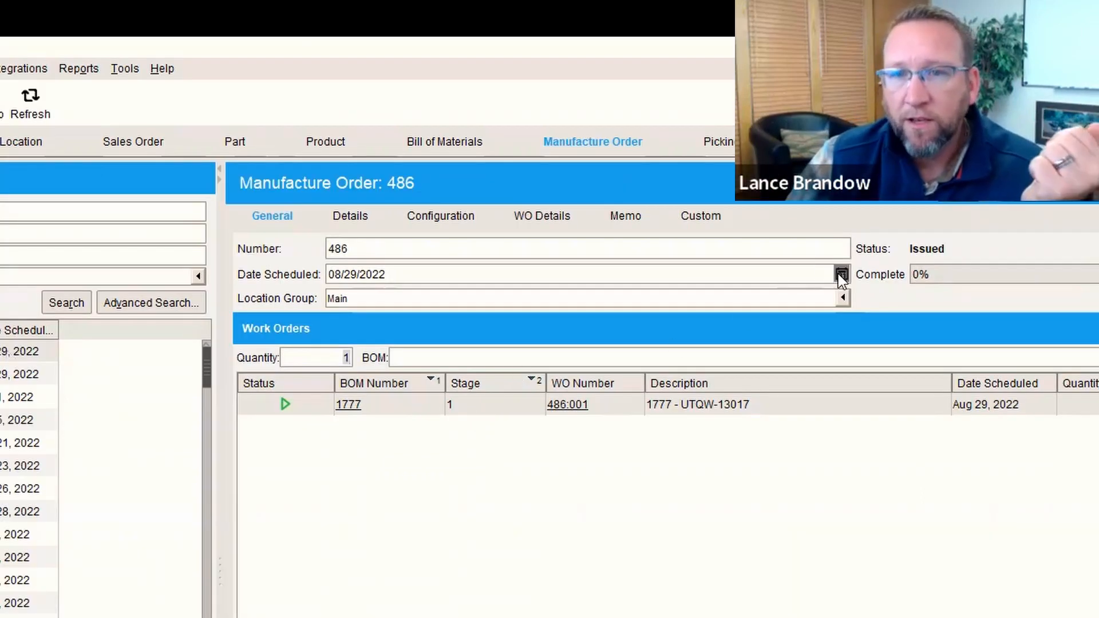
- Set the Date Scheduled of manufacture order 486 to 01/12/2023 and dismiss the work-order notice
click(840, 273)
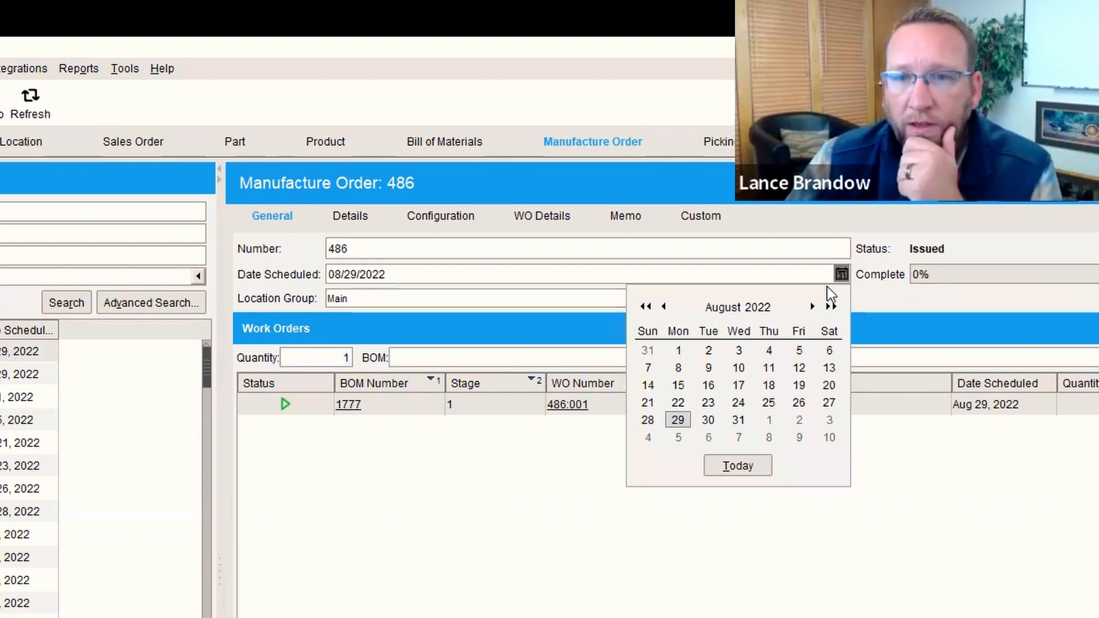
click(812, 307)
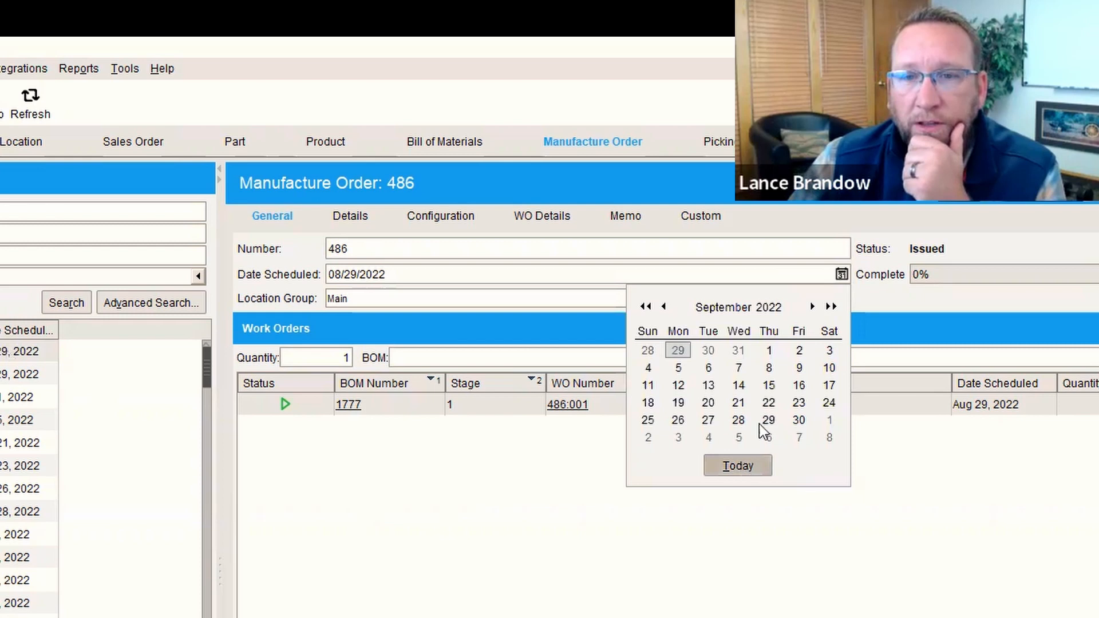
text(01/05/2023)
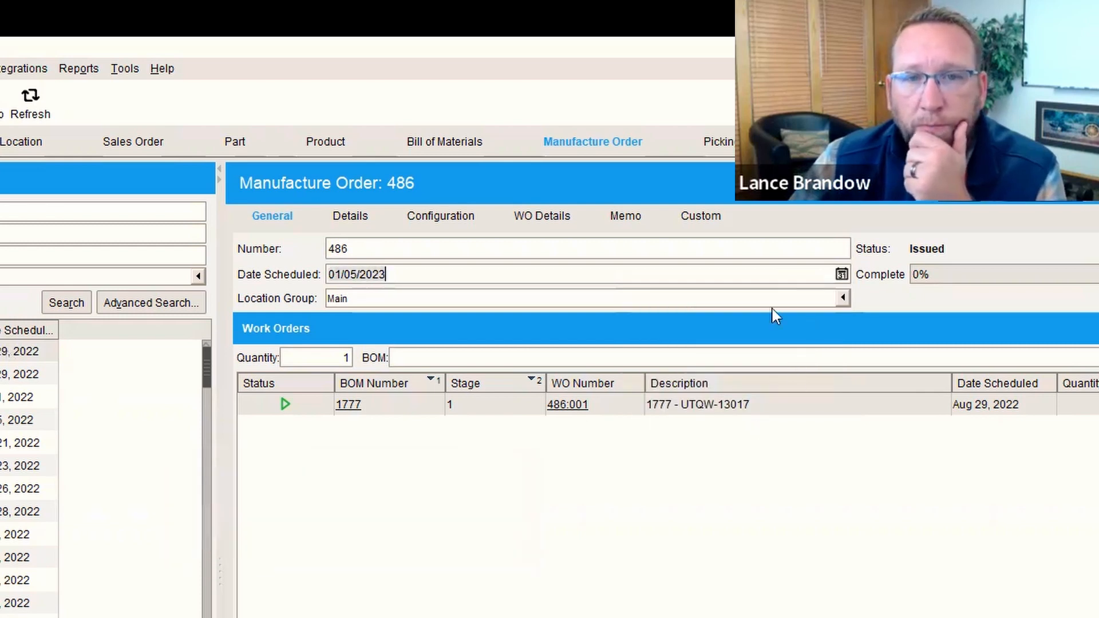
click(840, 273)
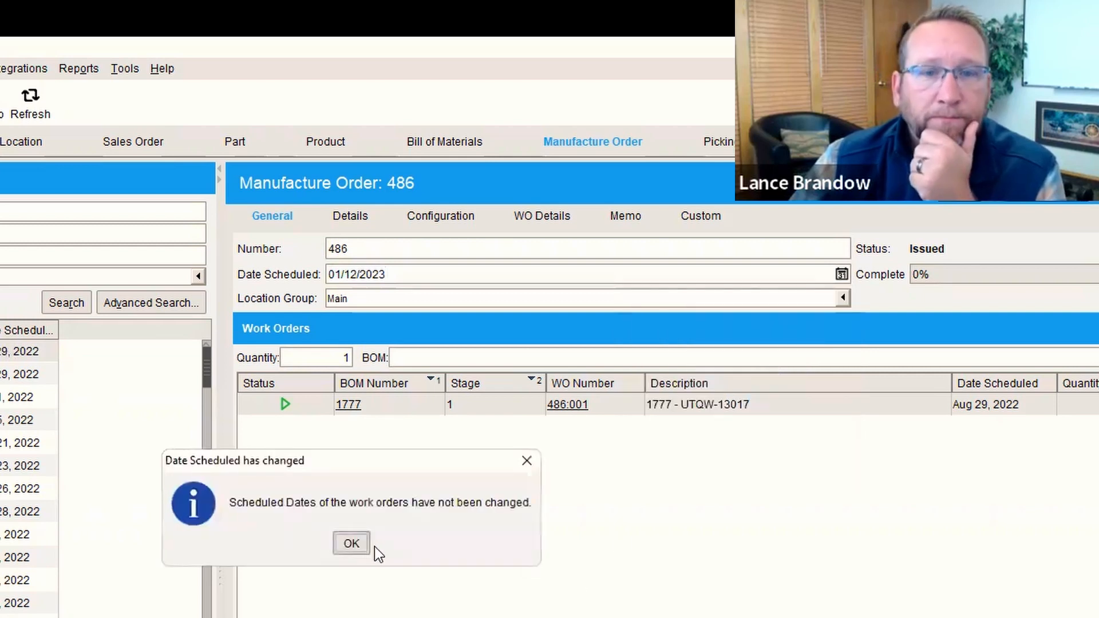
click(350, 542)
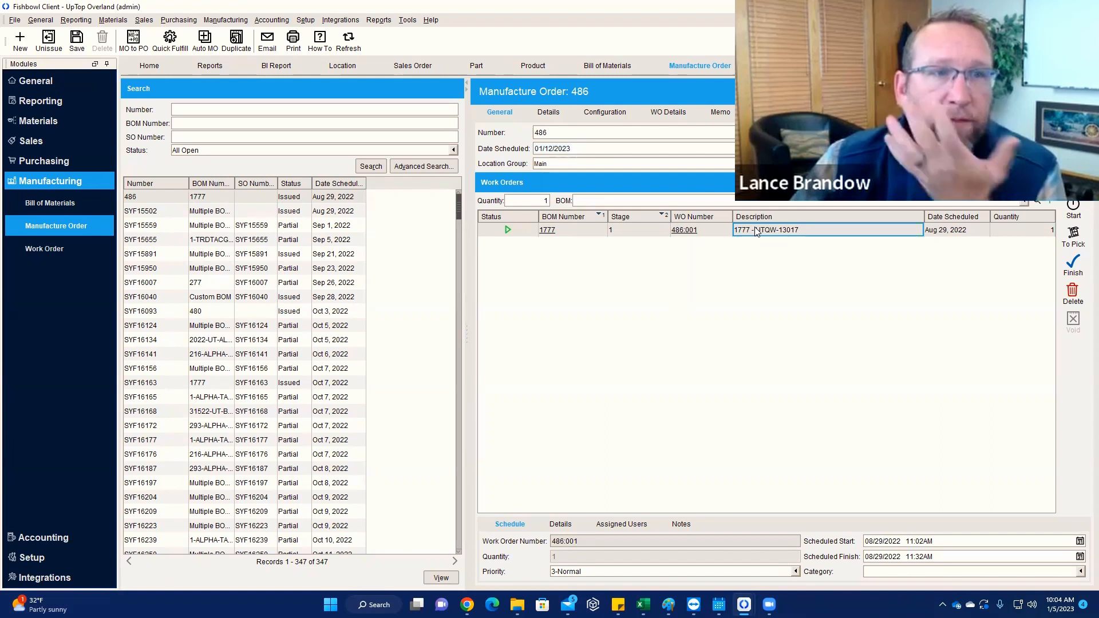
- Attempt to unissue, dismiss the must-save-first warning, and save the rescheduled order
click(77, 36)
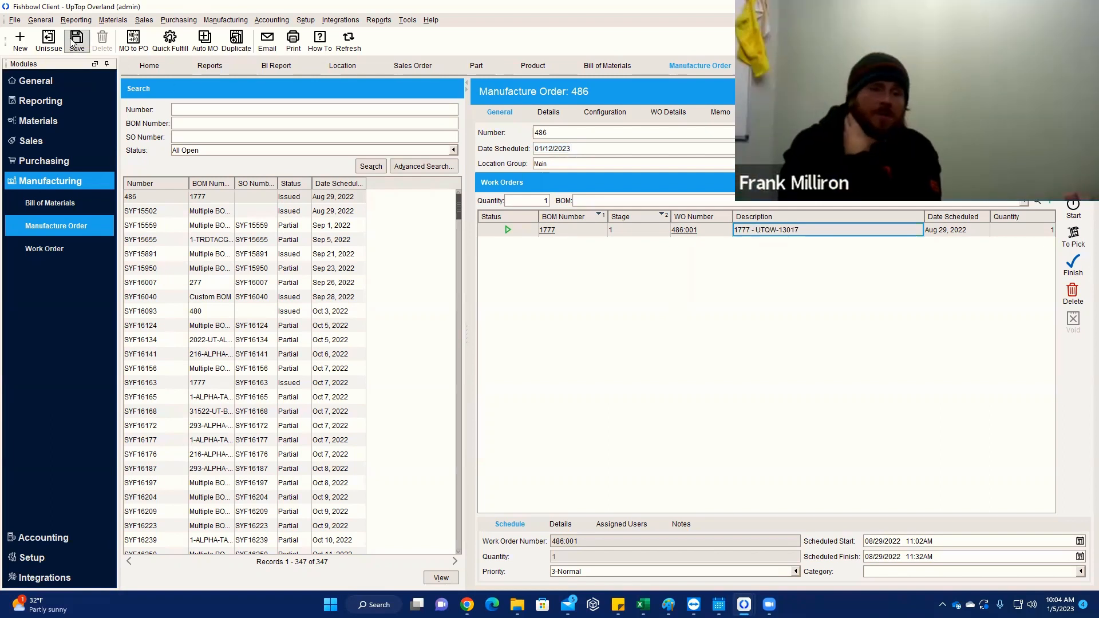
click(48, 39)
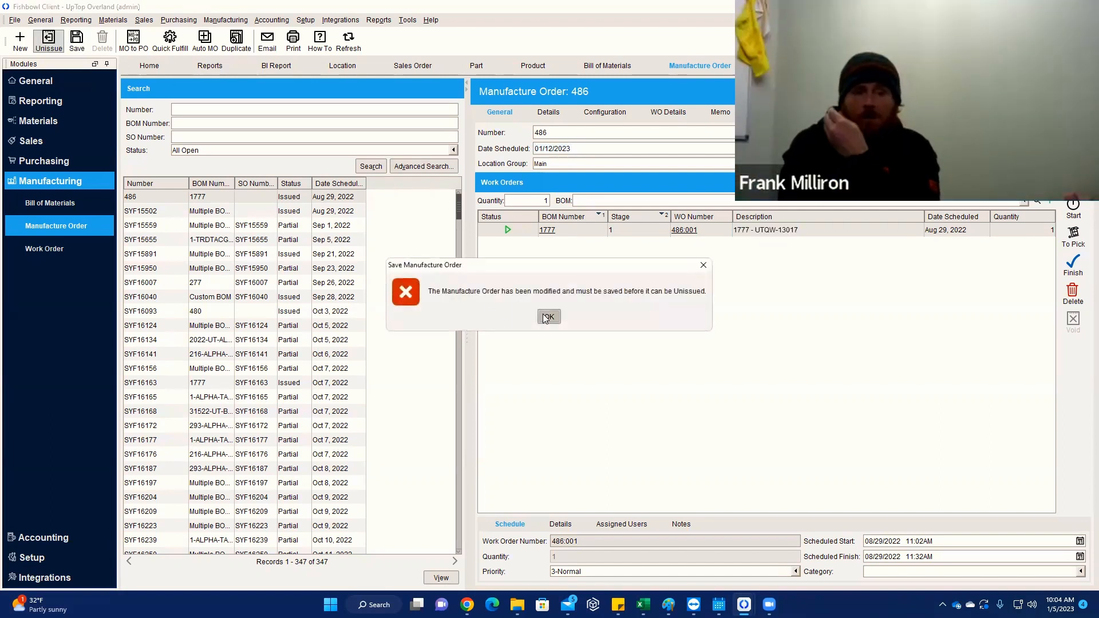
click(548, 317)
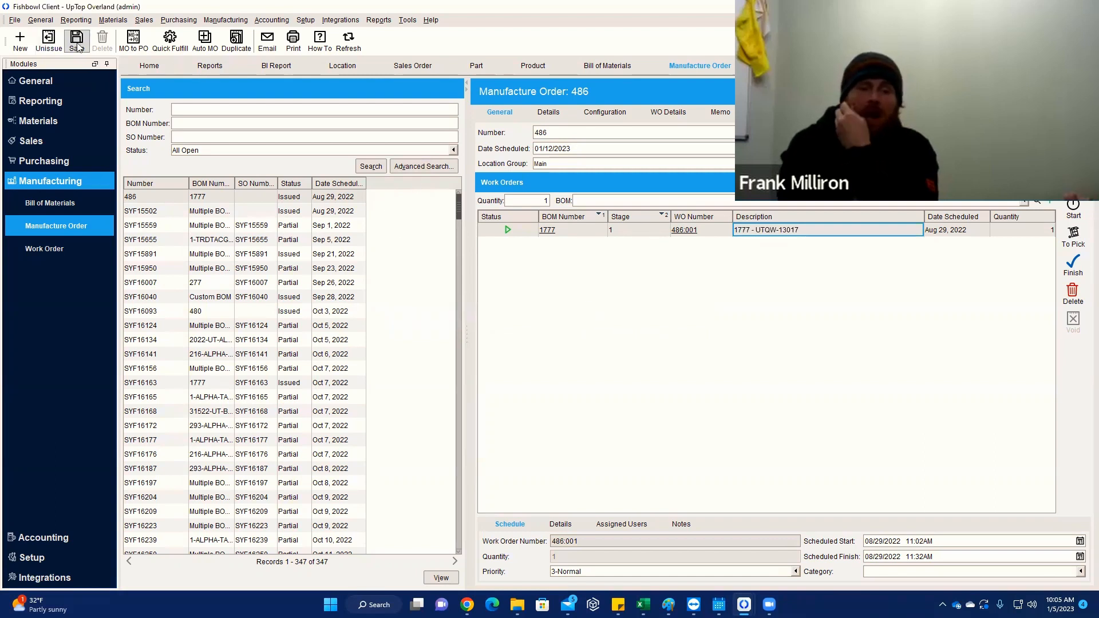
click(76, 39)
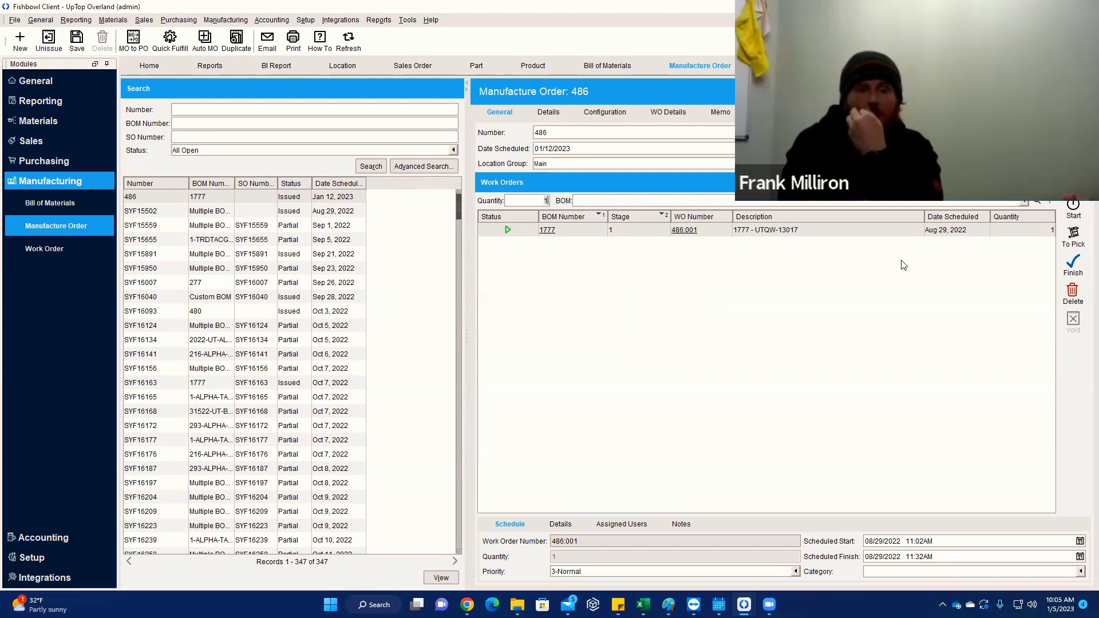
mouse_move(714, 289)
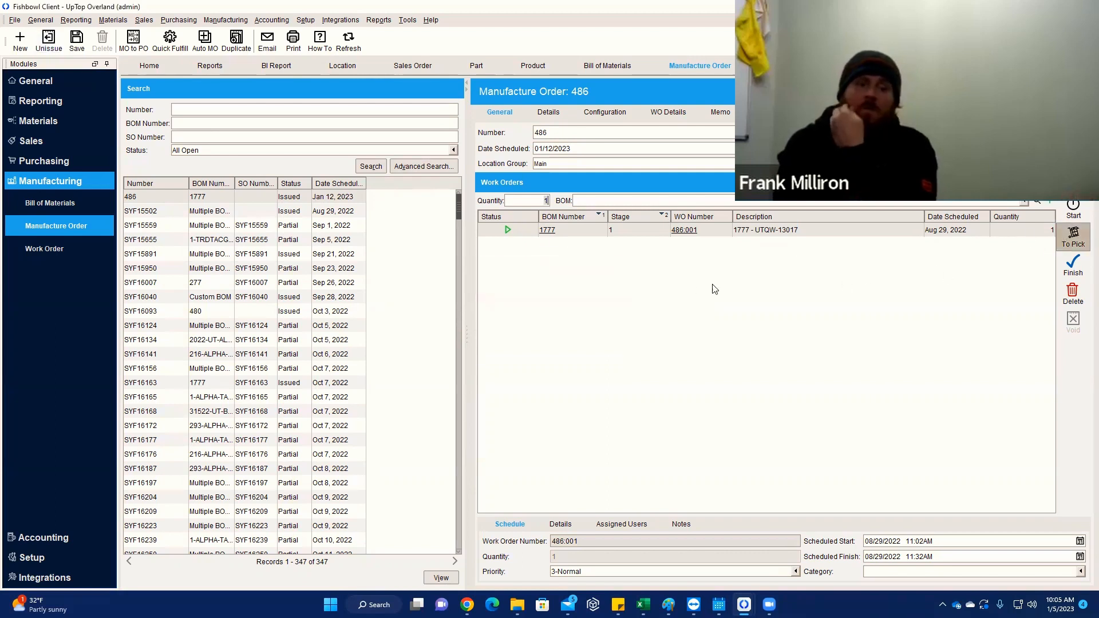
- Visit pick 486:001, return via the WO link, and unissue manufacture order 486
click(1071, 236)
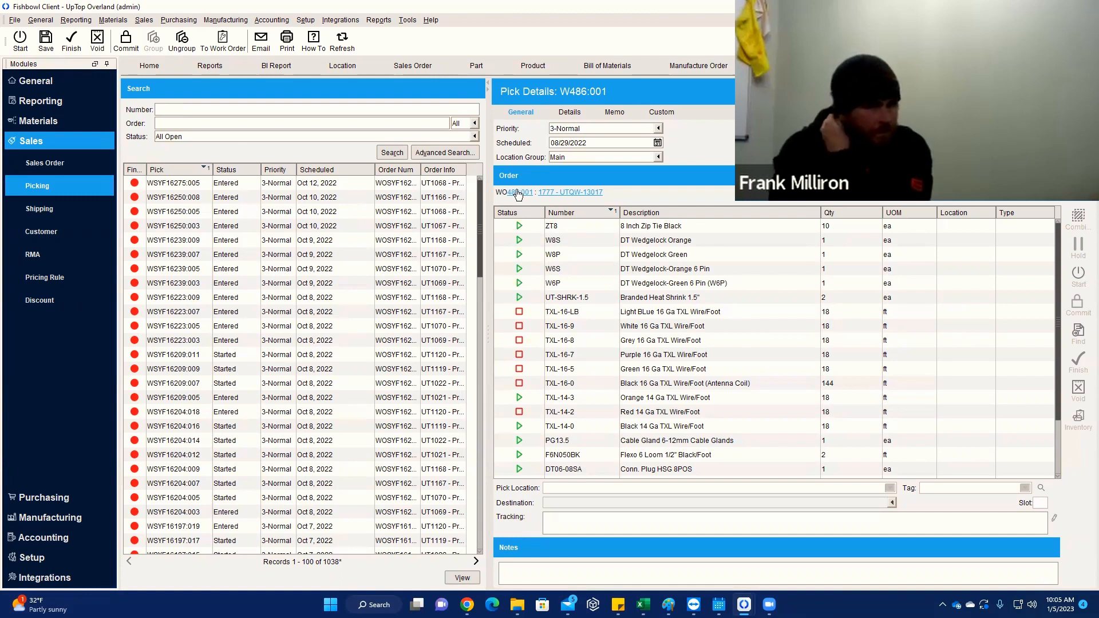
mouse_move(516, 195)
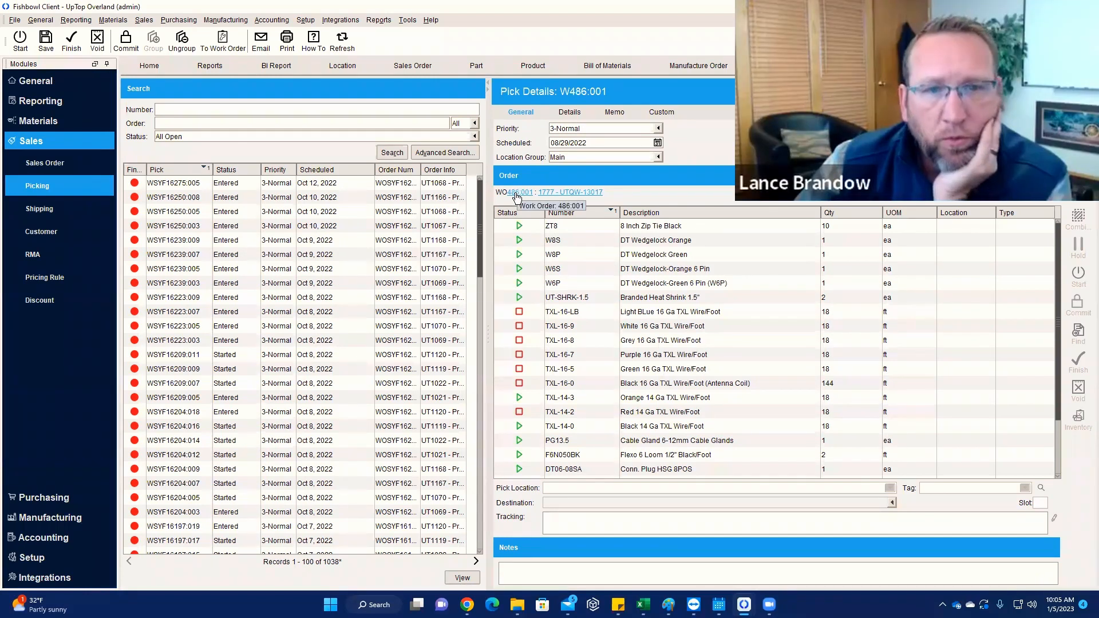
click(517, 192)
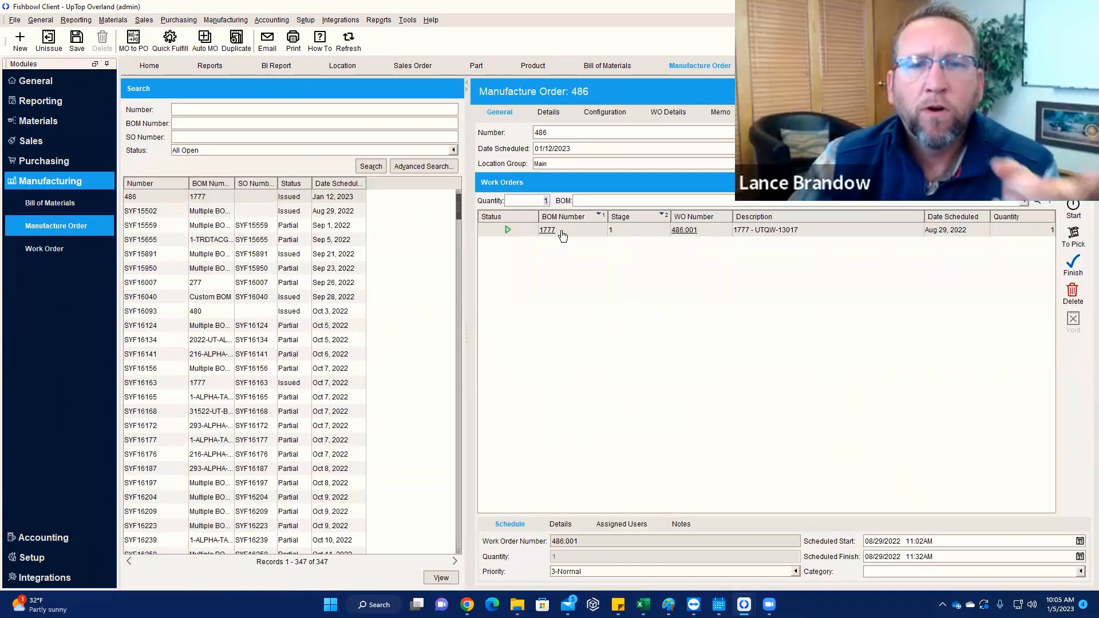
mouse_move(881, 333)
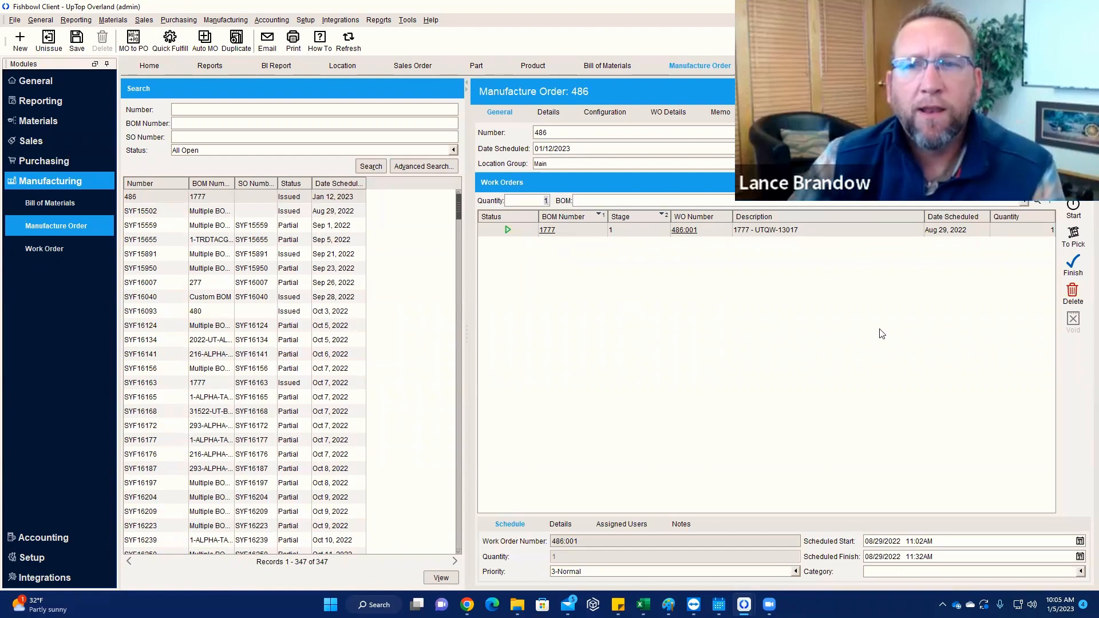
mouse_move(151, 61)
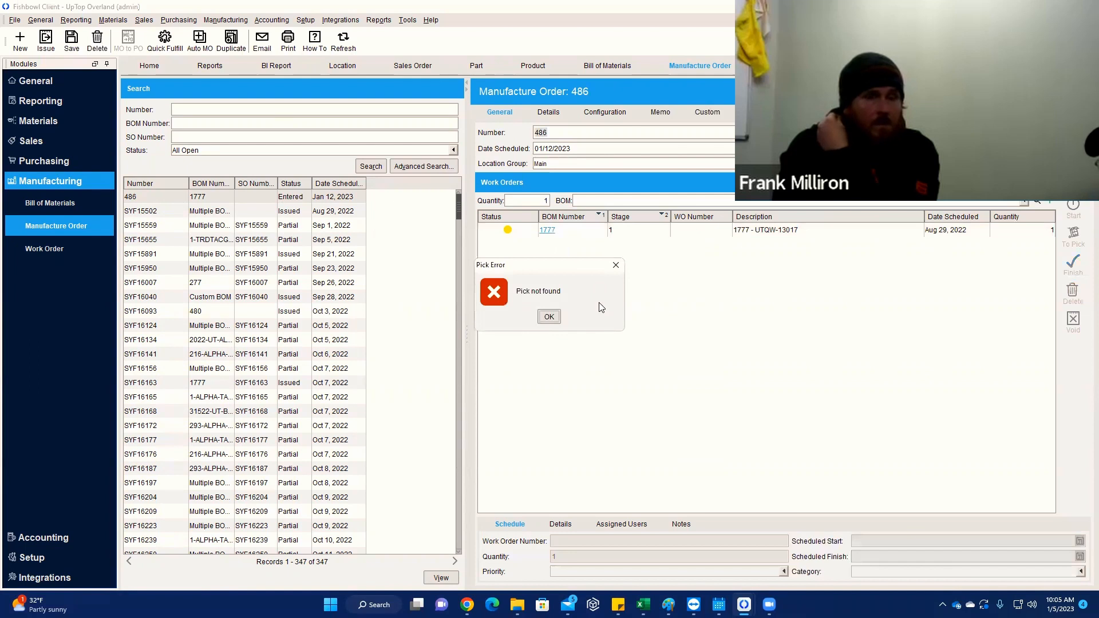
click(548, 316)
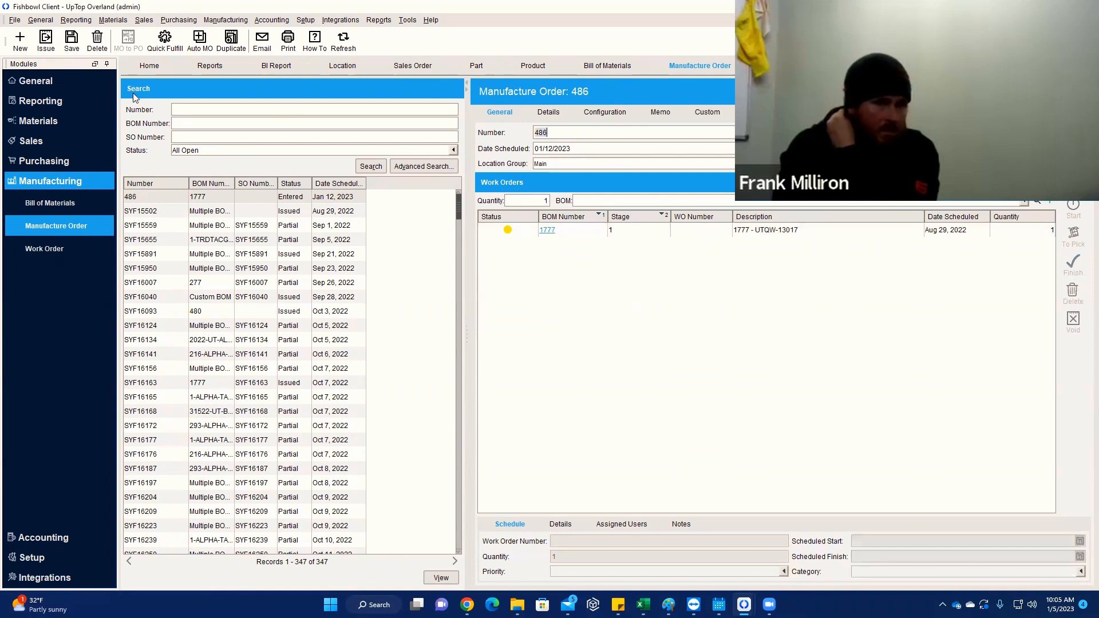
mouse_move(96, 39)
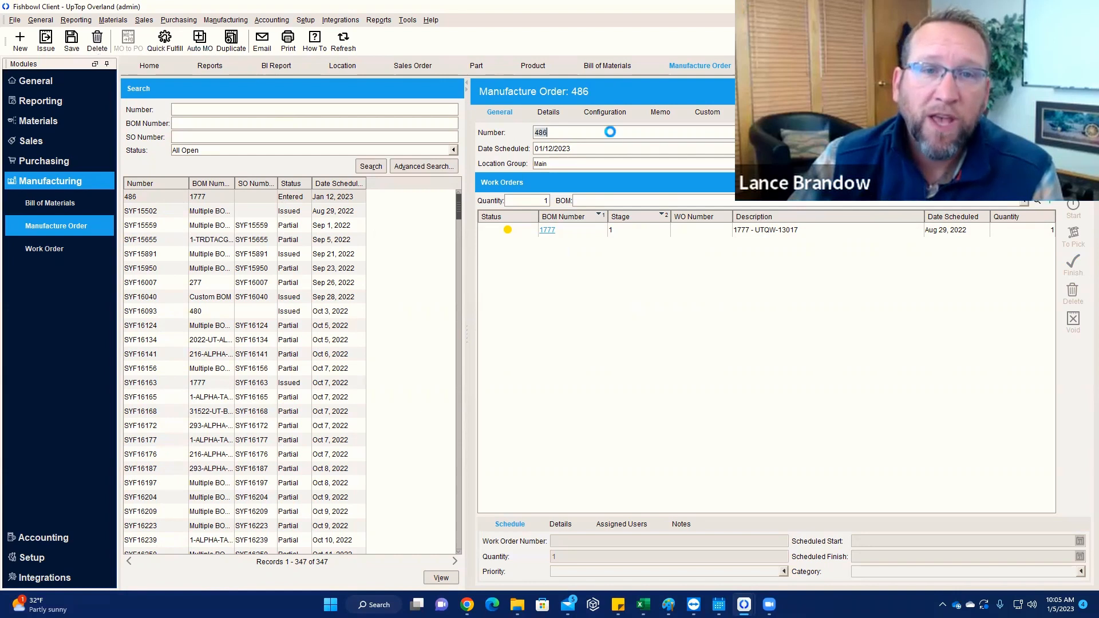
mouse_move(592, 233)
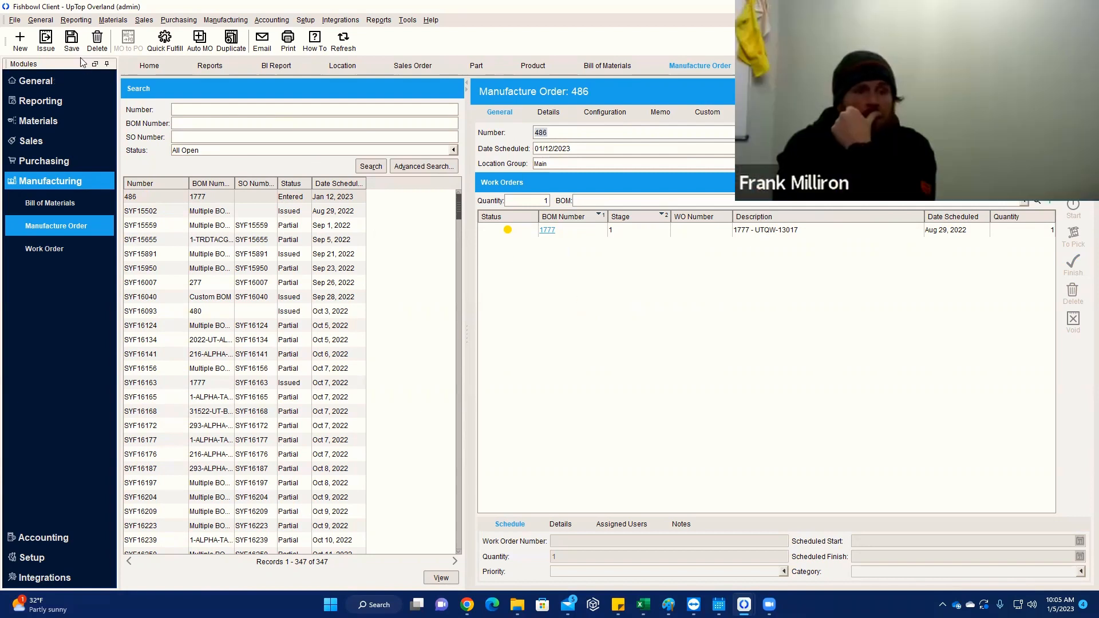
- Delete manufacture order 486, confirming and dismissing the out-of-date notice, leaving 346 orders
click(97, 40)
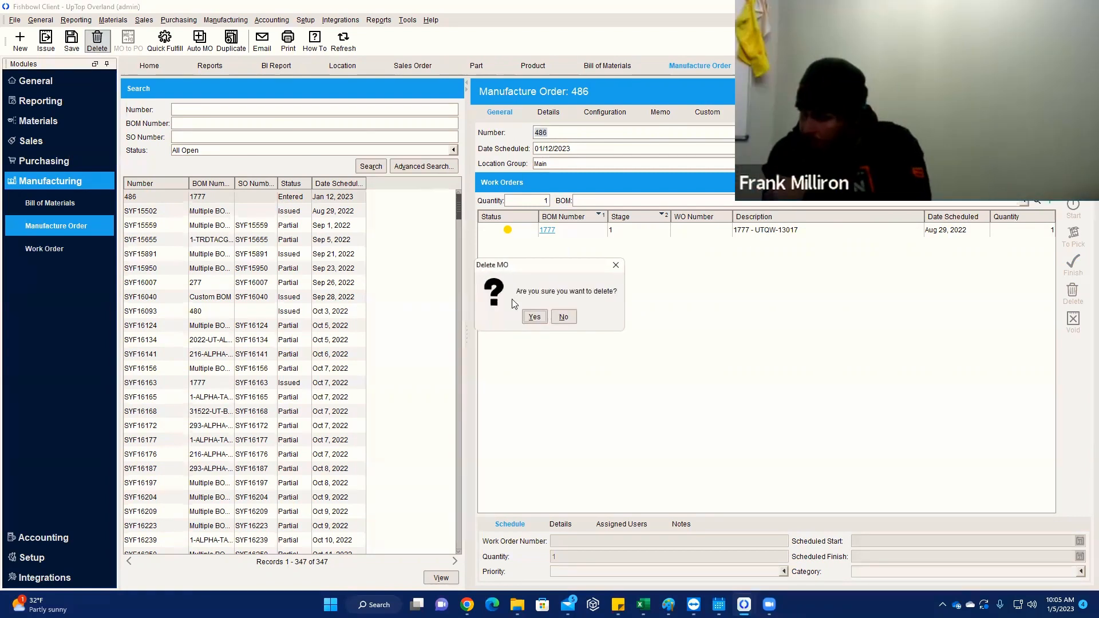
click(533, 317)
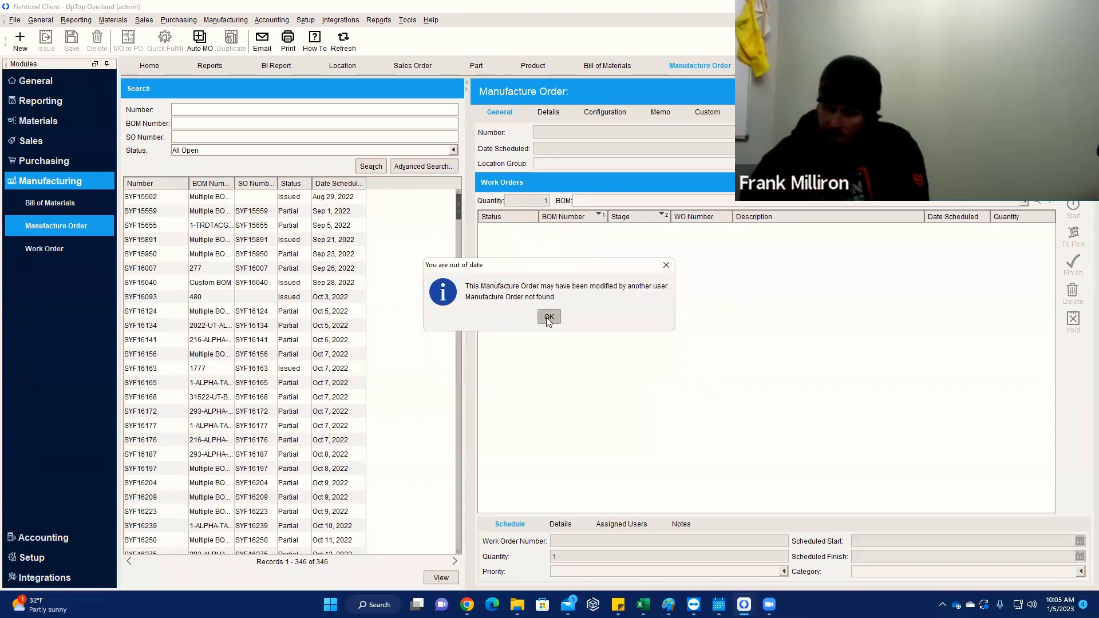
click(548, 317)
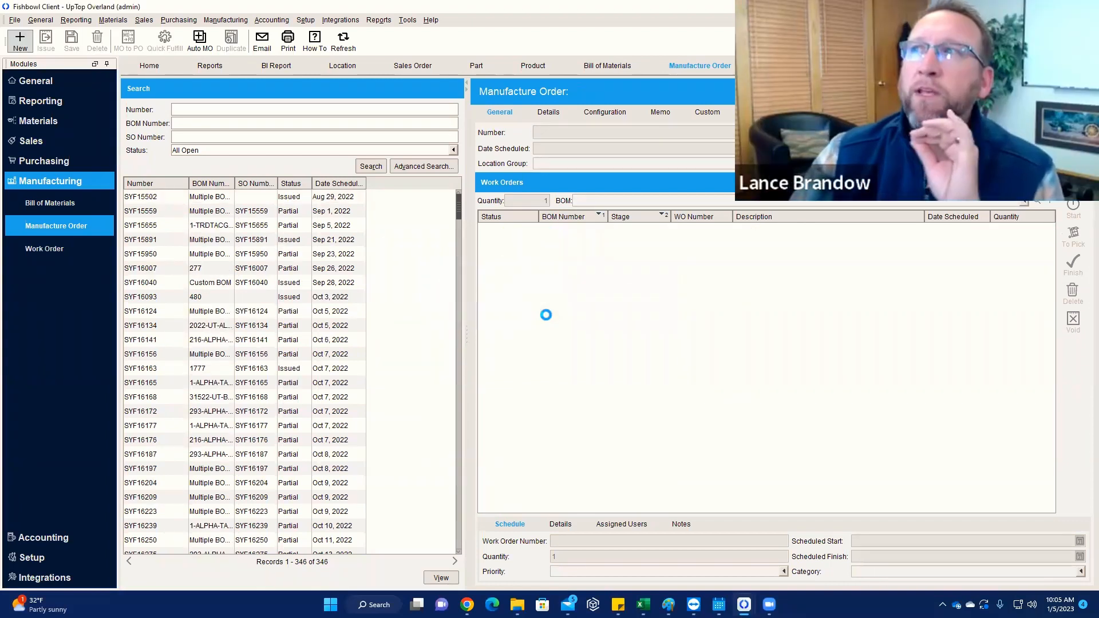